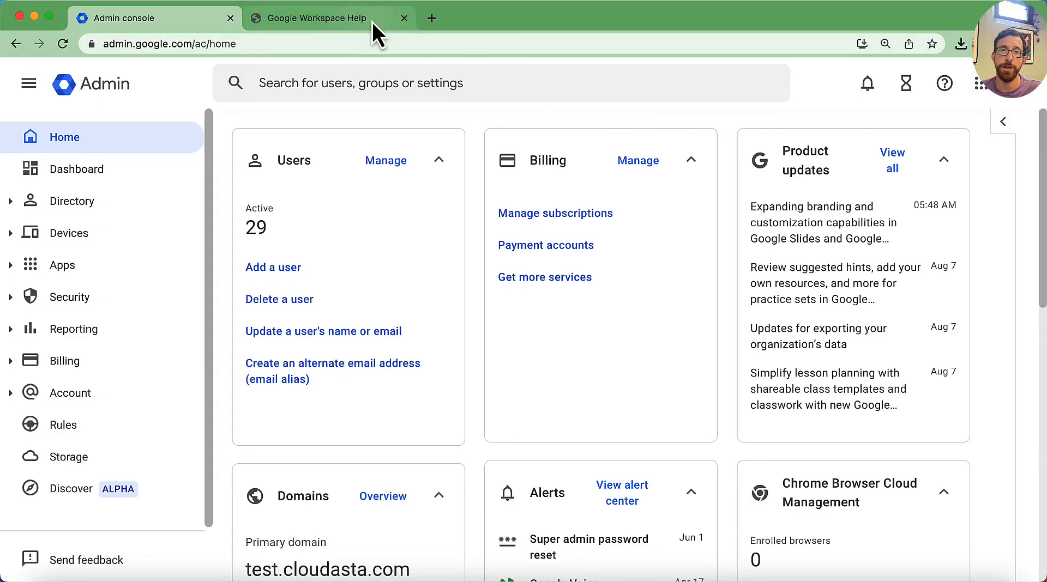
# Step: Read through the 'Create buildings, features & Calendar resources' help article and return to its top
pyautogui.click(327, 18)
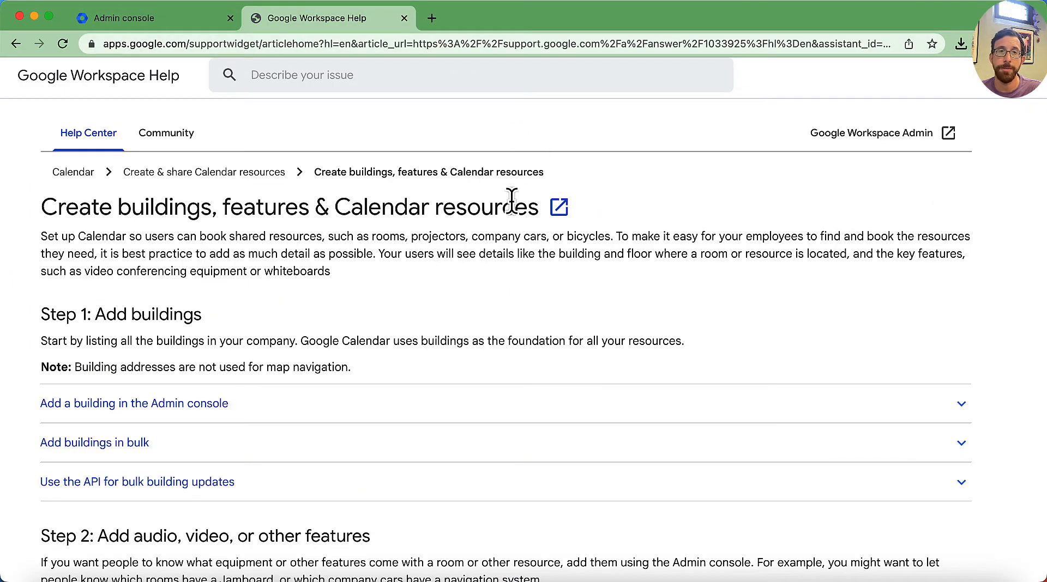
pyautogui.moveTo(317, 300)
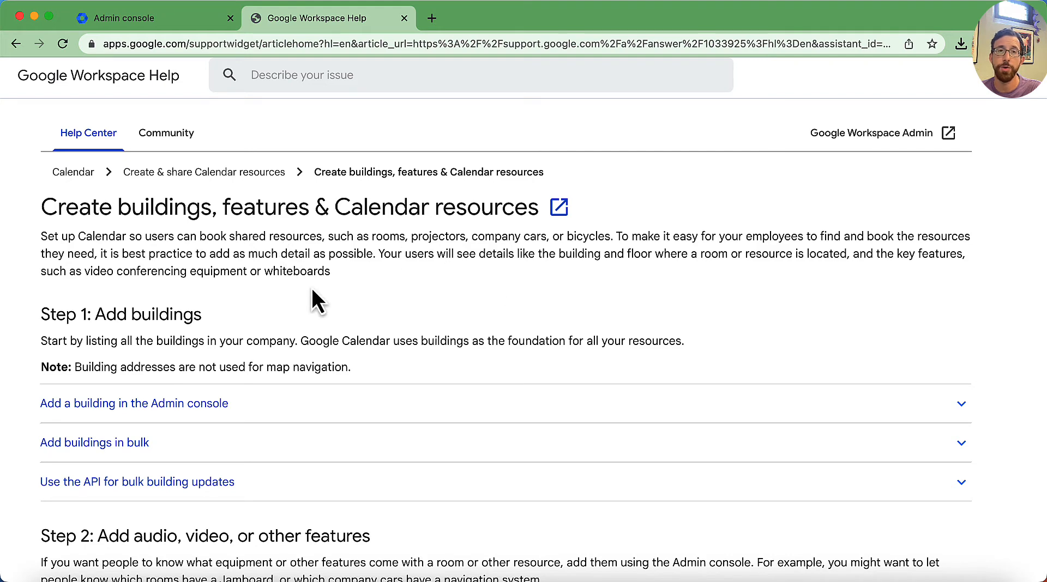
pyautogui.moveTo(428, 247)
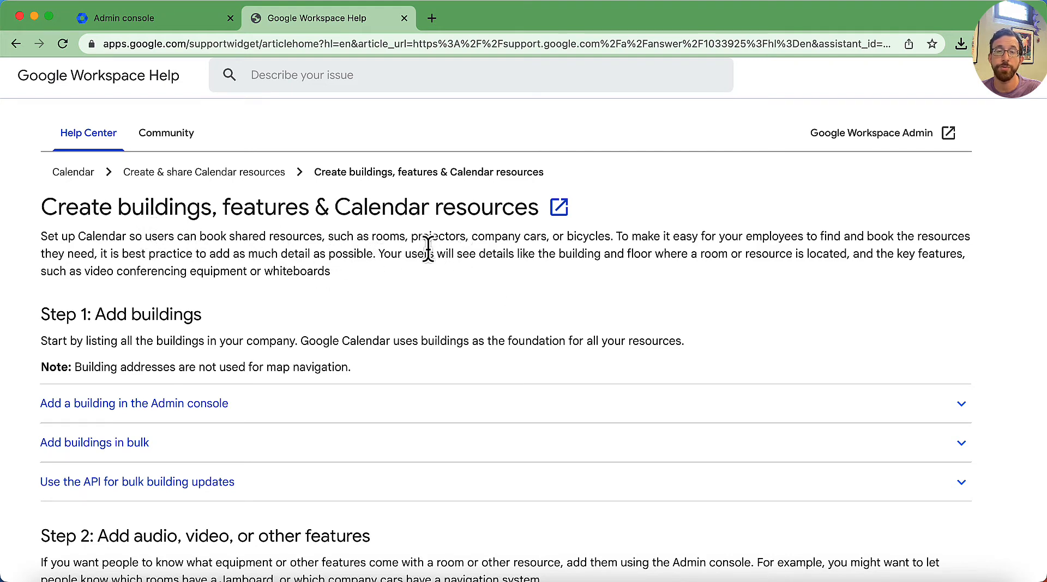
pyautogui.scroll(-3)
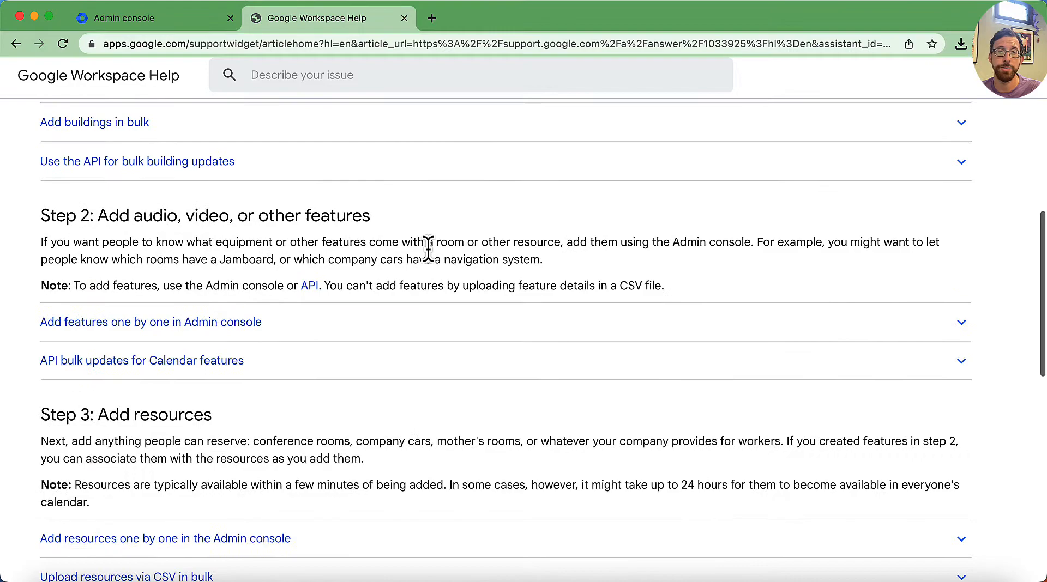
pyautogui.scroll(-3)
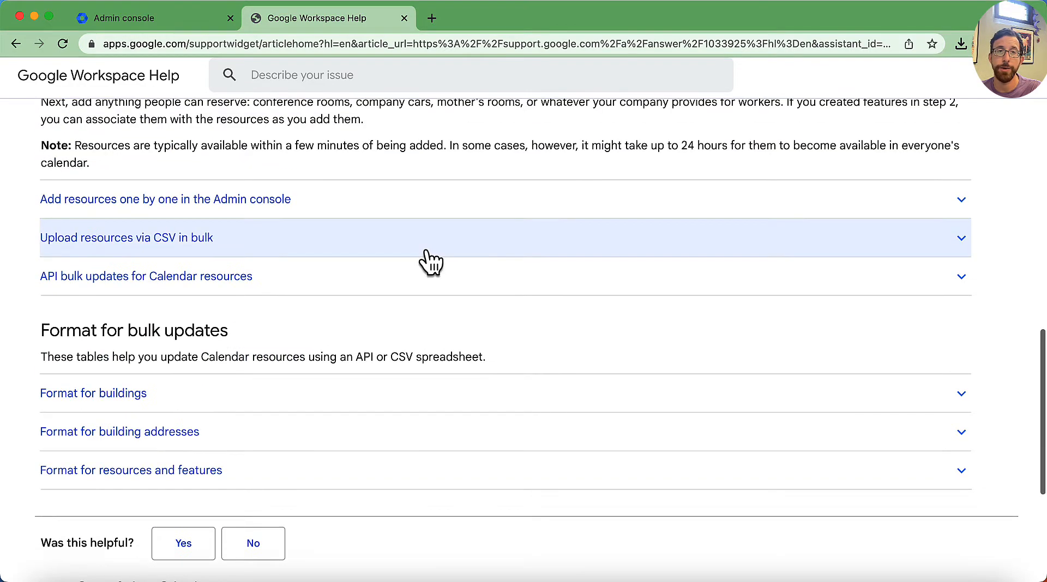
pyautogui.scroll(3)
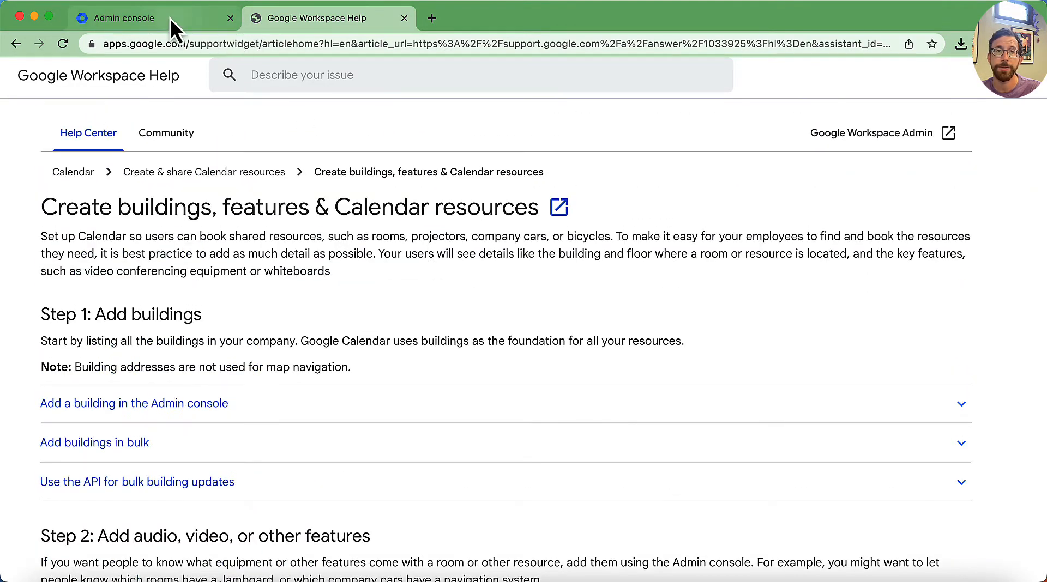
# Step: Back in the Admin console, expand Directory and its Buildings and resources section in the sidebar
pyautogui.click(120, 18)
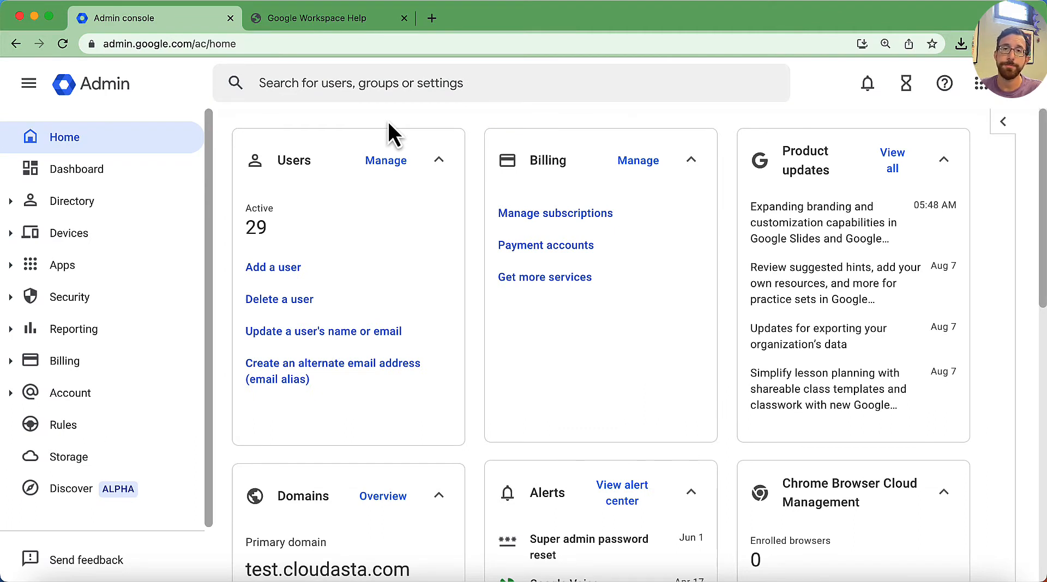
pyautogui.moveTo(72, 201)
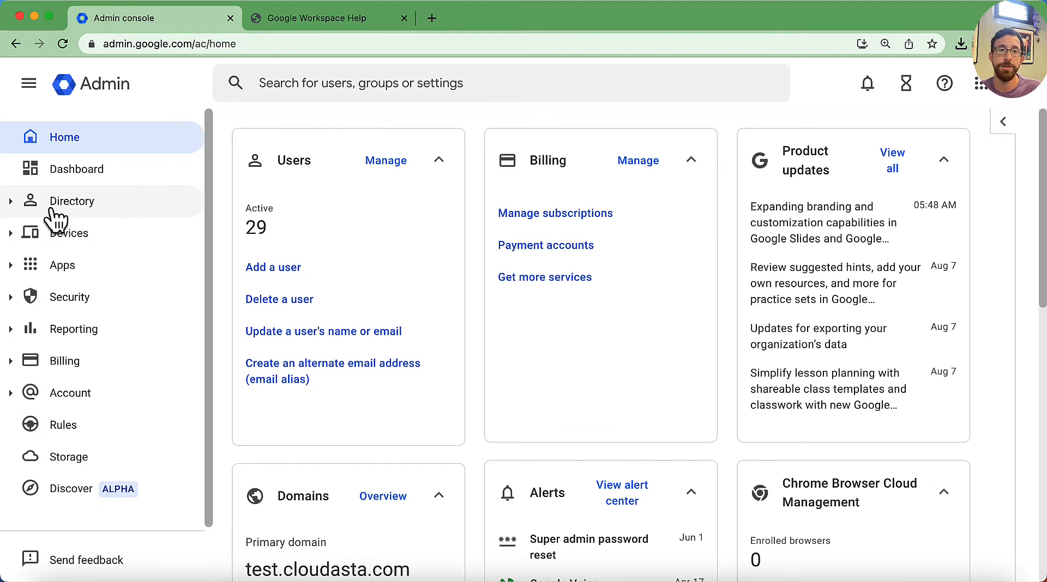
pyautogui.click(71, 201)
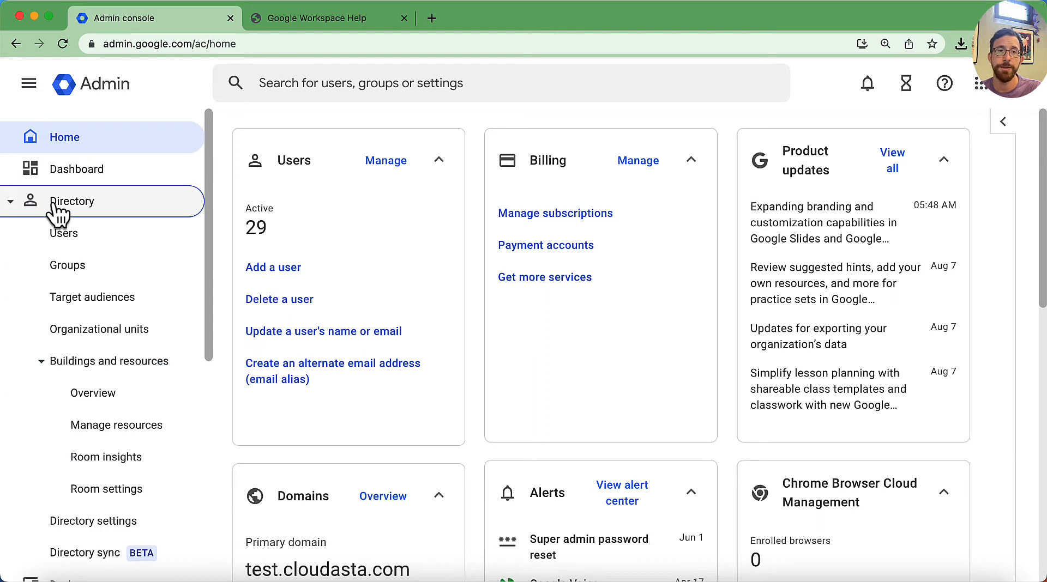
pyautogui.moveTo(149, 378)
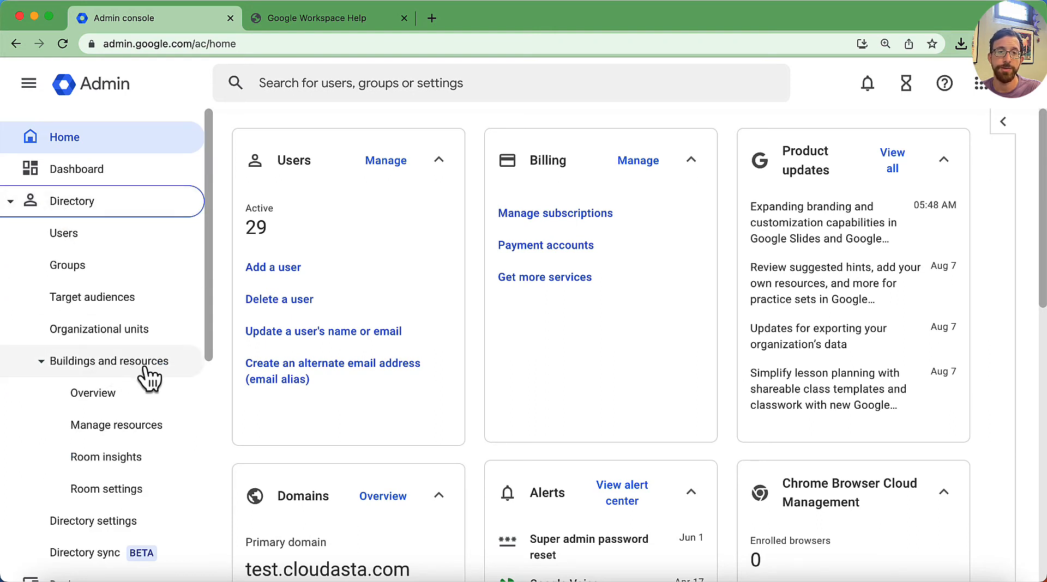
pyautogui.click(108, 361)
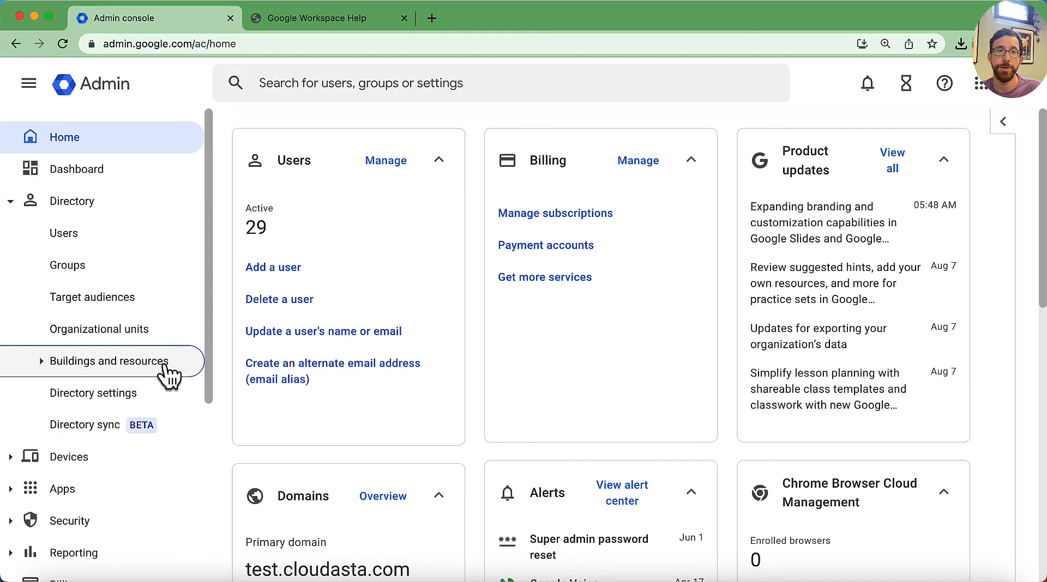
pyautogui.click(113, 361)
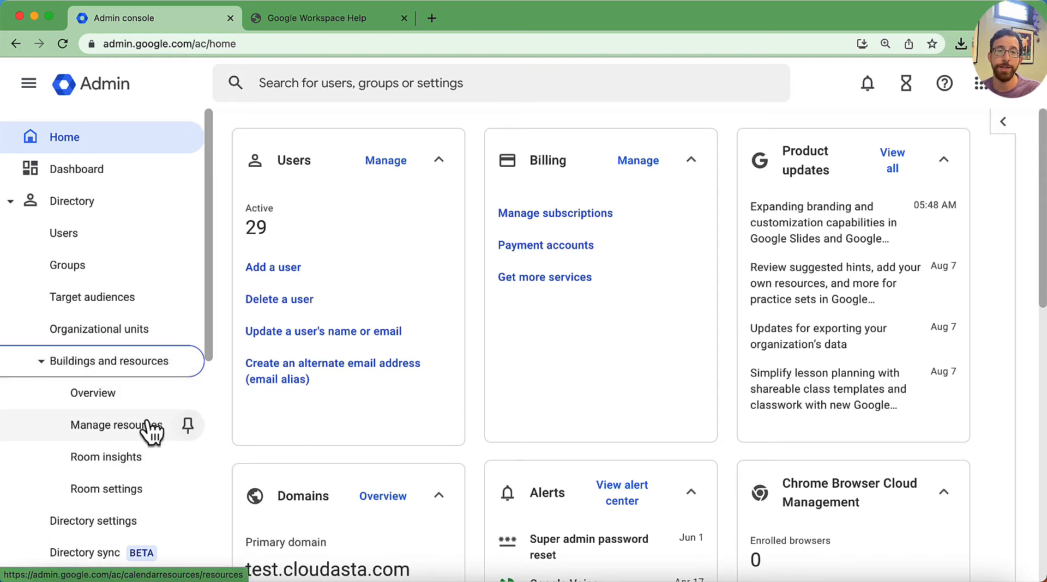
pyautogui.moveTo(107, 489)
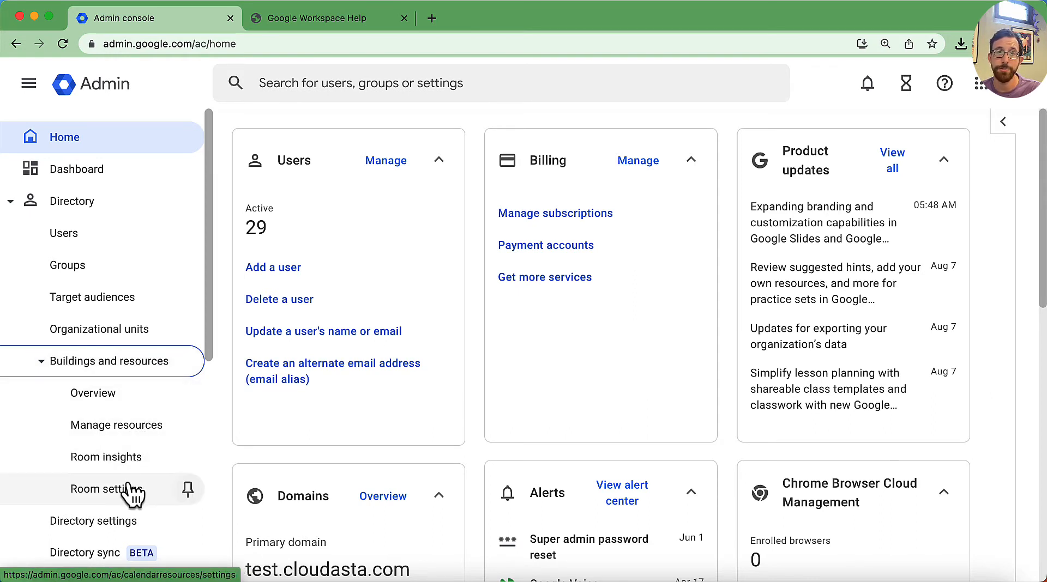
pyautogui.moveTo(116, 425)
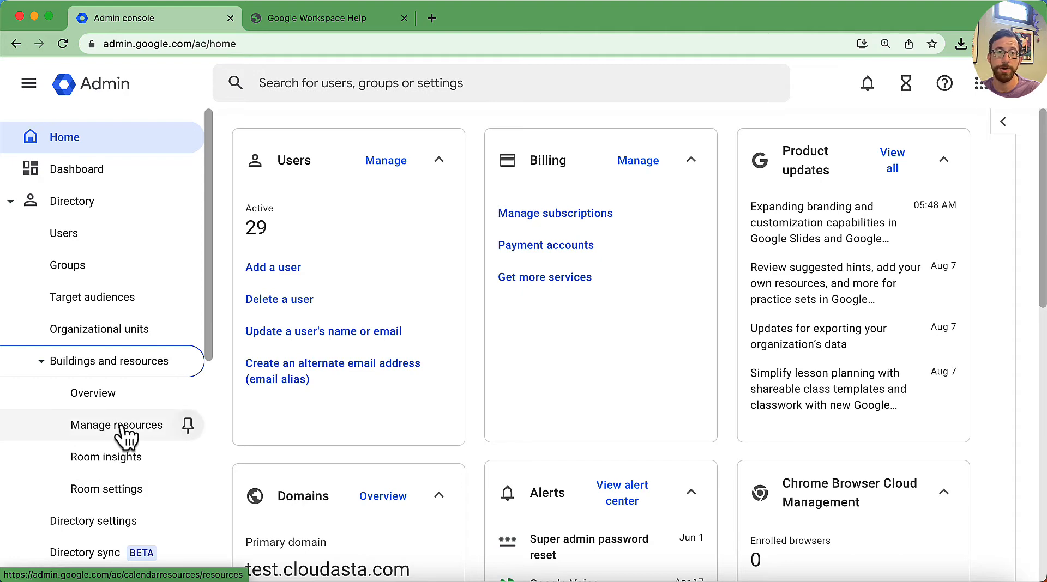
# Step: Open Manage resources under Directory > Buildings and resources
pyautogui.click(116, 425)
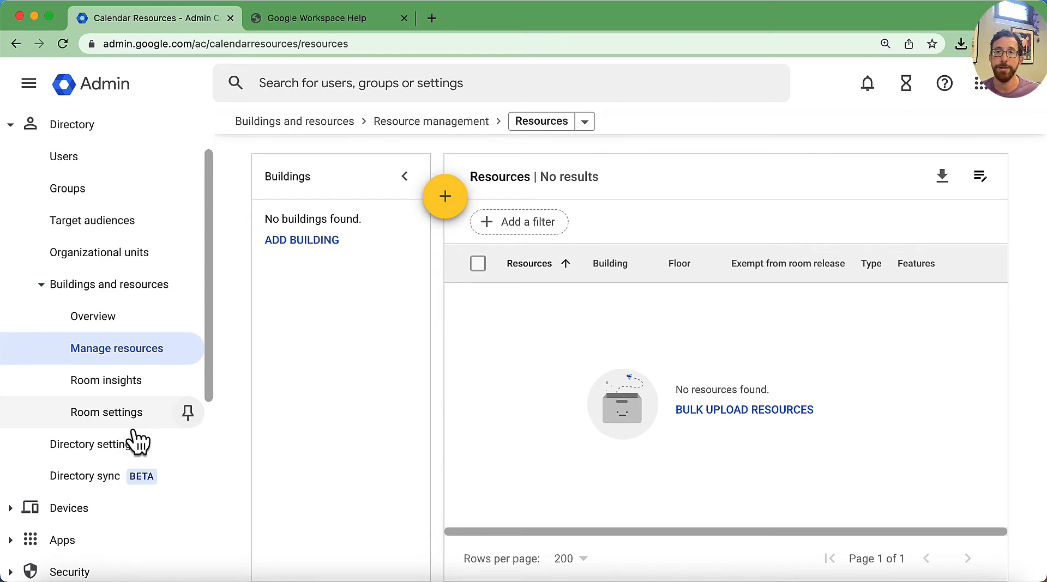
pyautogui.moveTo(778, 424)
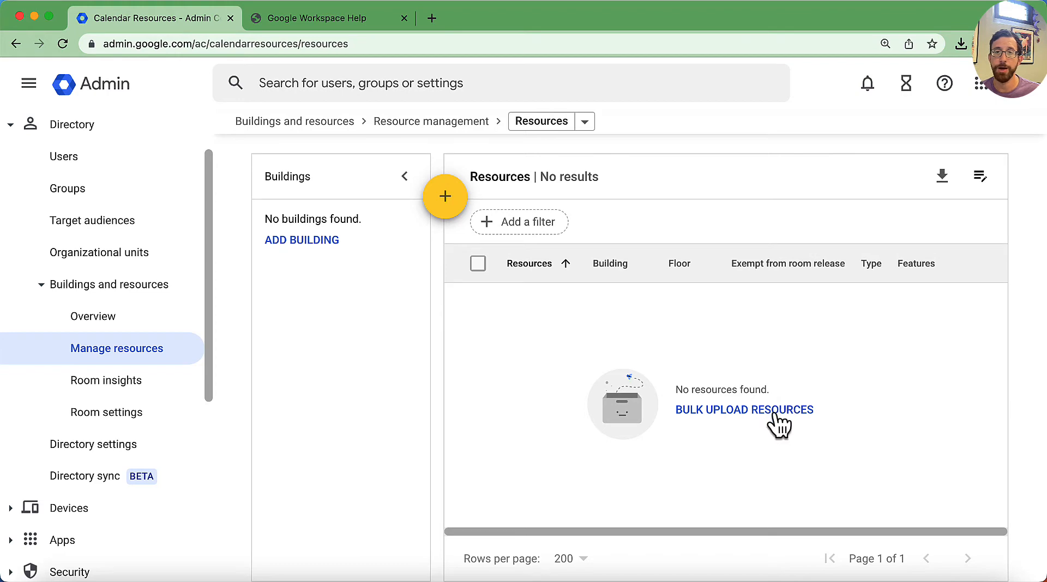
pyautogui.moveTo(756, 435)
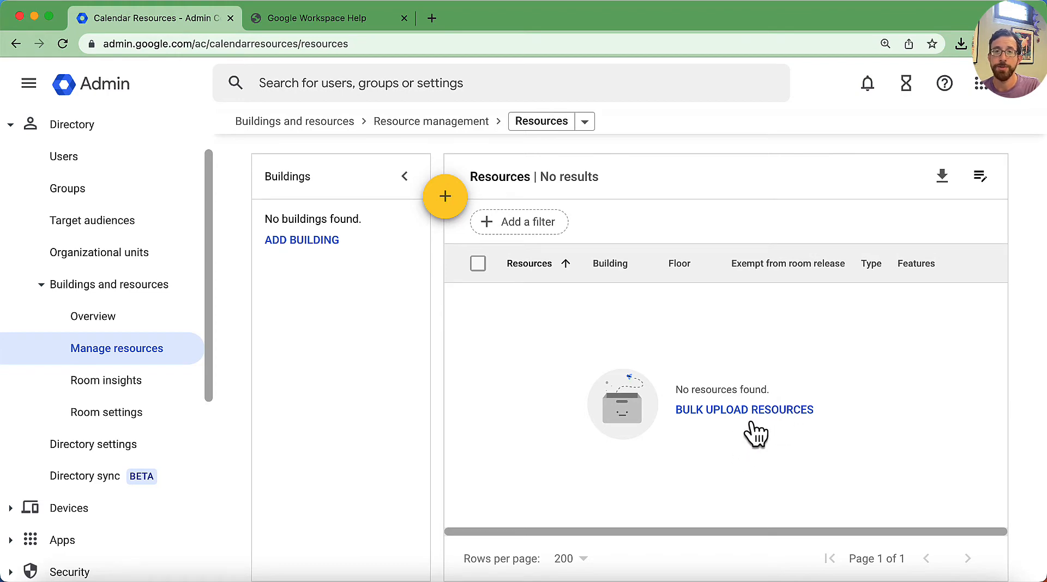
pyautogui.click(743, 410)
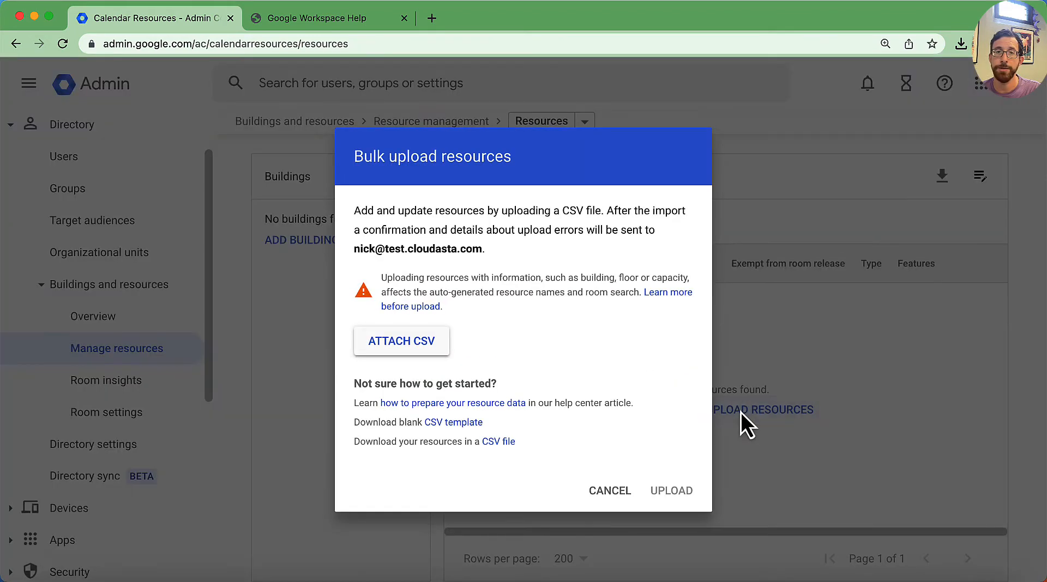
pyautogui.moveTo(731, 234)
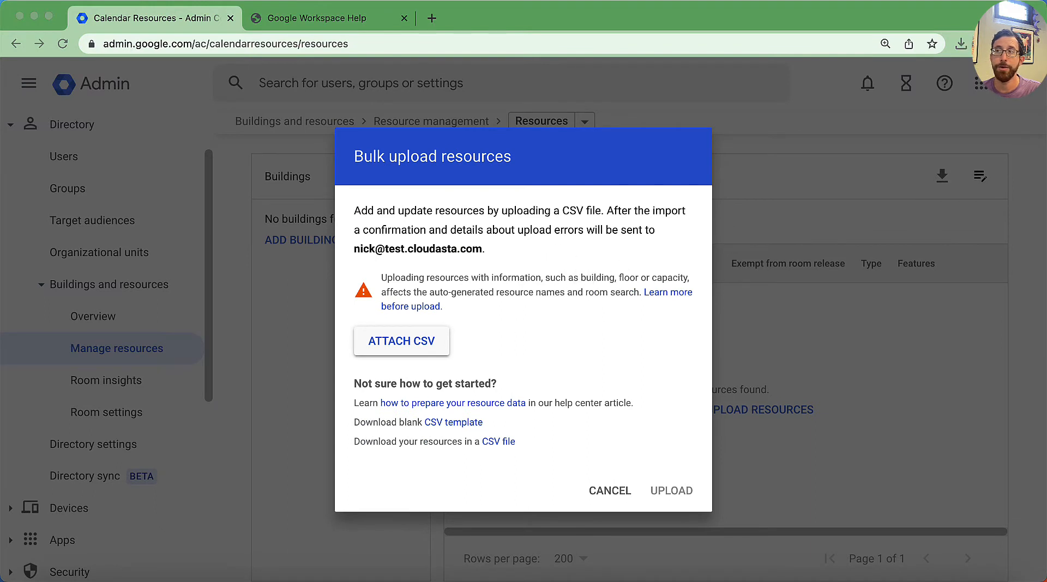
pyautogui.moveTo(571, 231)
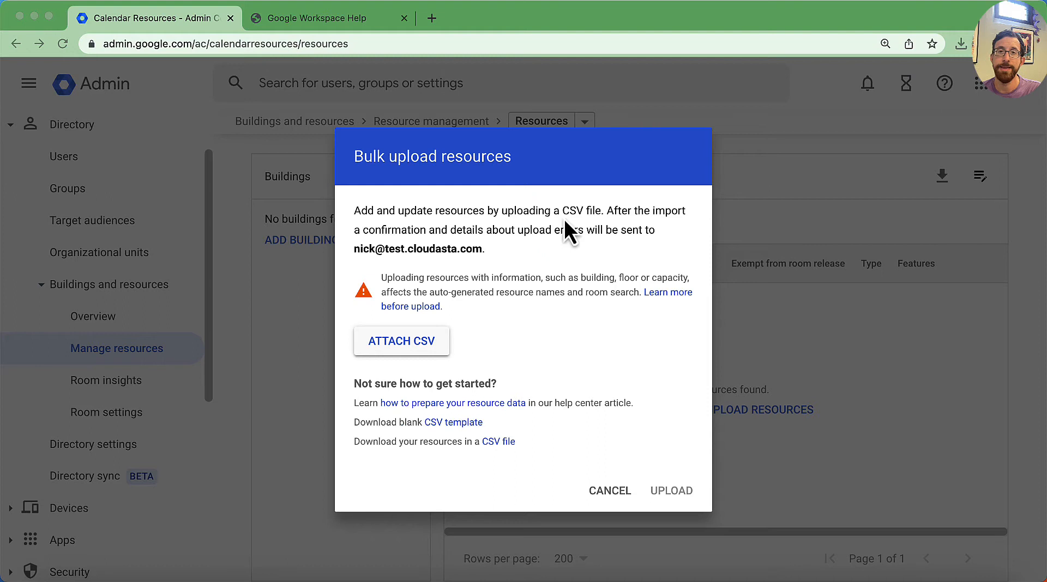
pyautogui.moveTo(473, 447)
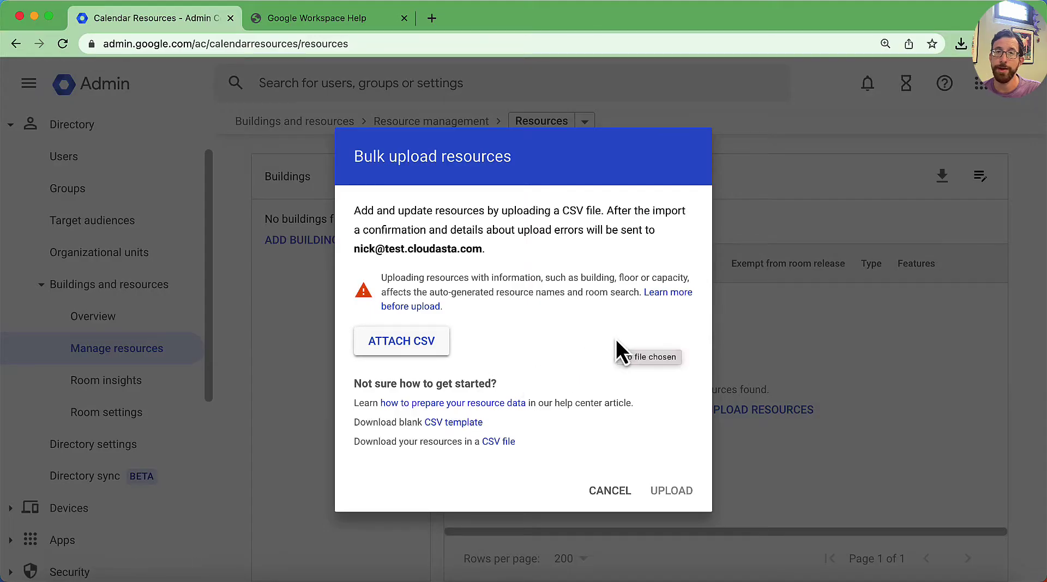
pyautogui.moveTo(586, 482)
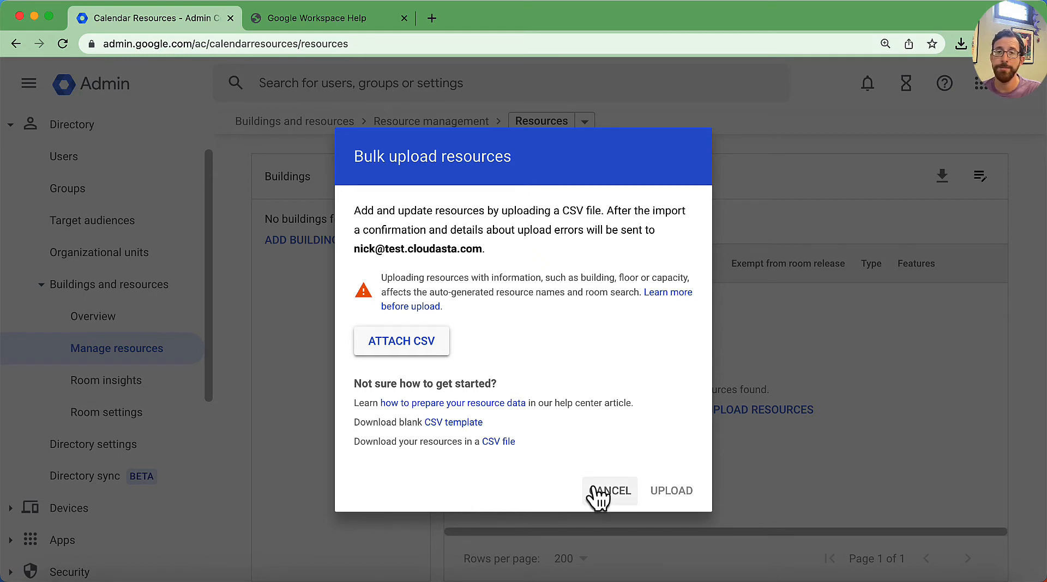
pyautogui.click(609, 491)
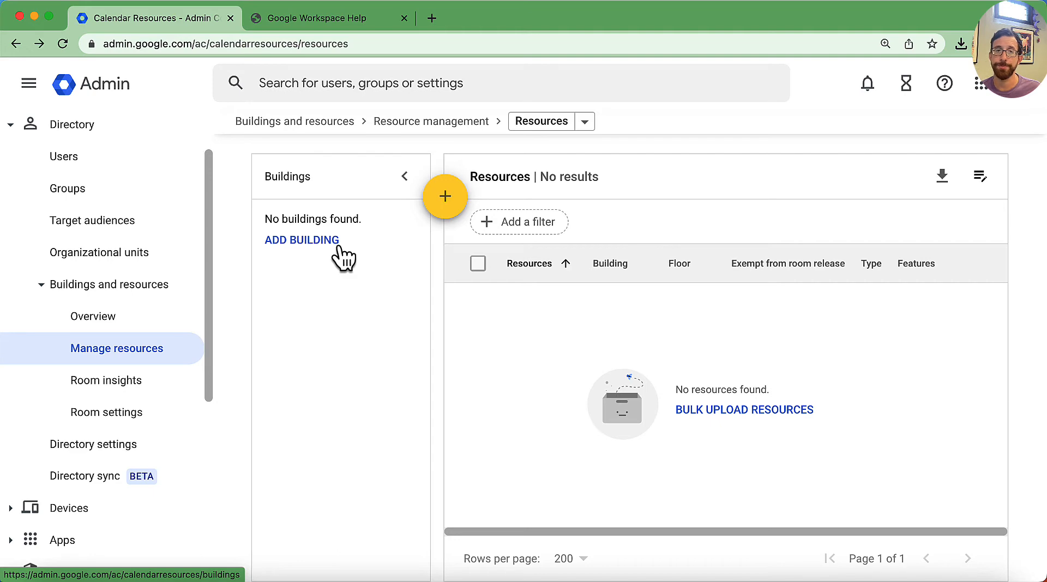
# Step: Go to the empty Buildings page from the Buildings panel's ADD BUILDING link
pyautogui.click(301, 240)
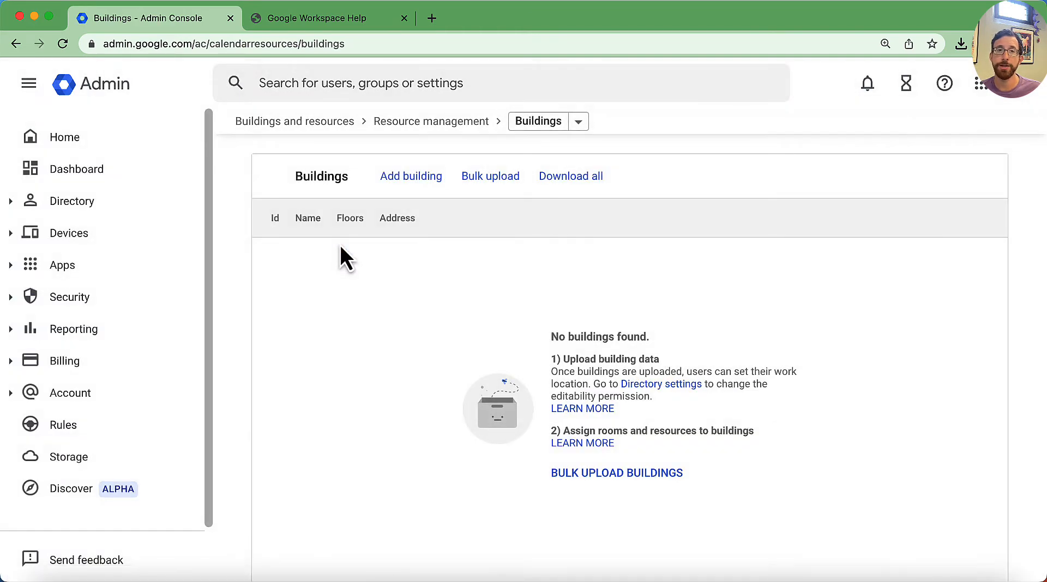
pyautogui.moveTo(633, 488)
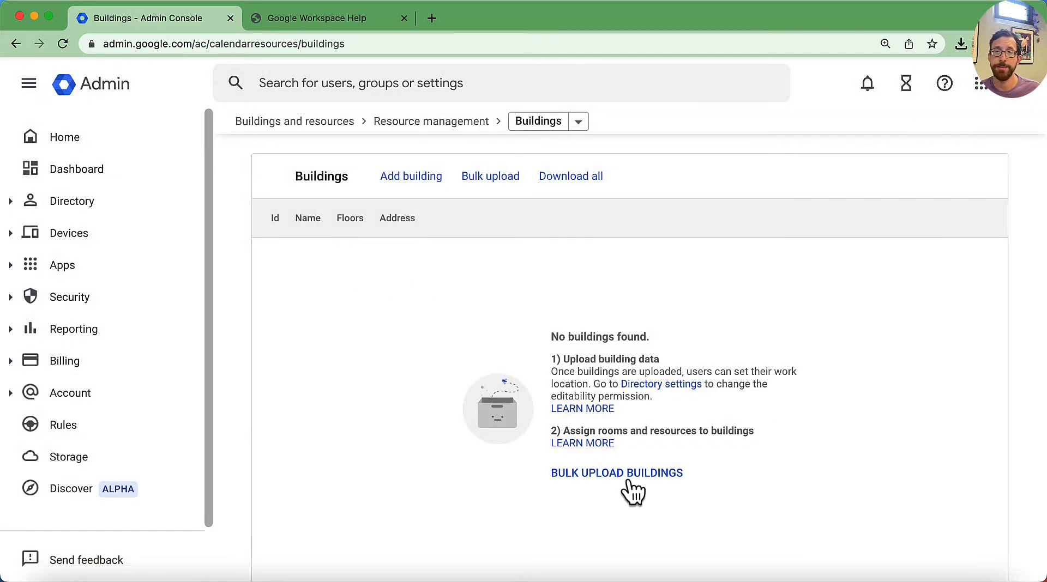
pyautogui.moveTo(633, 472)
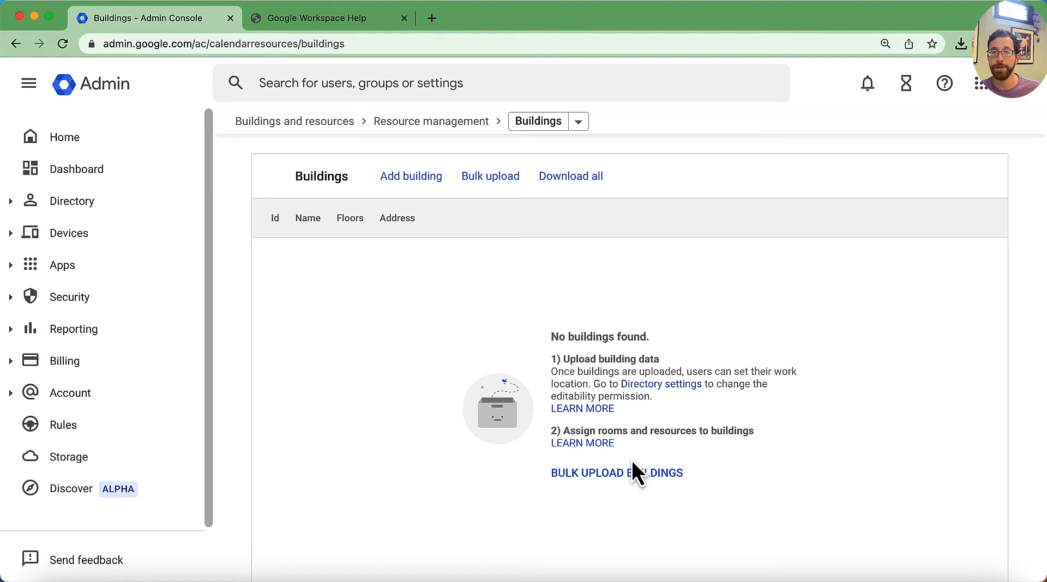
pyautogui.moveTo(523, 433)
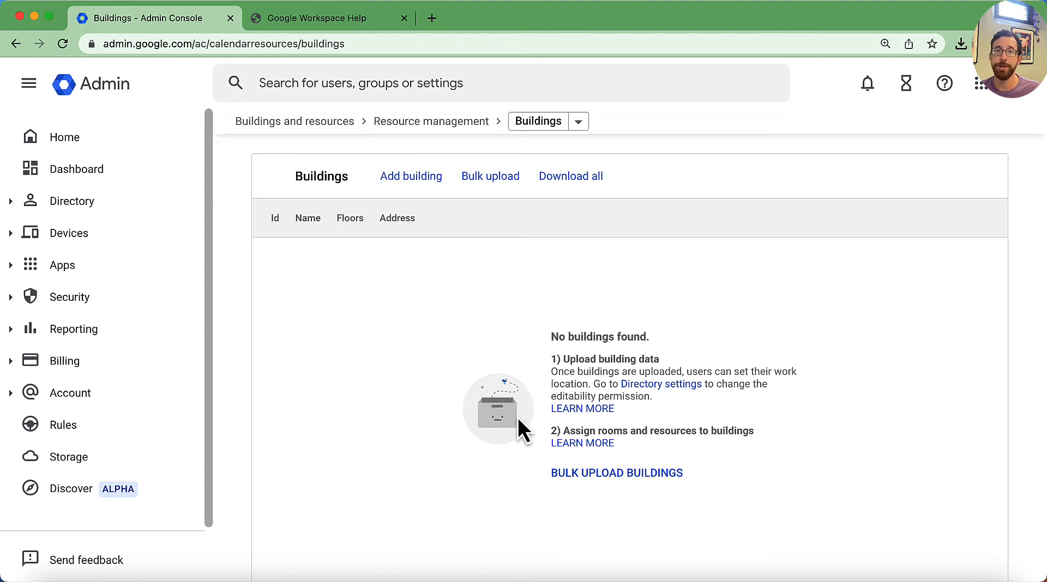
pyautogui.moveTo(411, 176)
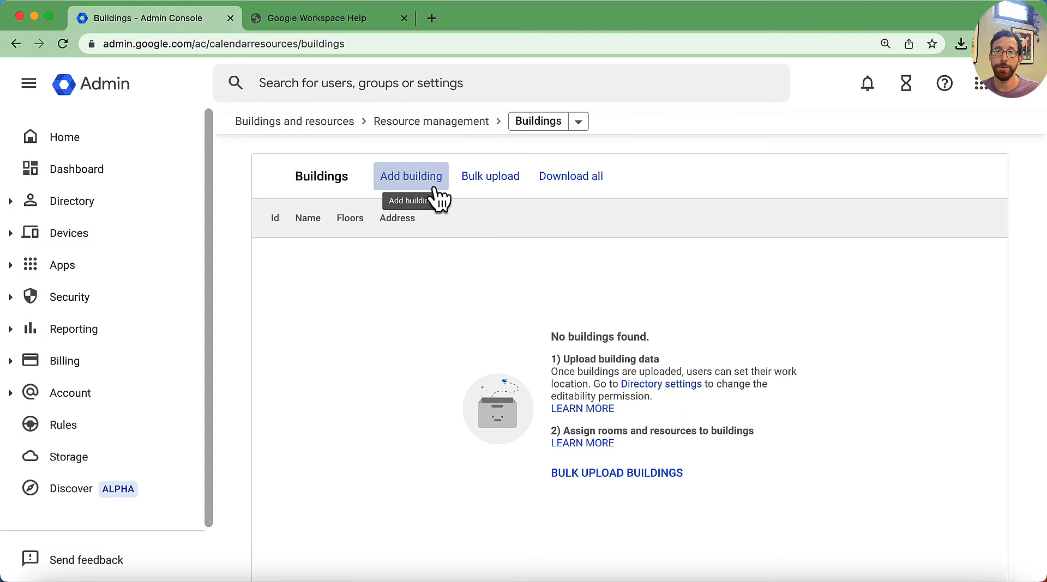
# Step: Create building Hoth Base, described 'It is chilly here.', with floors LL, G and Outside
pyautogui.click(410, 176)
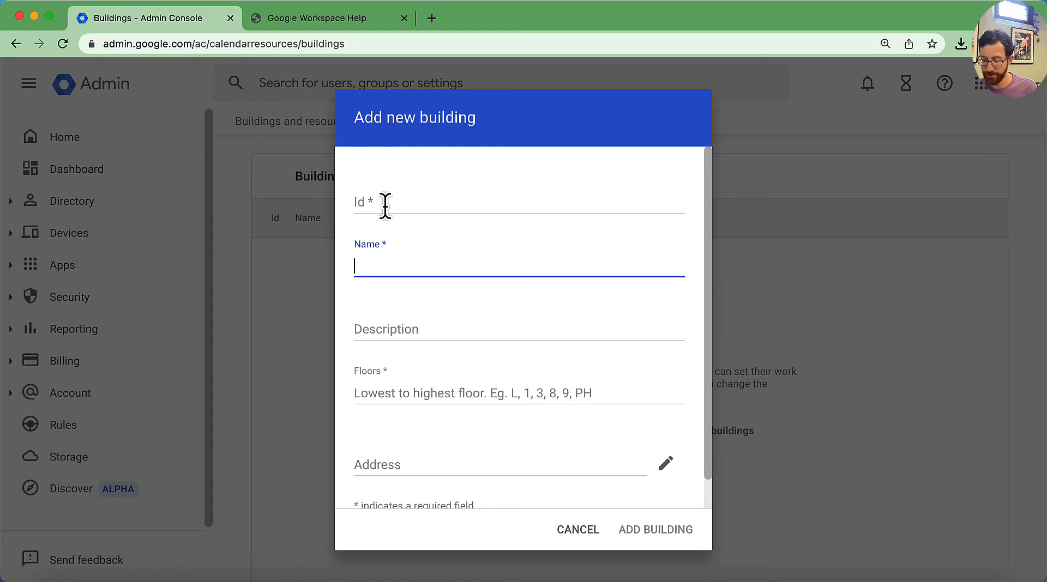
pyautogui.write('Hoth Base')
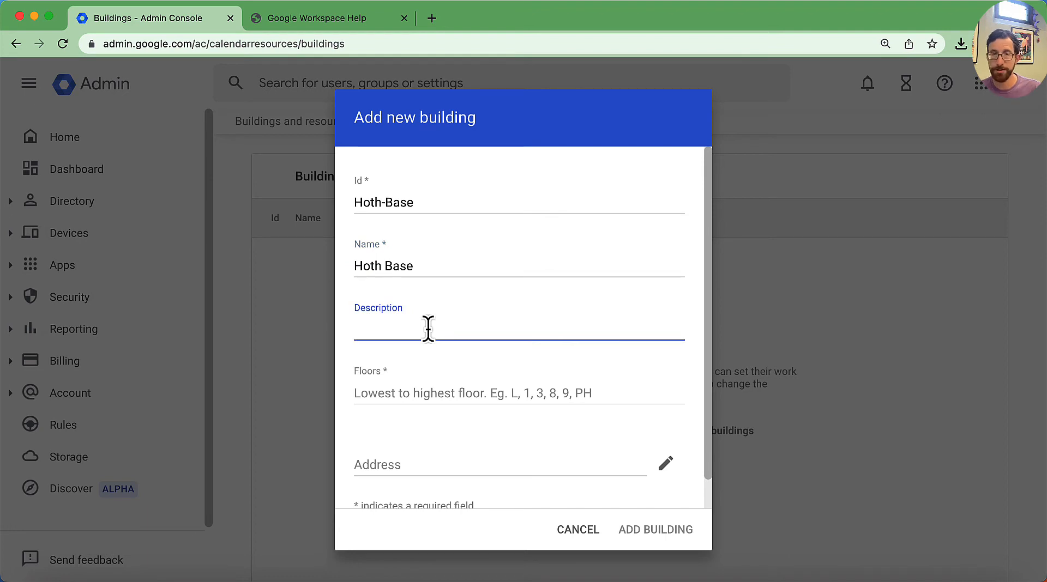
pyautogui.write('It is chilly her')
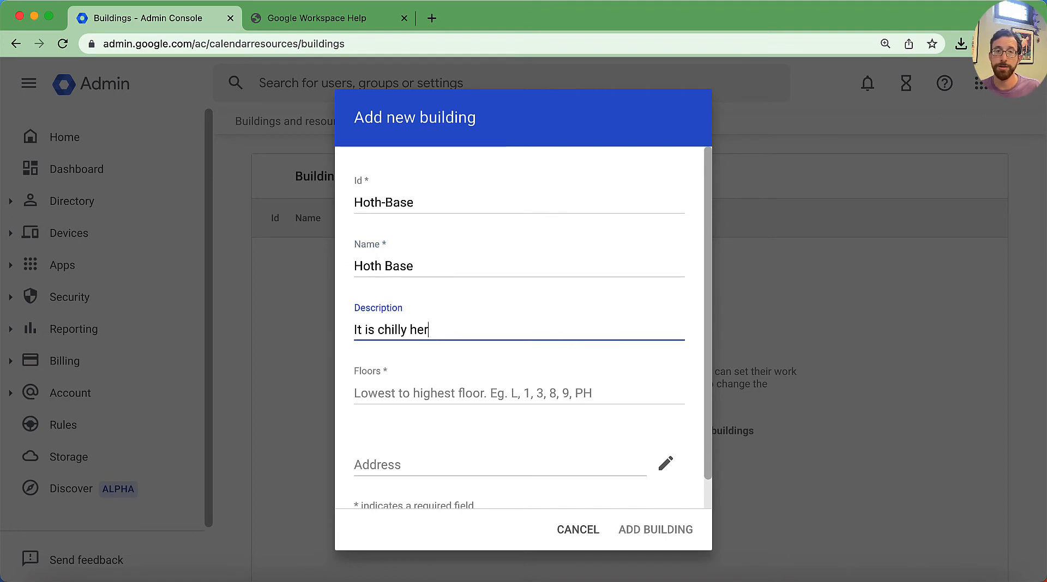
pyautogui.write('e.')
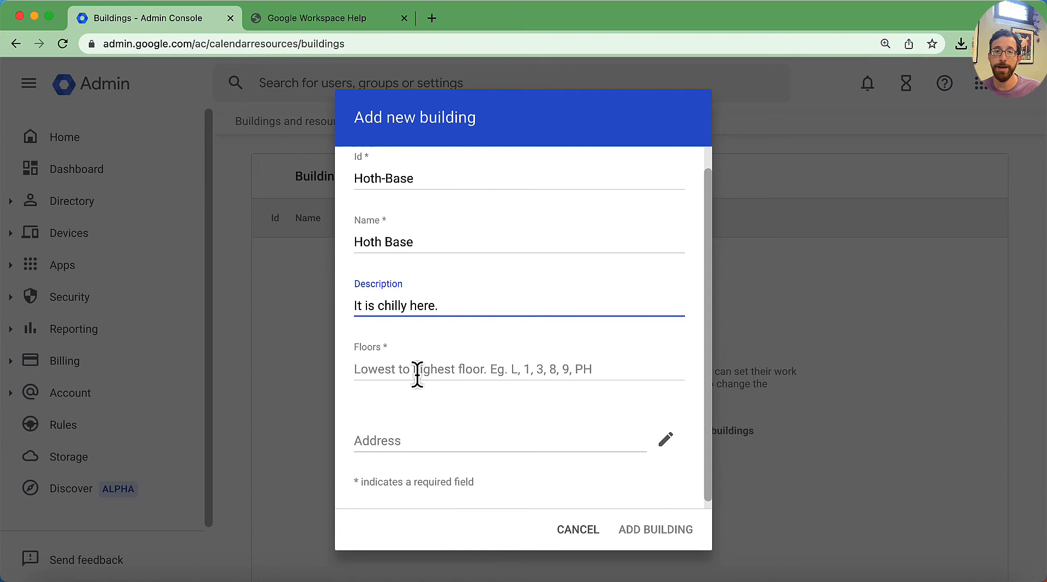
pyautogui.moveTo(568, 370)
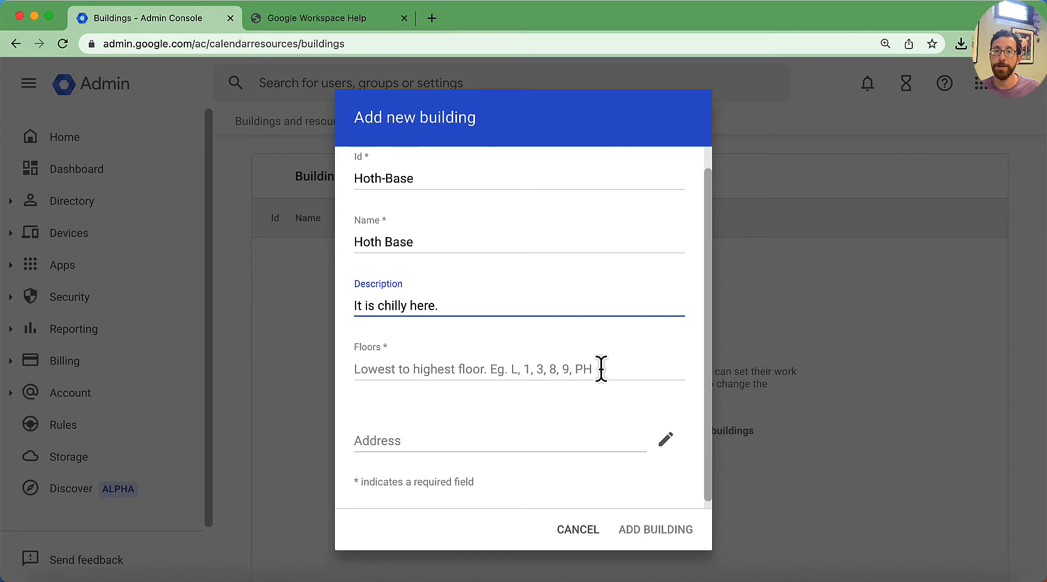
pyautogui.click(519, 369)
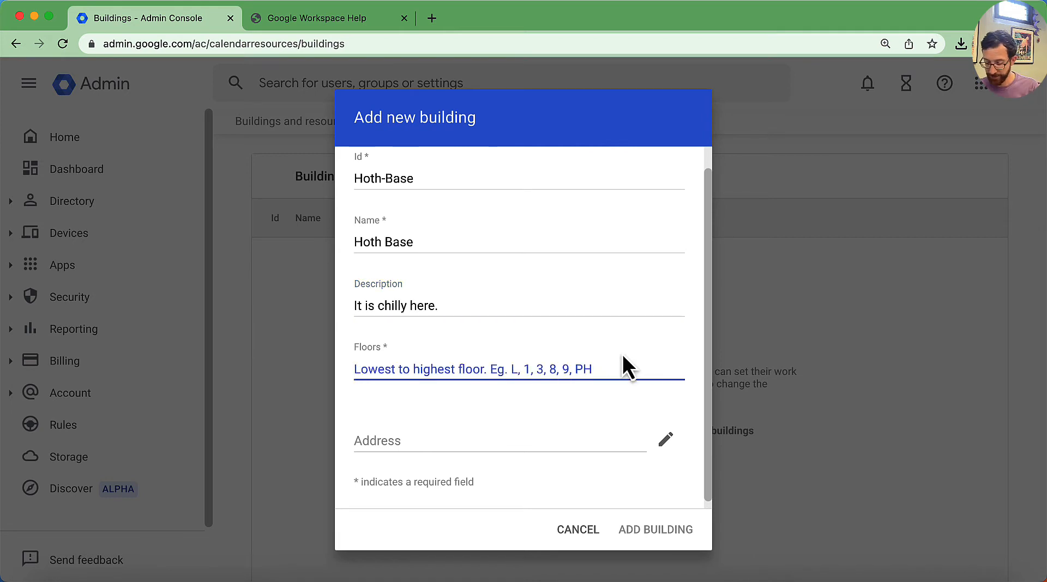
pyautogui.write('L')
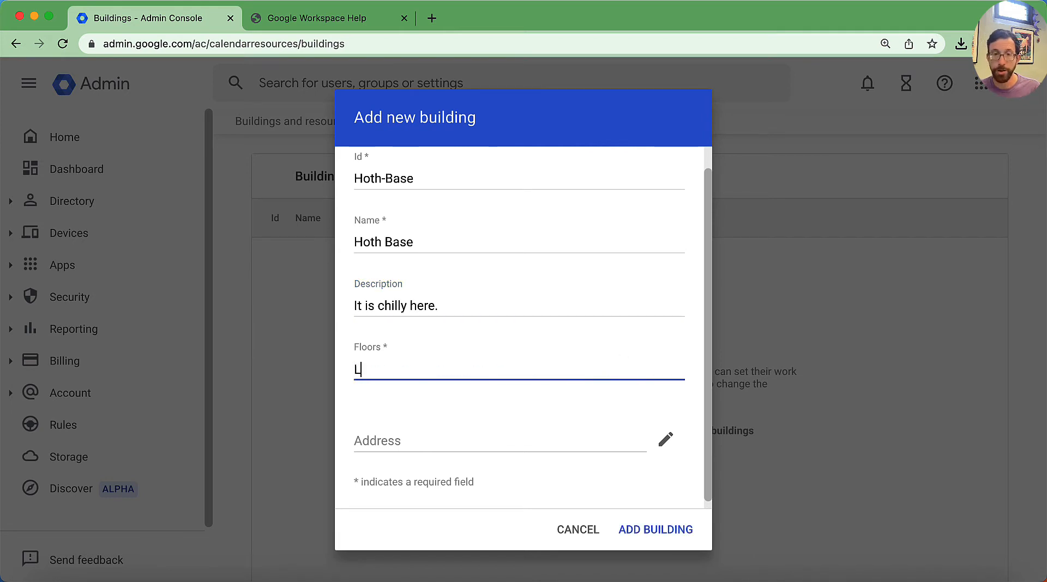
pyautogui.write('L, G')
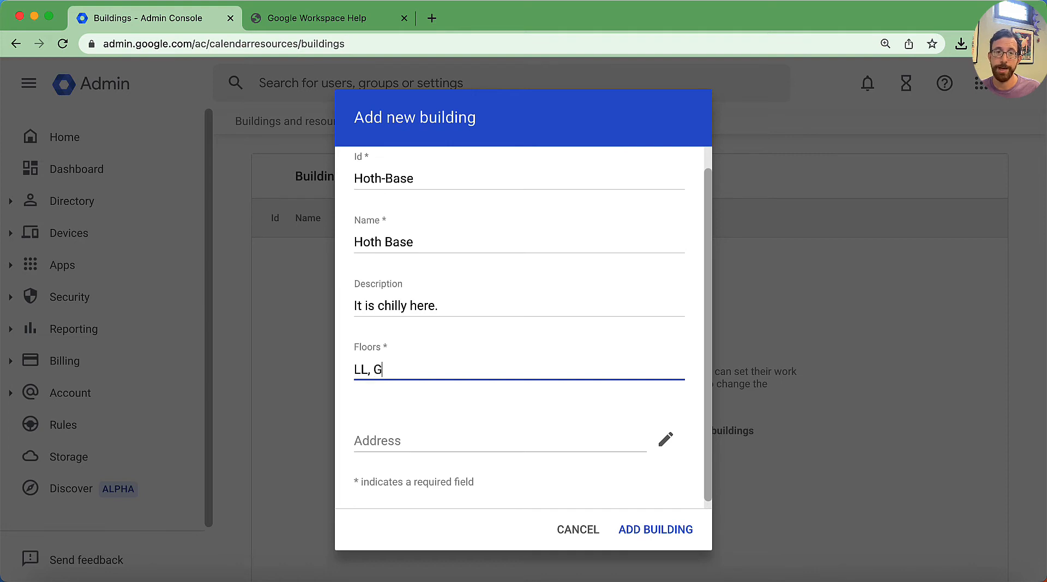
pyautogui.write('", "')
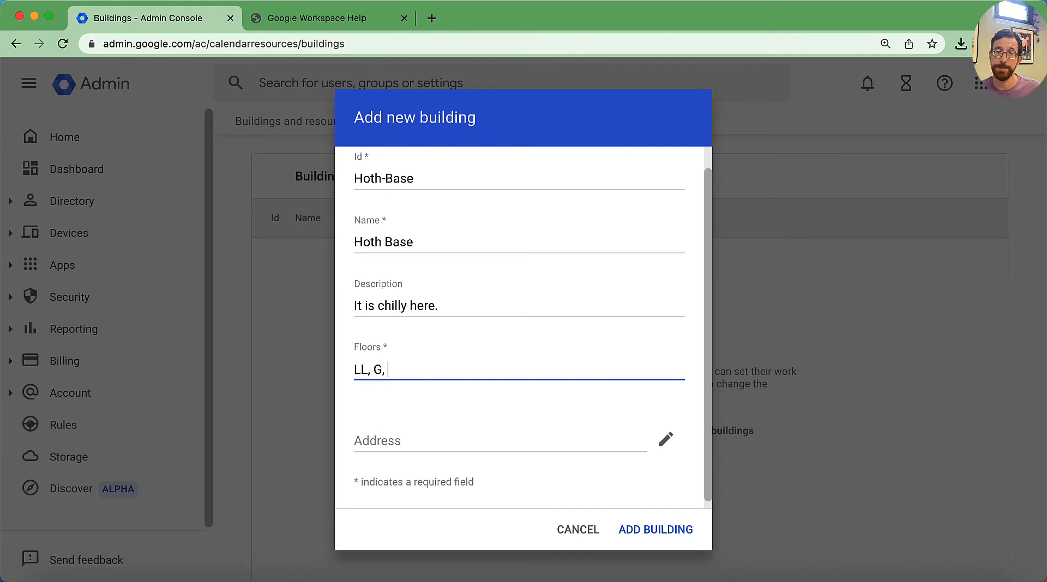
pyautogui.write('Outside')
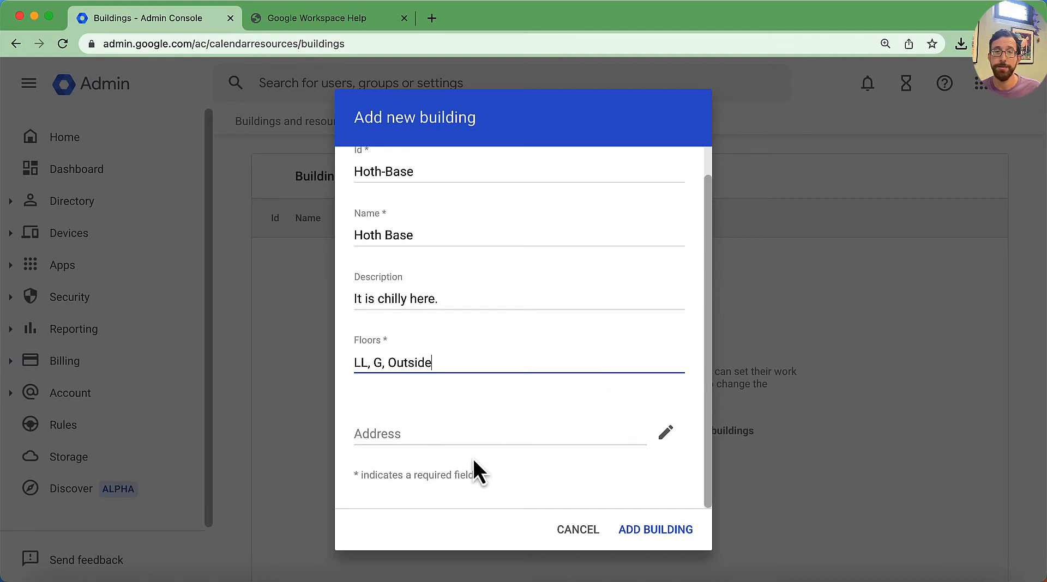
pyautogui.moveTo(639, 563)
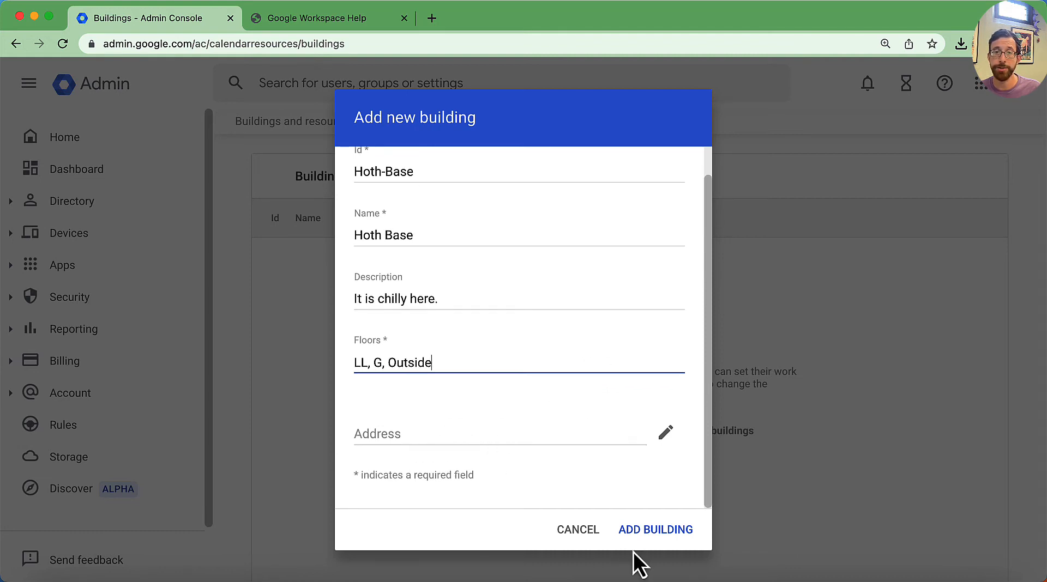
pyautogui.moveTo(655, 529)
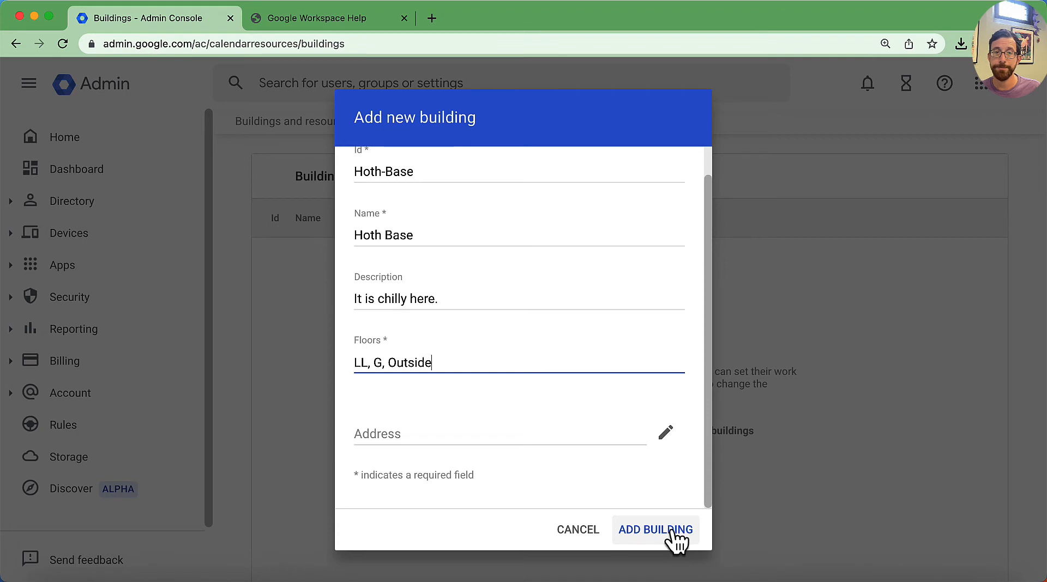
pyautogui.moveTo(494, 372)
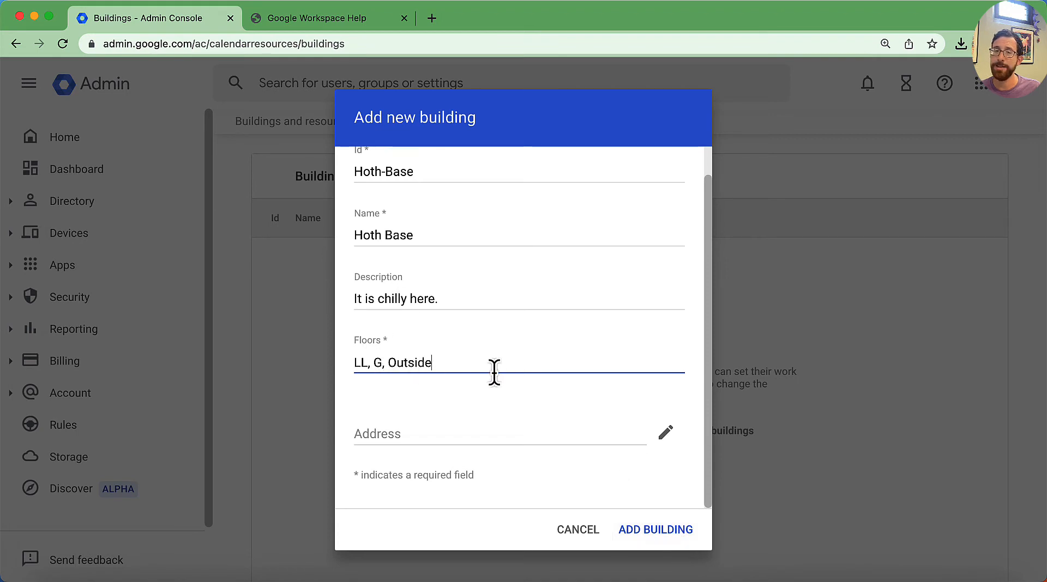
pyautogui.moveTo(520, 398)
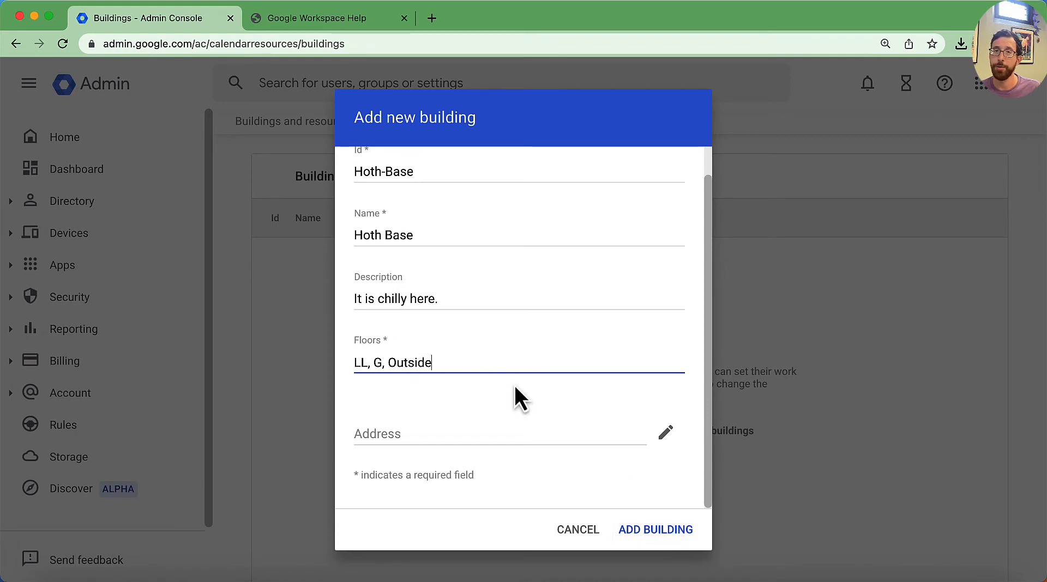
pyautogui.click(655, 529)
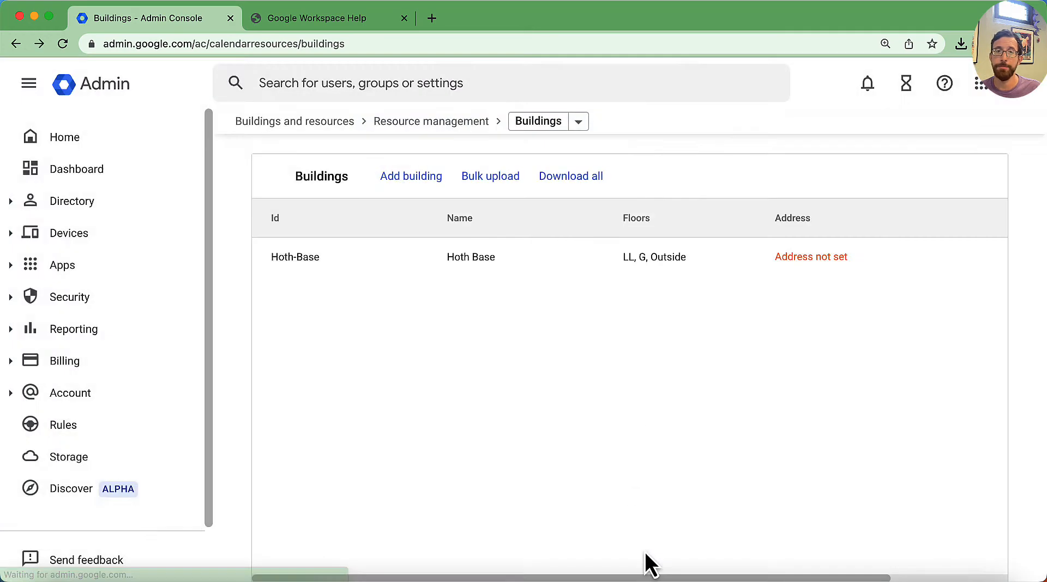
pyautogui.moveTo(654, 257)
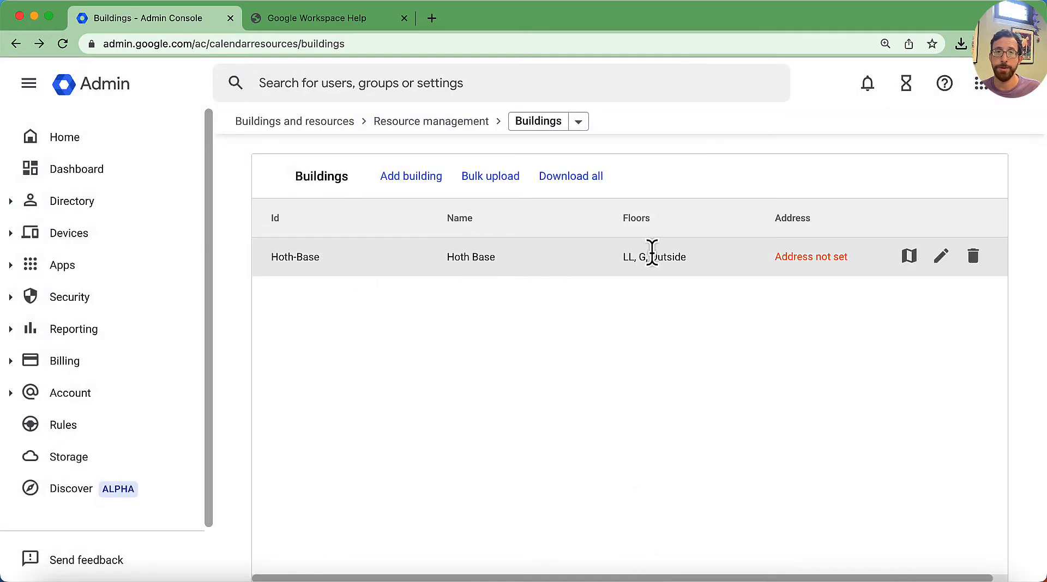
pyautogui.moveTo(411, 176)
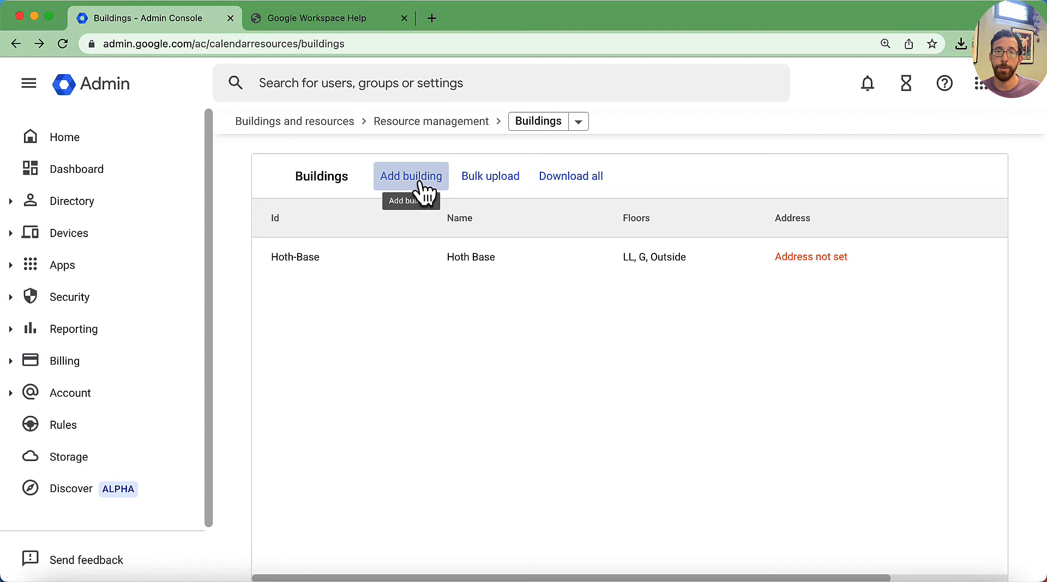
# Step: Create building Death-Star, named Death Star, with floors 1 through 10
pyautogui.click(410, 176)
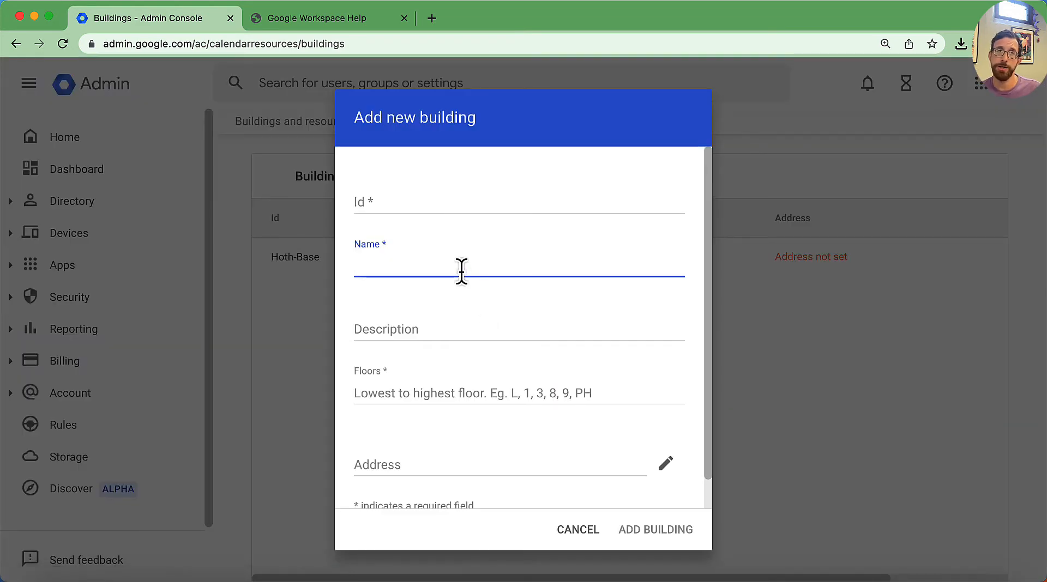
pyautogui.write('D')
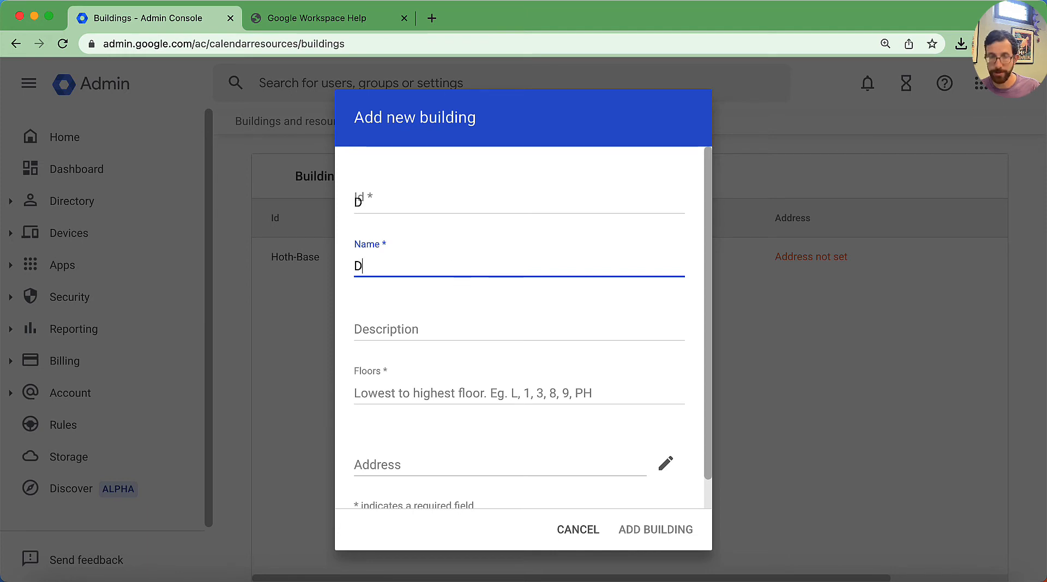
pyautogui.write('Death-Star')
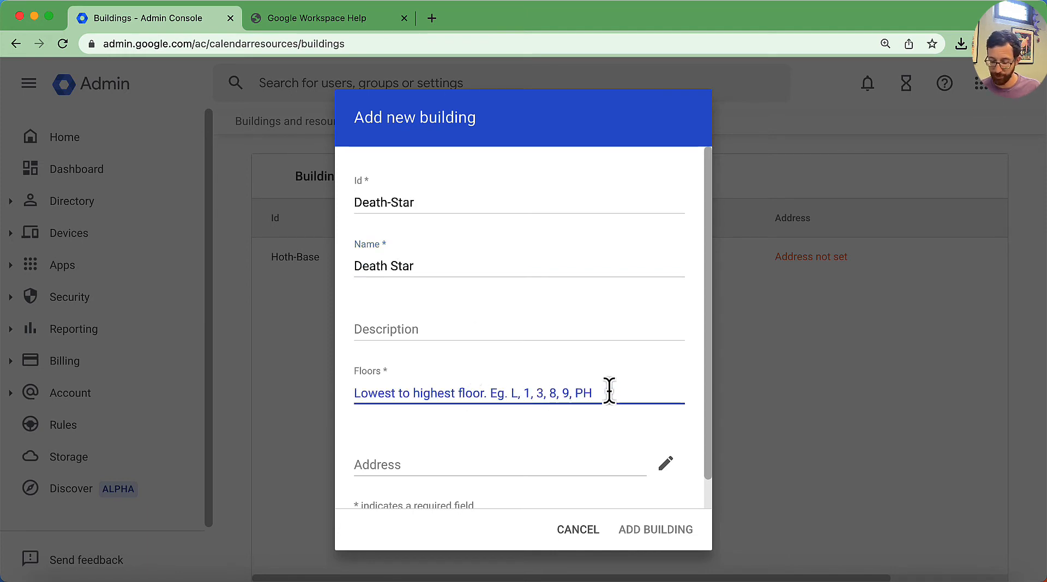
pyautogui.write('1,')
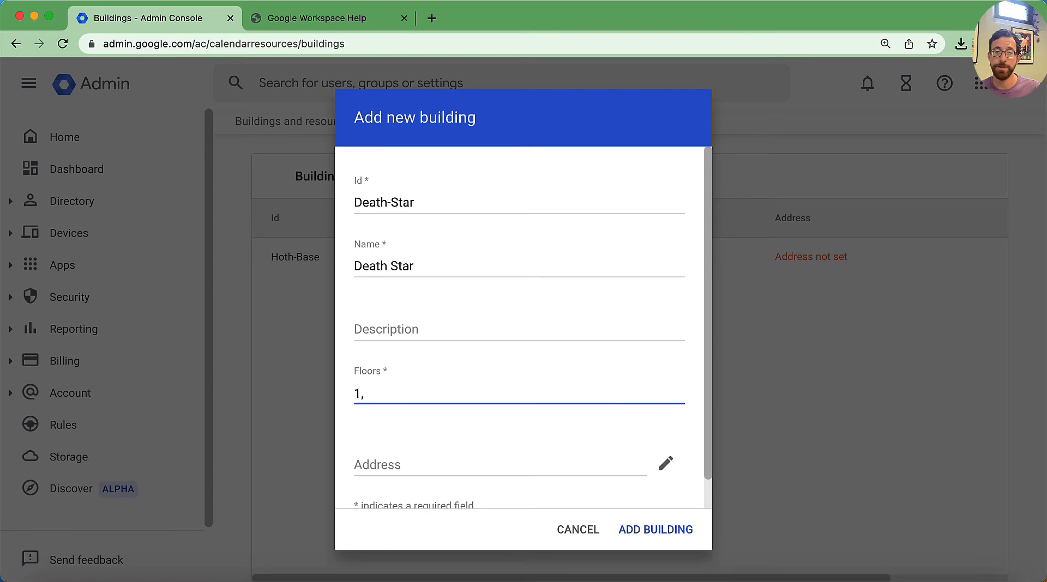
pyautogui.write('2, 3, 4, 5, 6,')
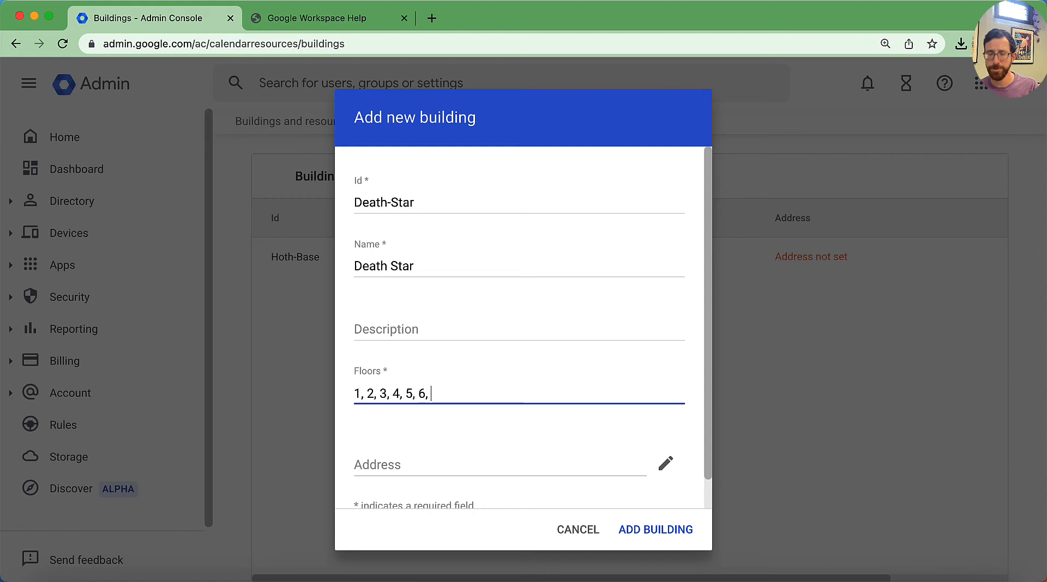
pyautogui.write('7, 8,')
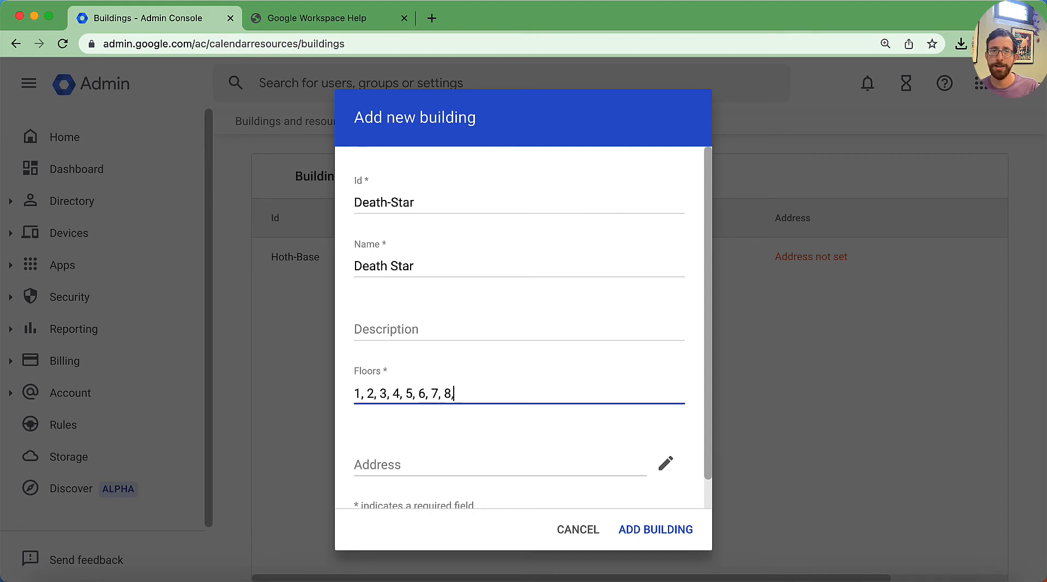
pyautogui.write(', 9, 10')
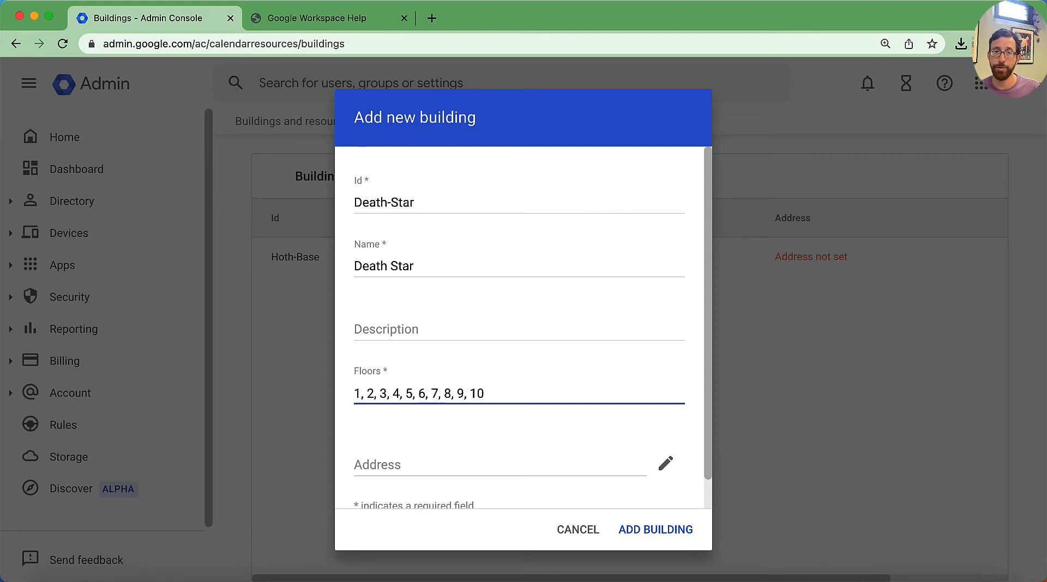
pyautogui.click(655, 529)
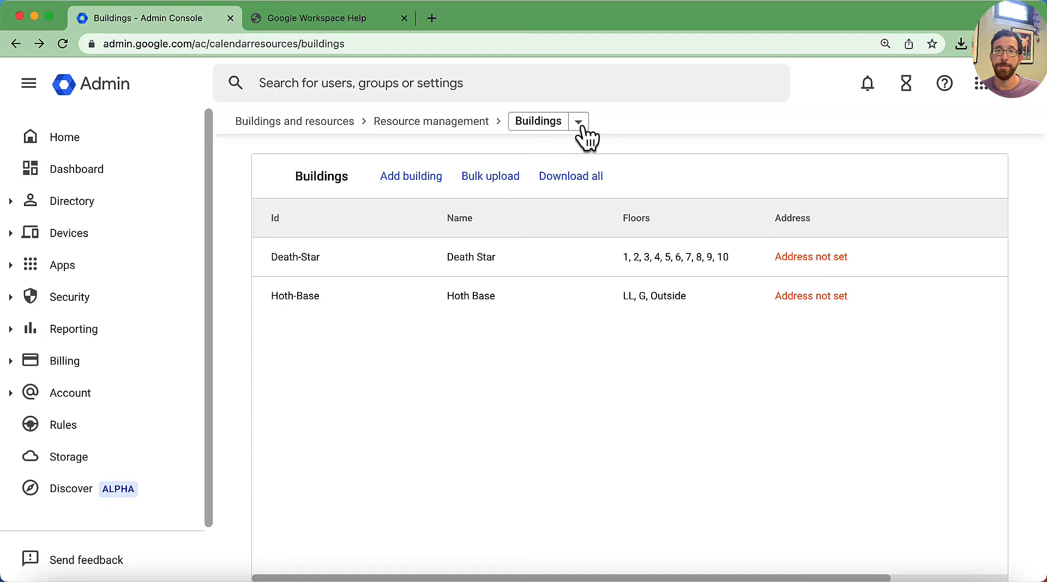
# Step: Switch from the Buildings page to Resources using the breadcrumb dropdown
pyautogui.click(577, 121)
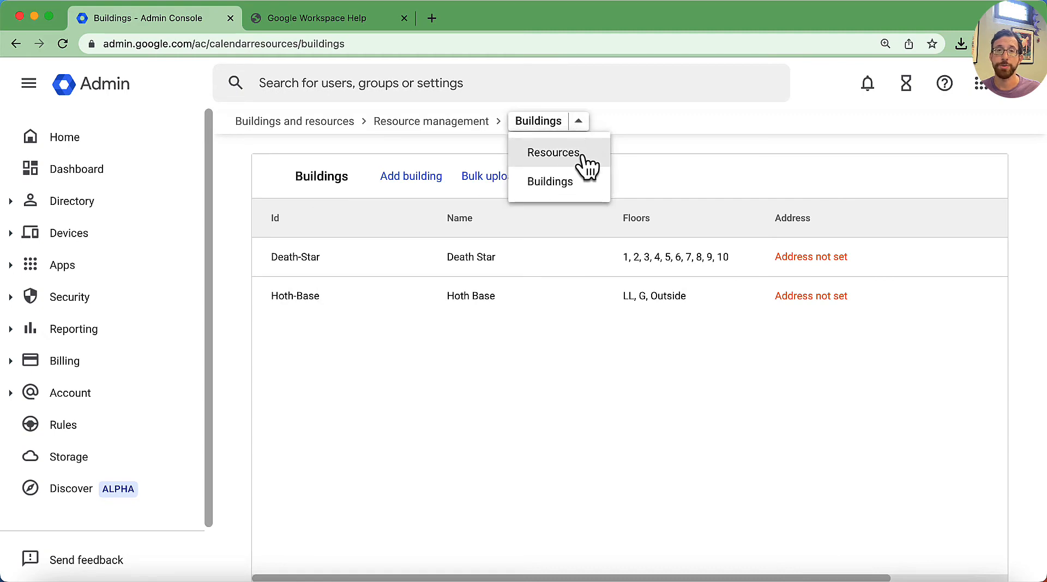
pyautogui.click(554, 152)
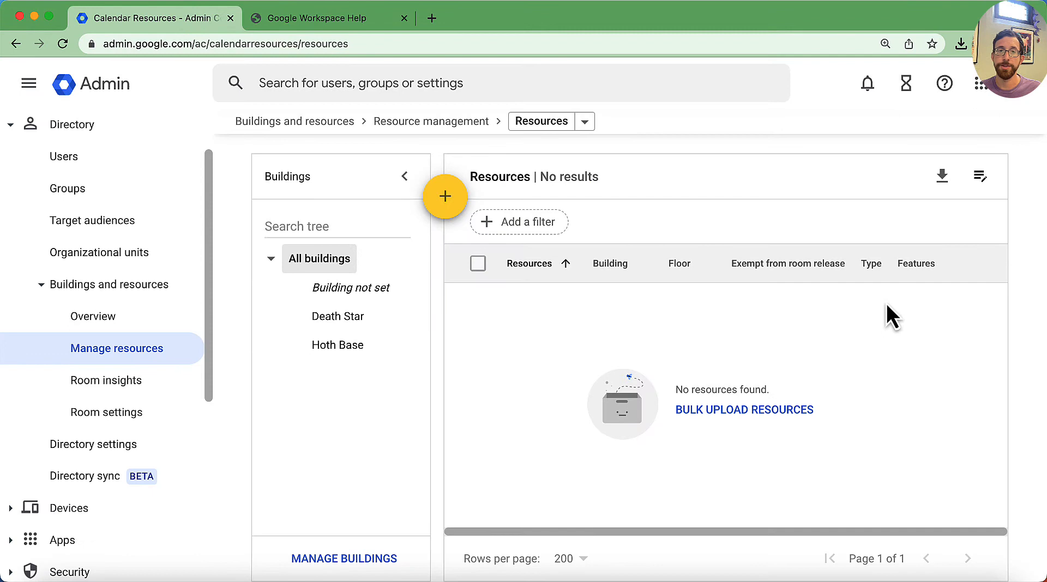
pyautogui.moveTo(337, 345)
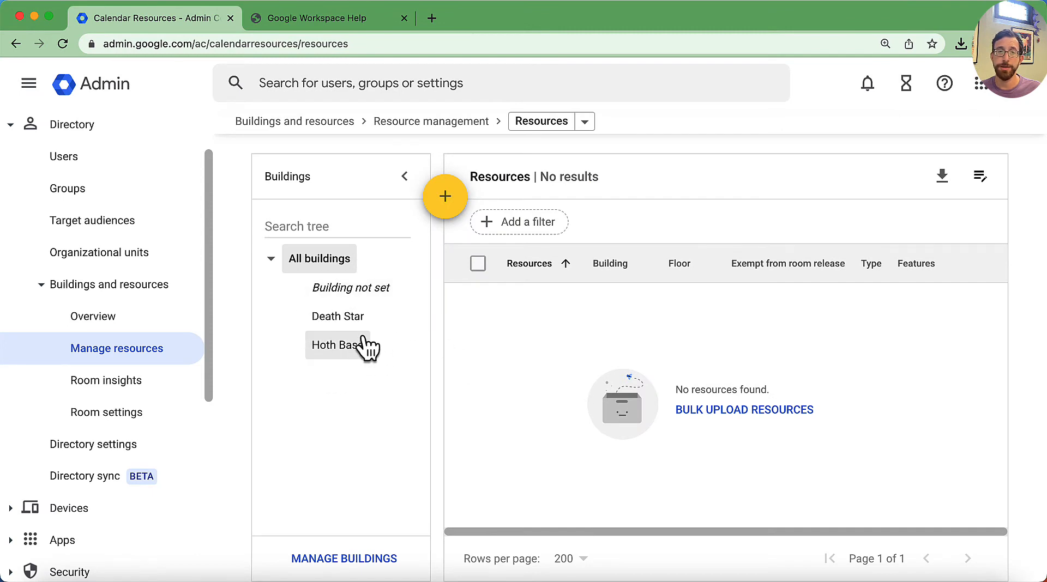
pyautogui.click(445, 195)
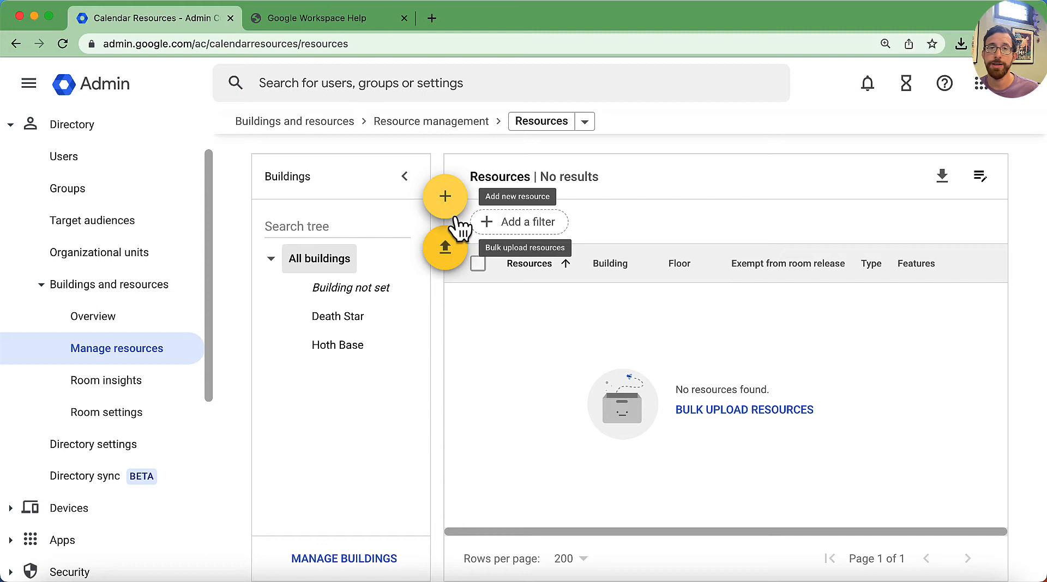
pyautogui.moveTo(454, 214)
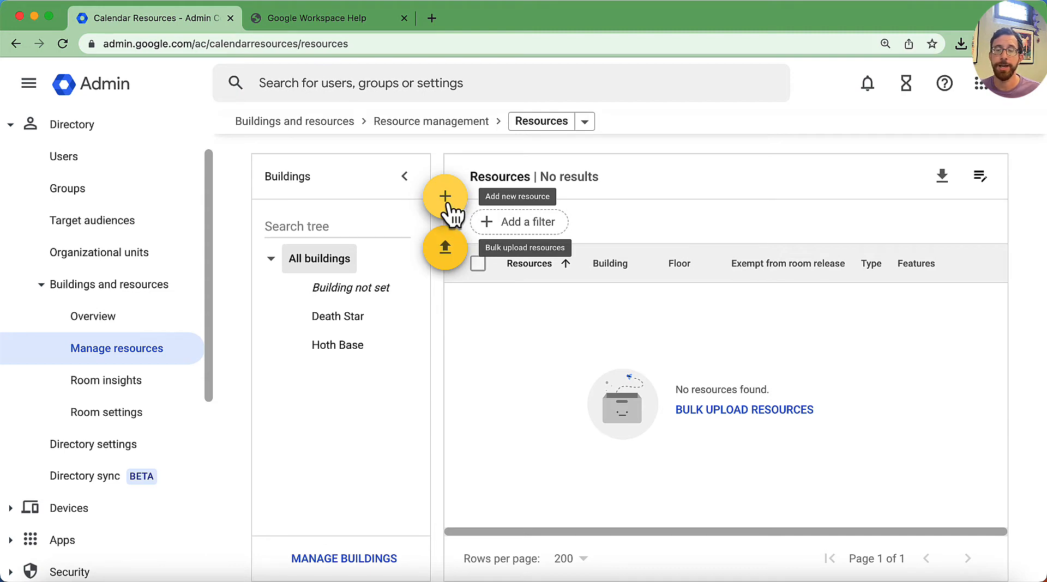
# Step: Start a new meeting space resource on Death Star floor 5
pyautogui.click(445, 196)
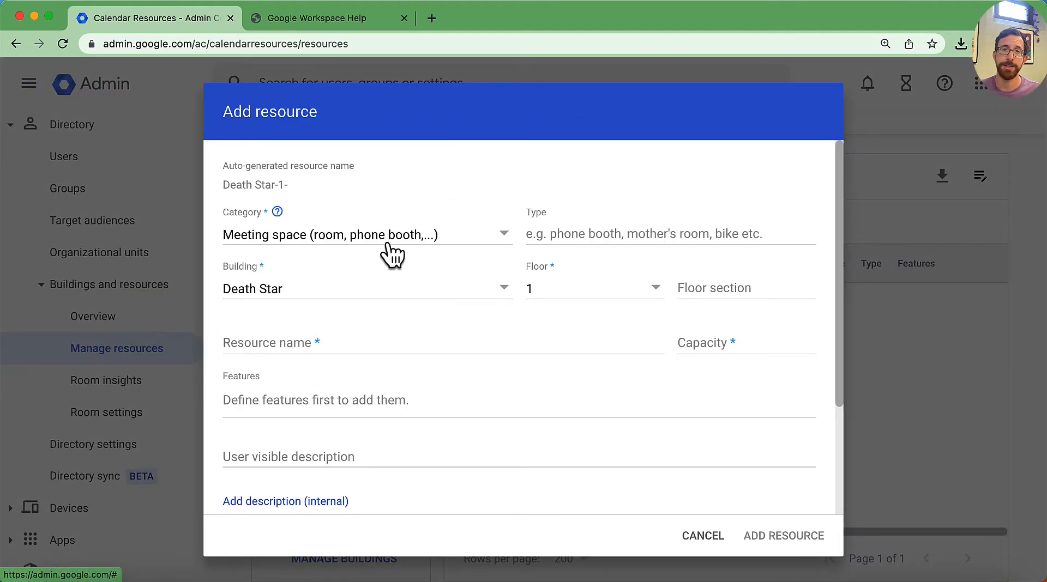
pyautogui.moveTo(328, 220)
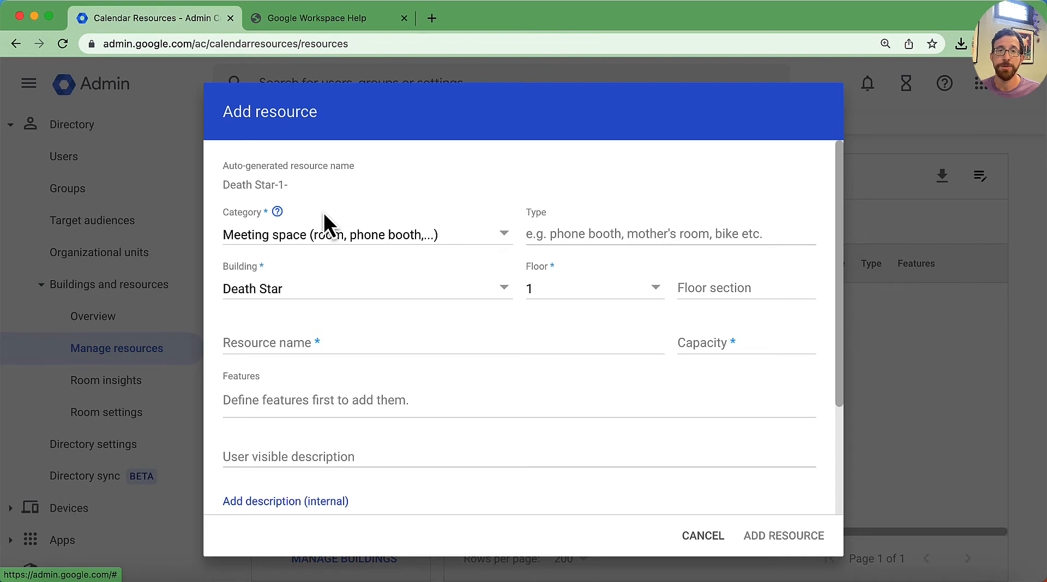
pyautogui.moveTo(268, 258)
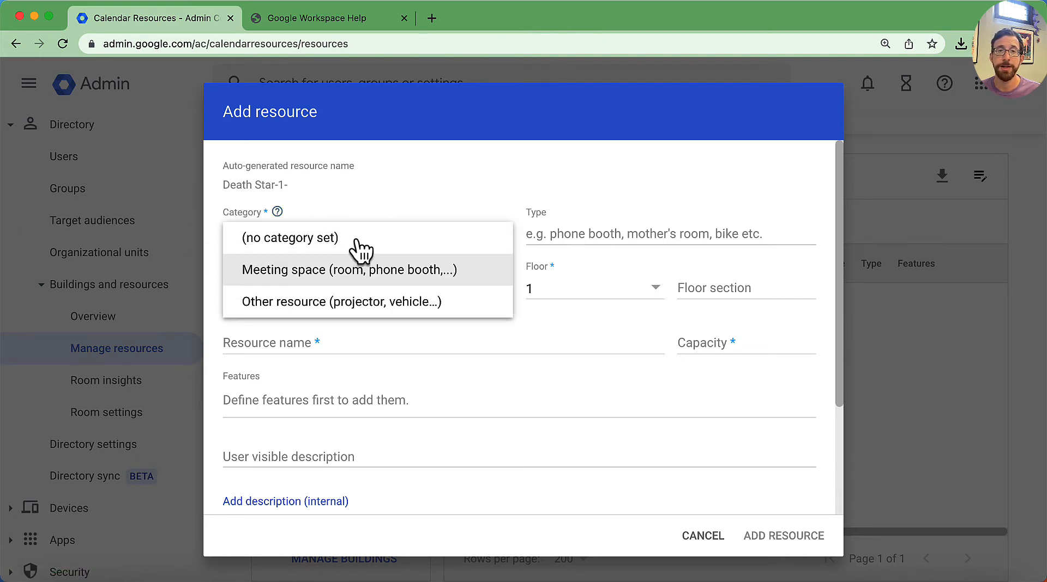
pyautogui.moveTo(367, 301)
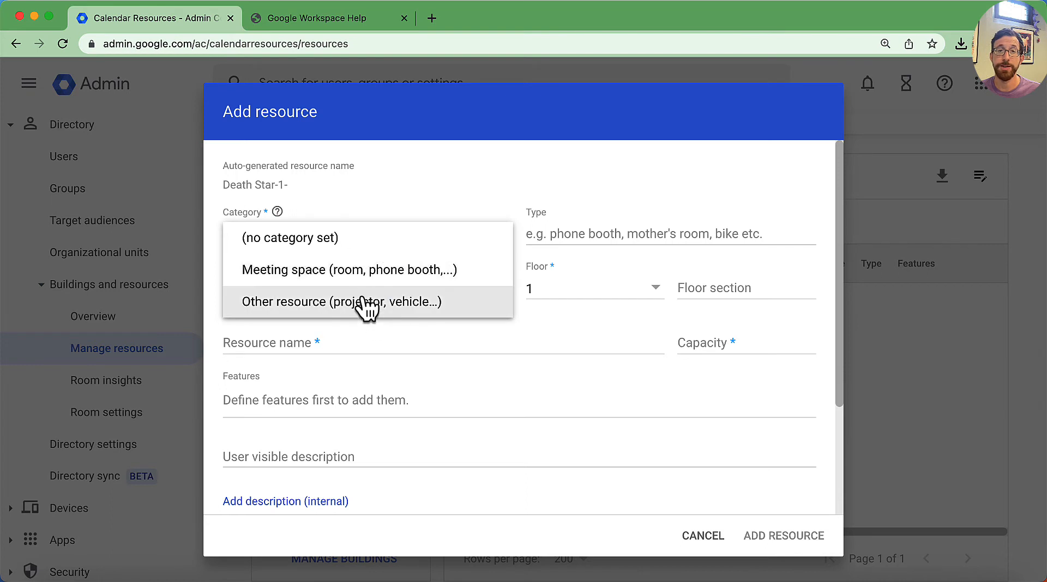
pyautogui.moveTo(427, 327)
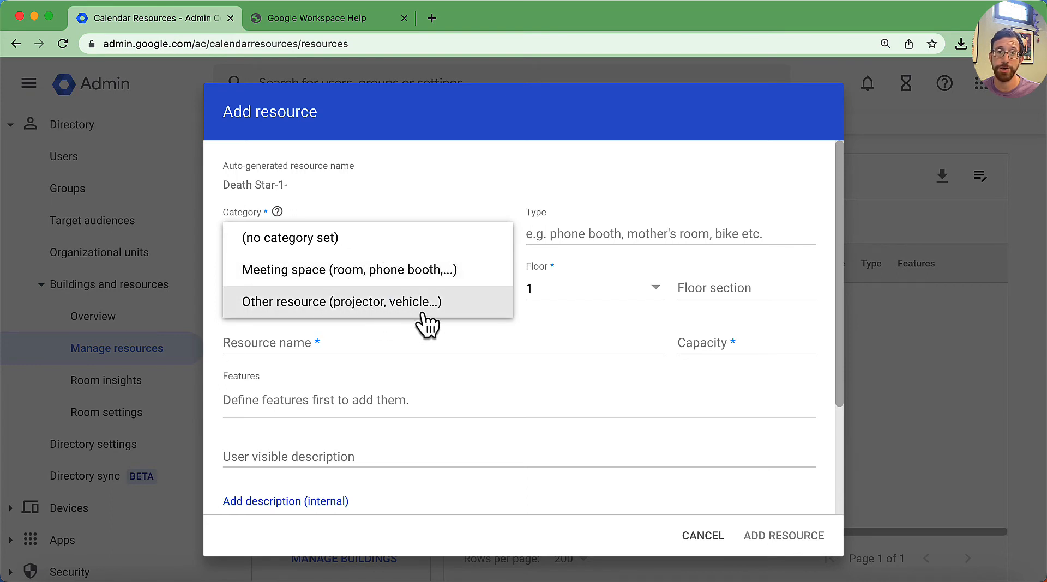
pyautogui.moveTo(289, 238)
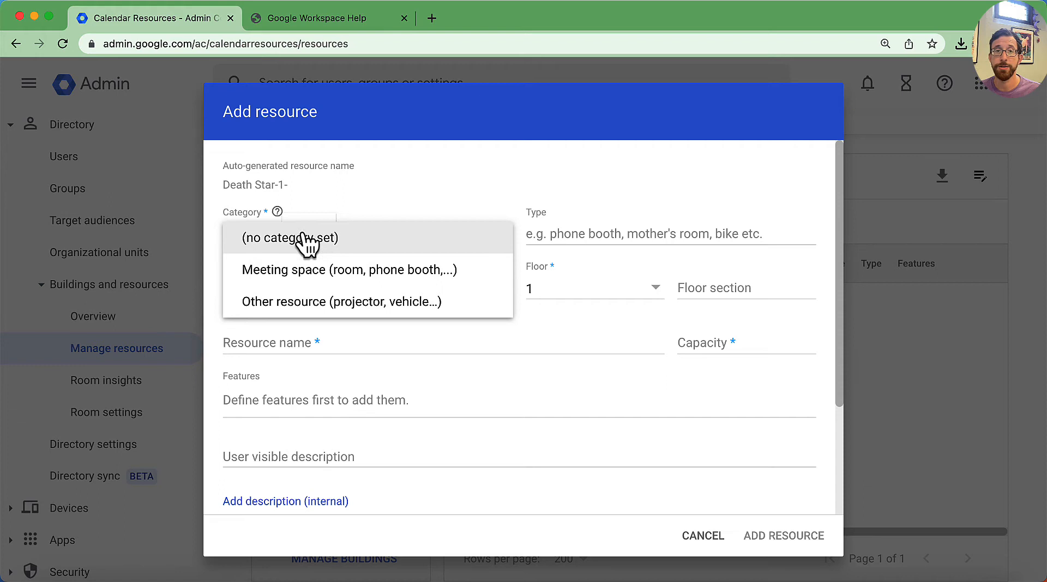
pyautogui.moveTo(450, 291)
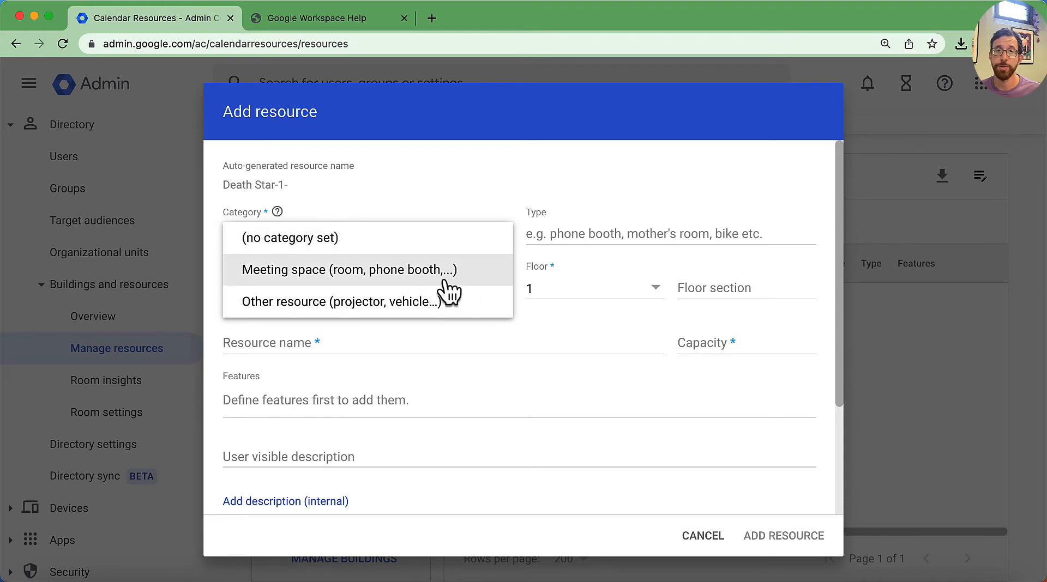
pyautogui.click(350, 270)
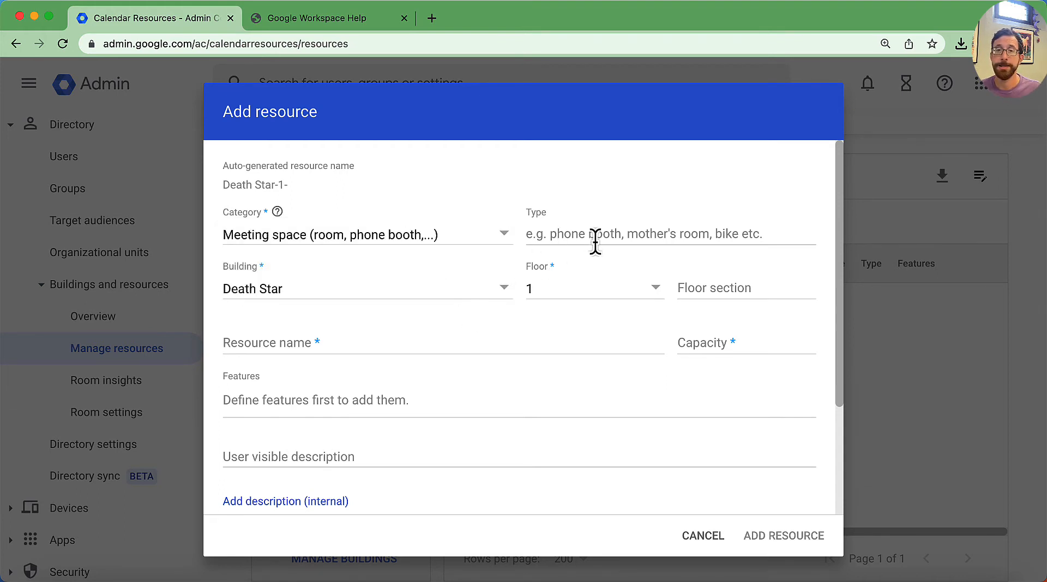
pyautogui.moveTo(681, 240)
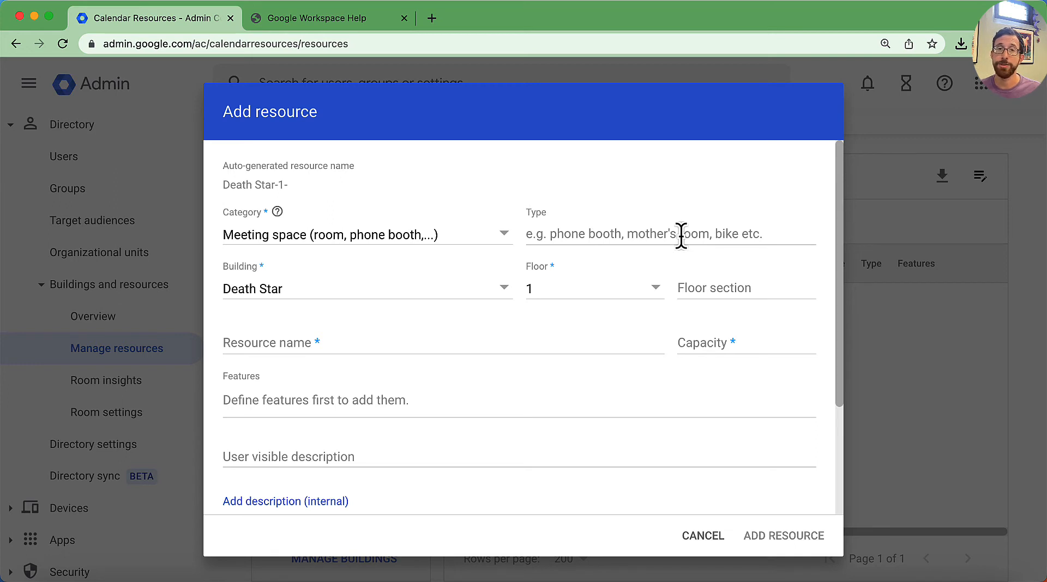
pyautogui.moveTo(496, 304)
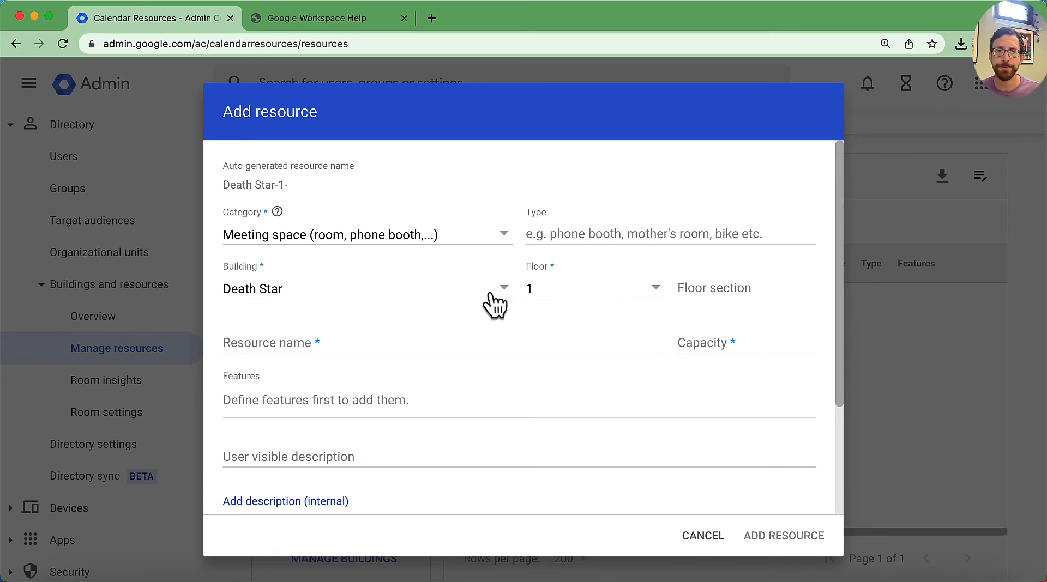
pyautogui.moveTo(407, 299)
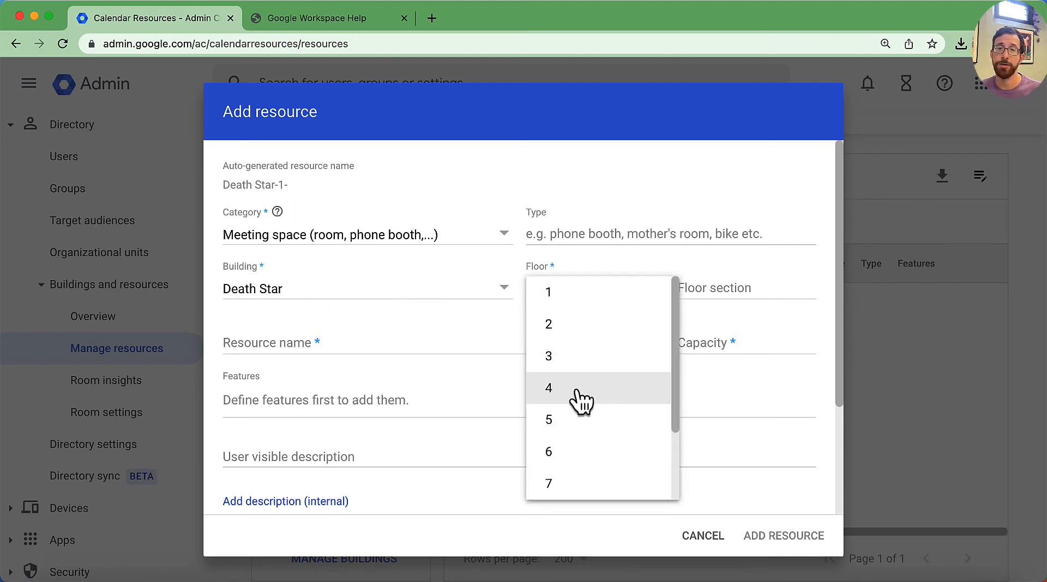
pyautogui.click(548, 419)
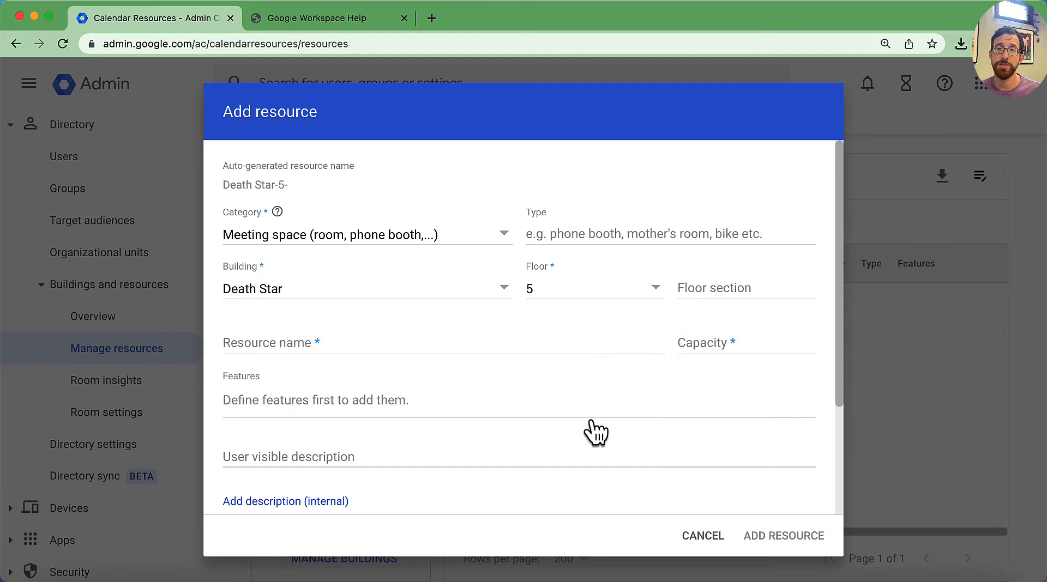
pyautogui.moveTo(718, 294)
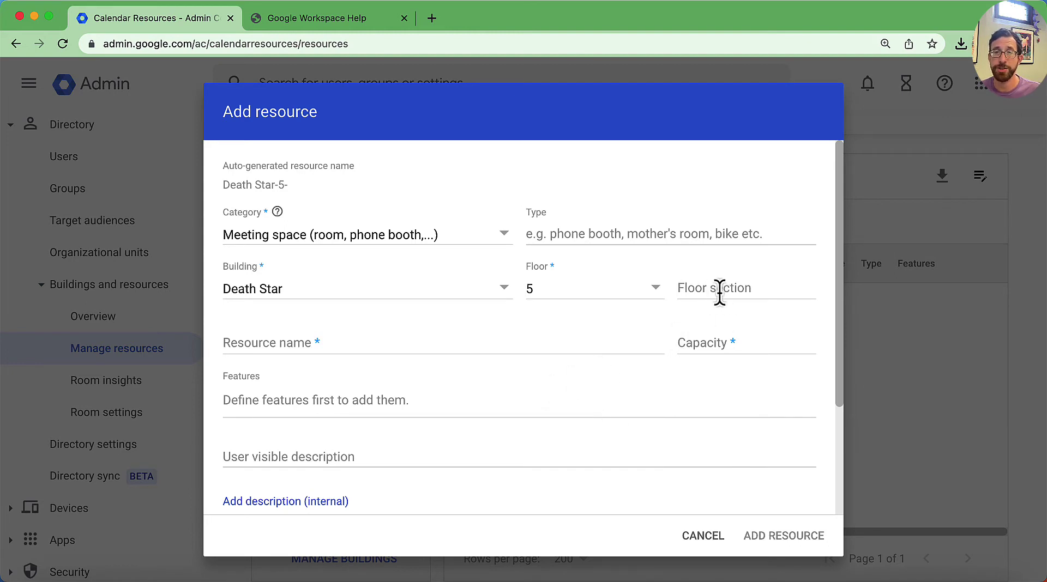
# Step: Name the room Evil Meeting Room with capacity 10 and review the rest of the form
pyautogui.click(431, 342)
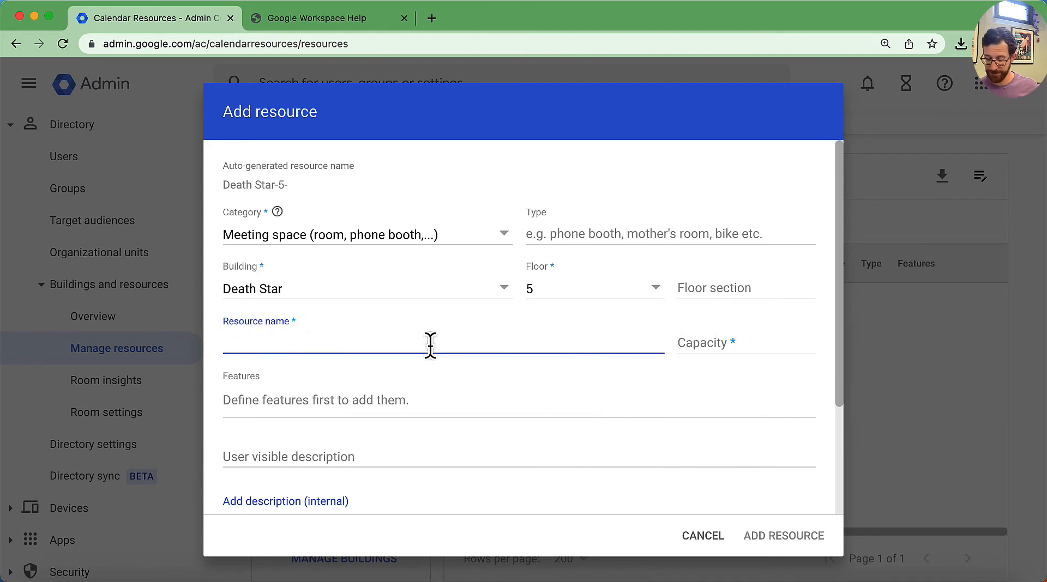
pyautogui.write('Ev')
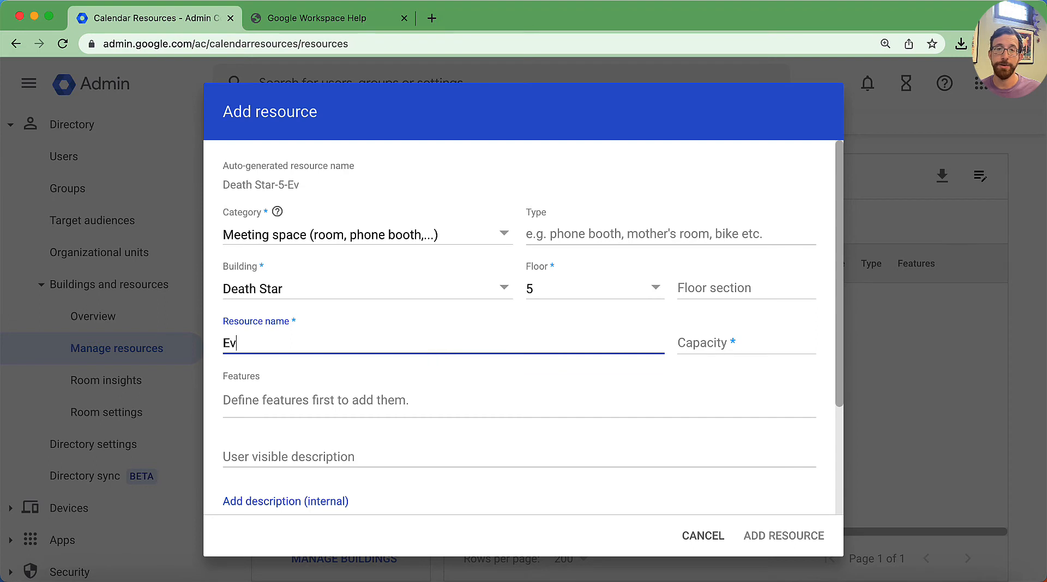
pyautogui.write('il Meeting Room')
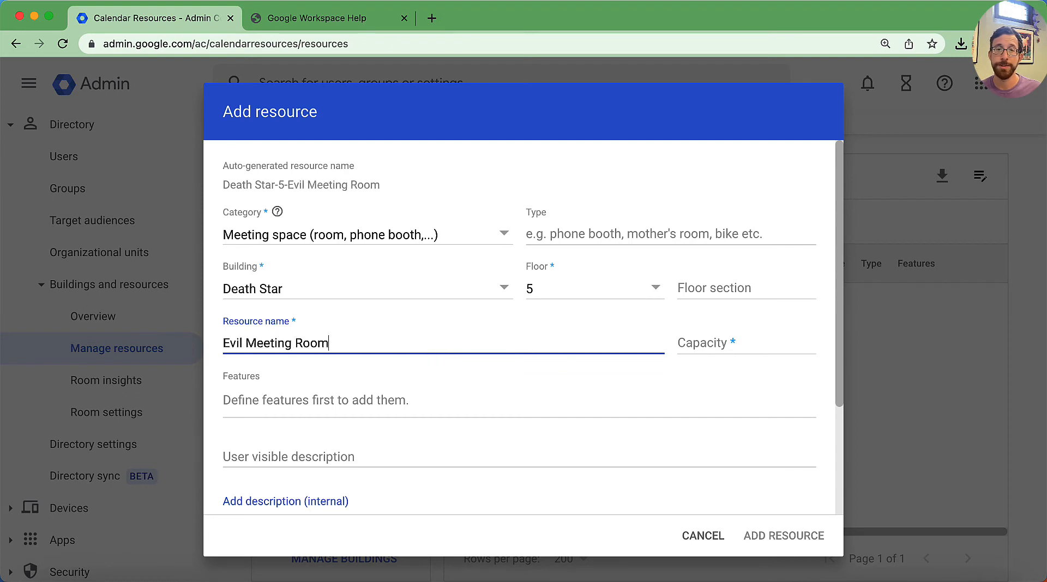
pyautogui.write('10')
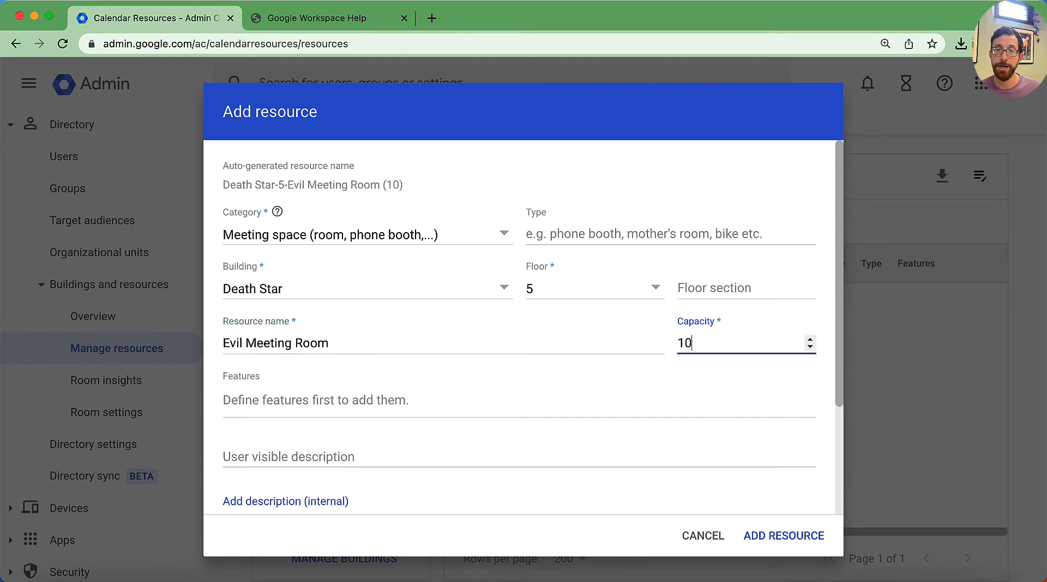
pyautogui.scroll(-3)
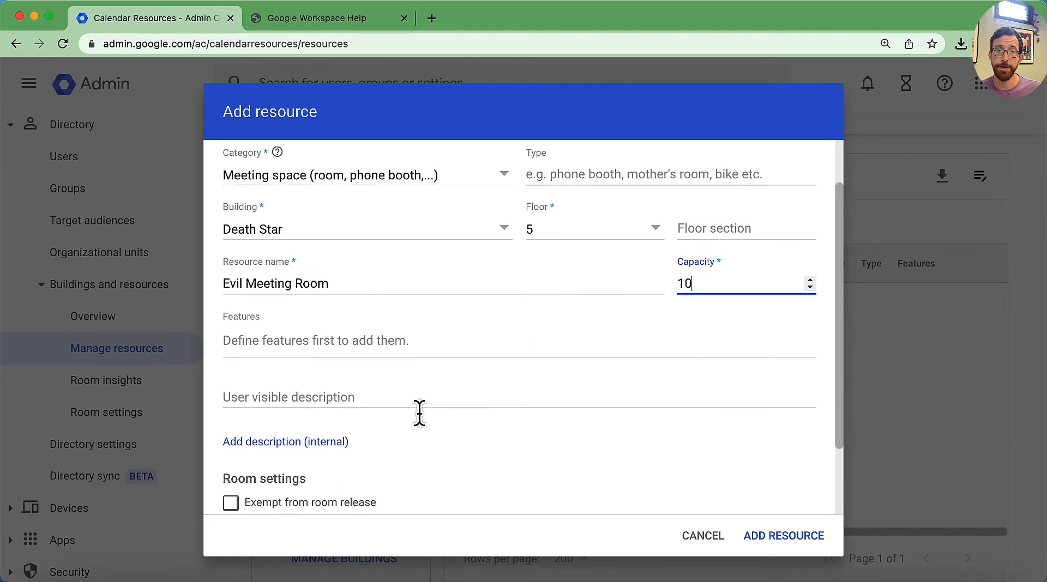
pyautogui.scroll(-3)
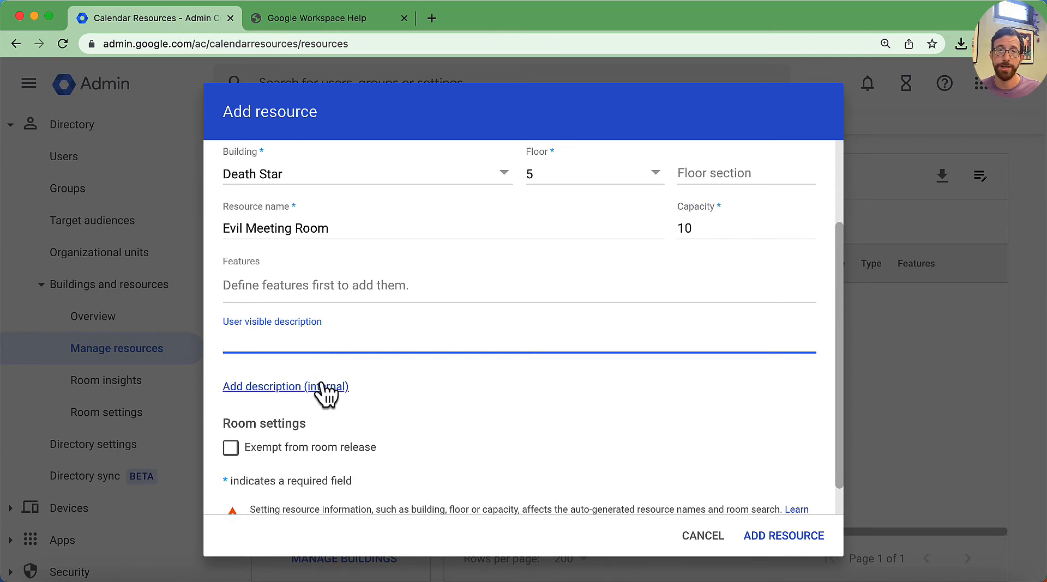
pyautogui.scroll(-3)
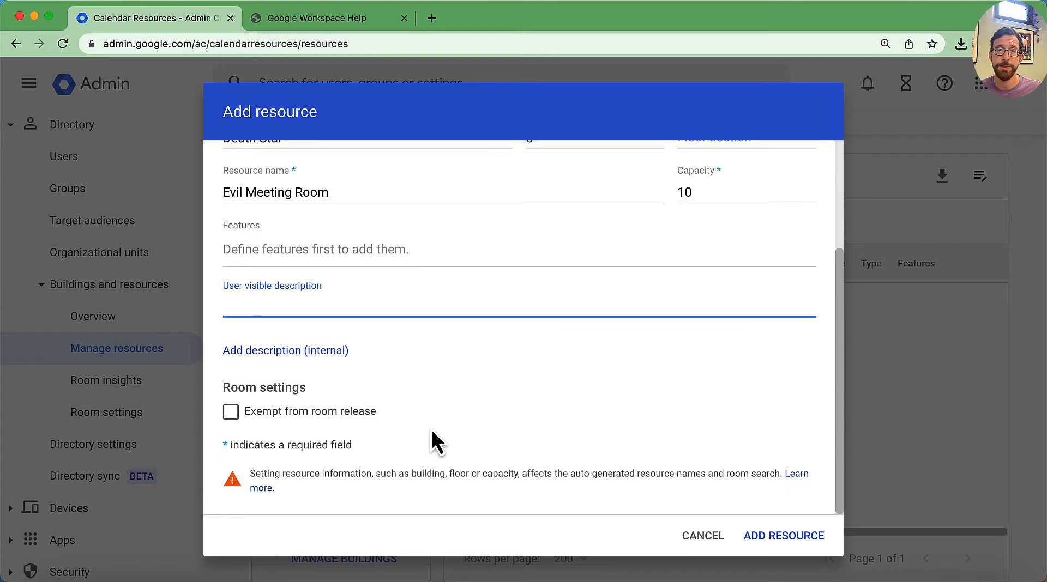
pyautogui.moveTo(307, 412)
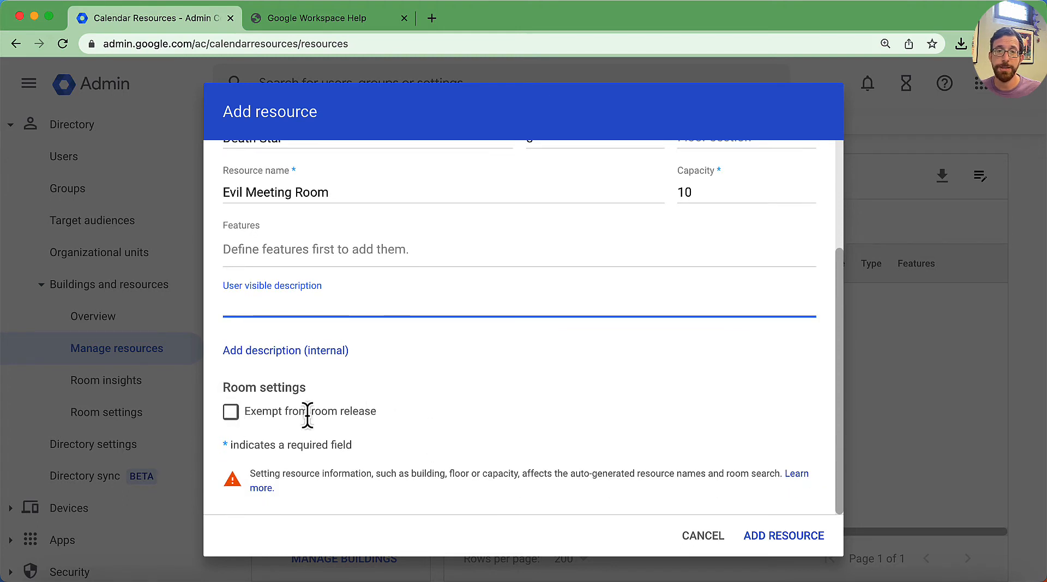
pyautogui.moveTo(366, 439)
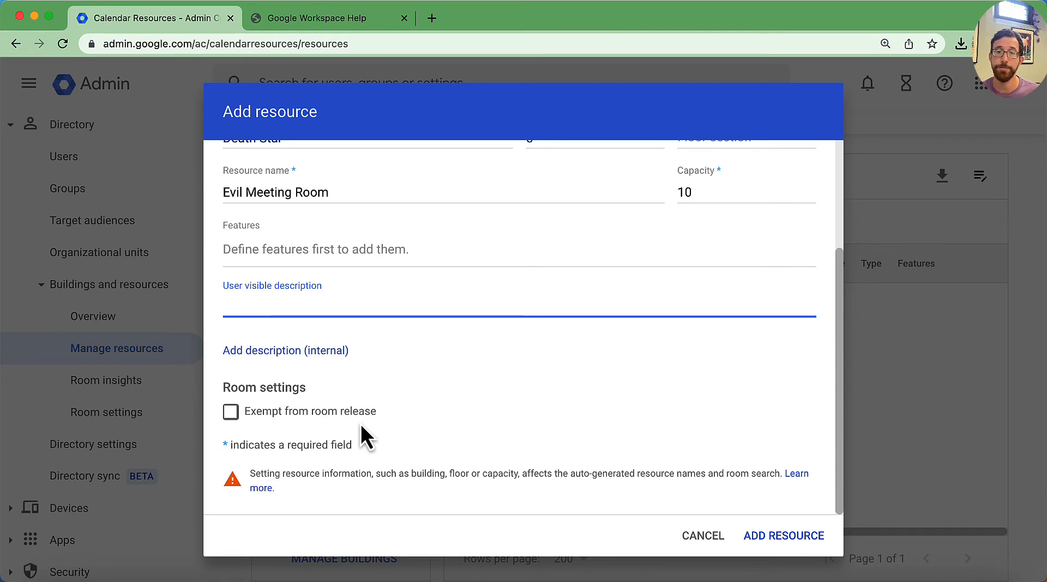
pyautogui.scroll(3)
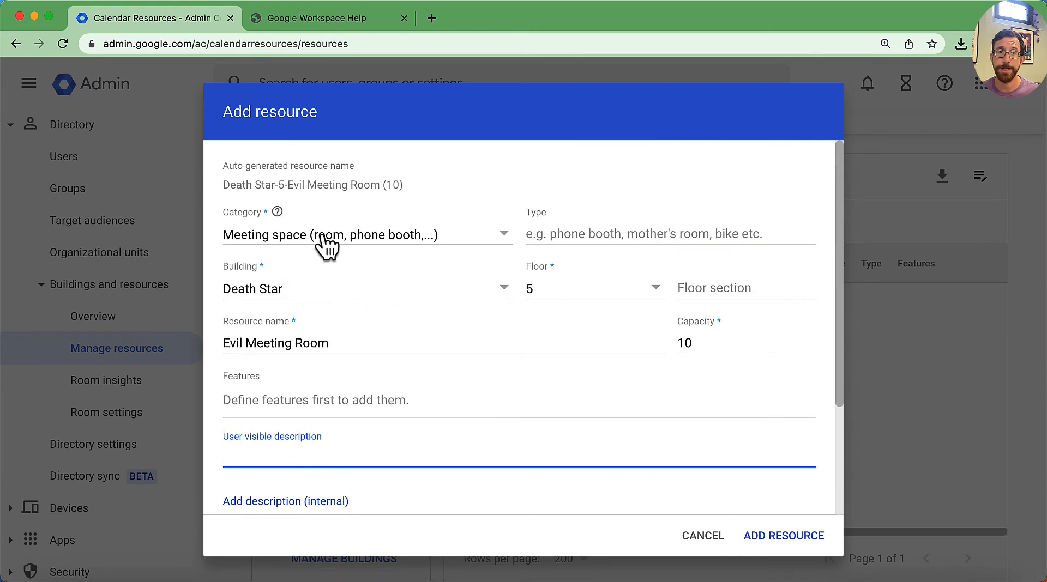
pyautogui.moveTo(592, 306)
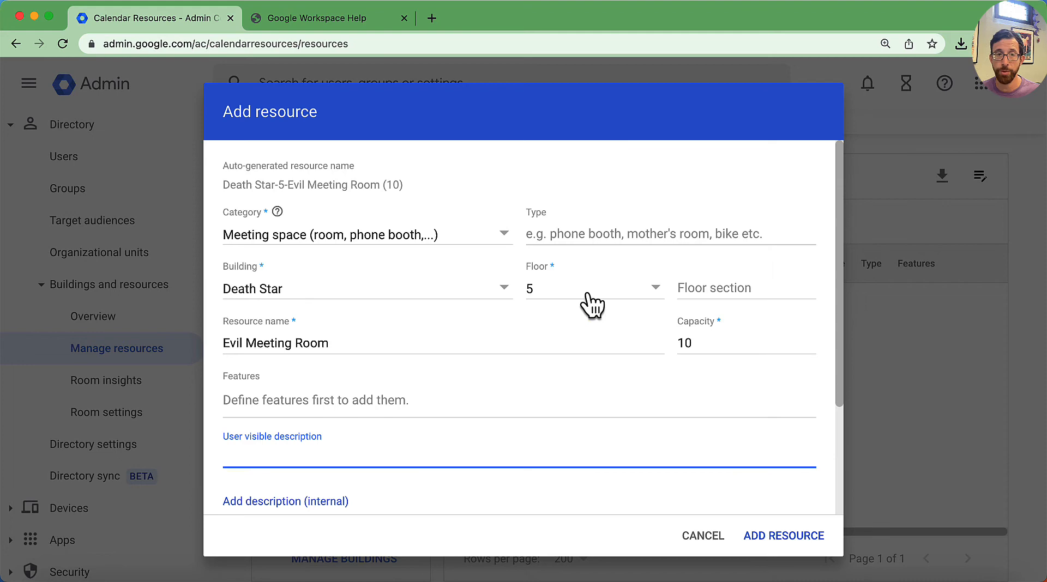
pyautogui.moveTo(747, 333)
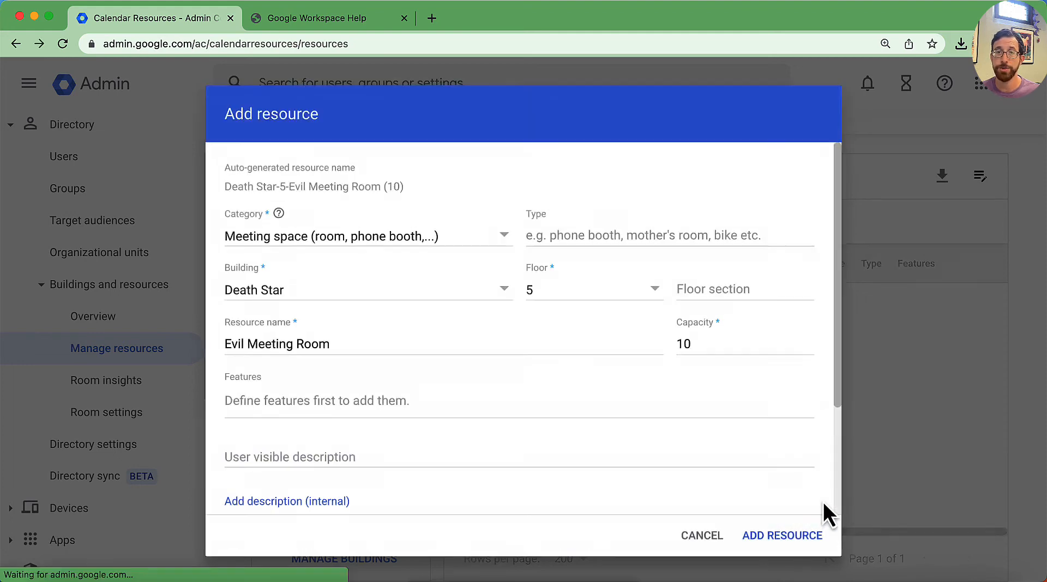
# Step: Save Evil Meeting Room, then add Loading Bay on floor 2 with capacity 200
pyautogui.click(782, 535)
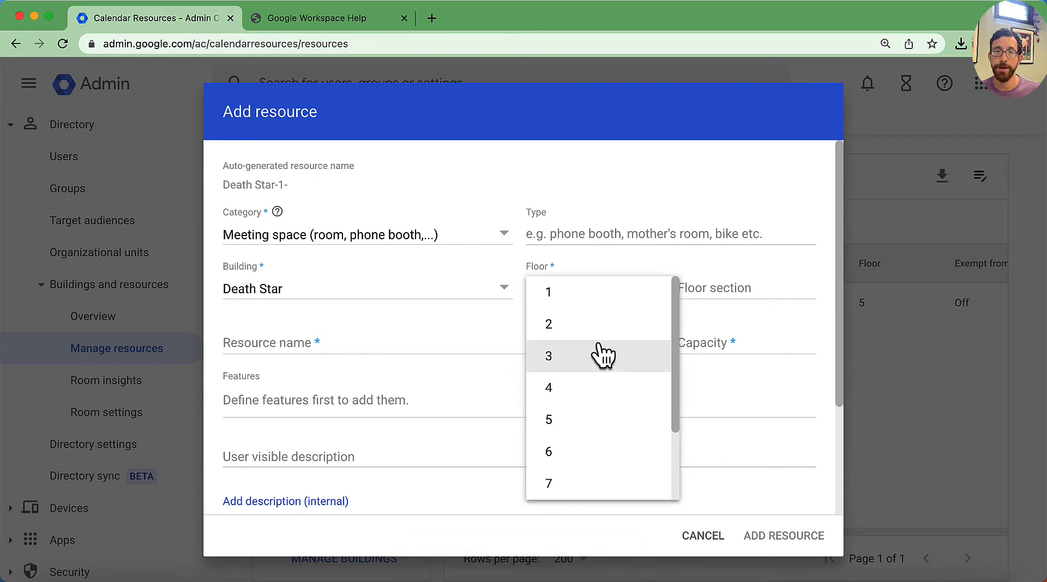
pyautogui.click(547, 324)
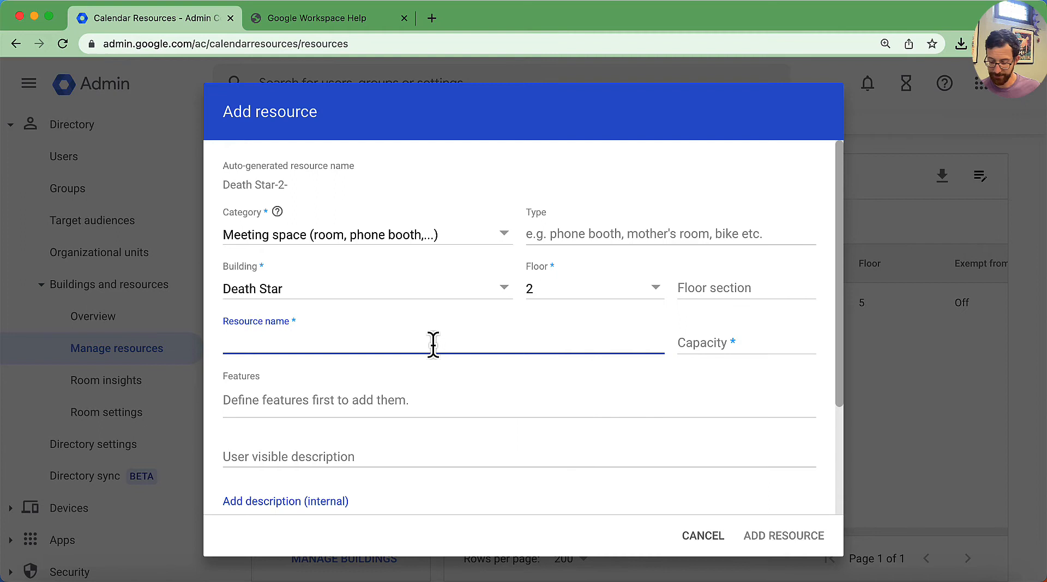
pyautogui.write('Loading Bay')
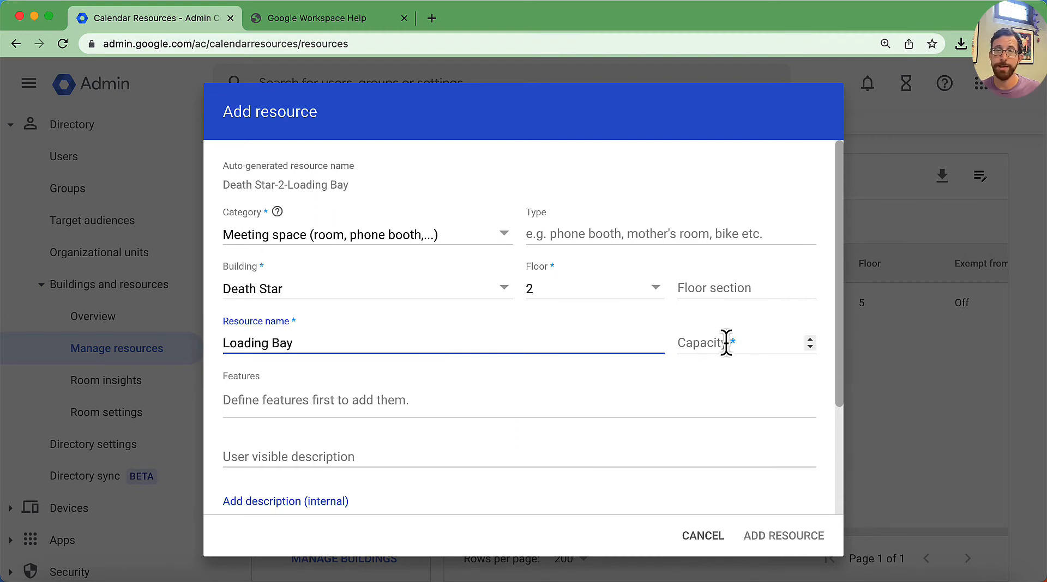
pyautogui.write('2')
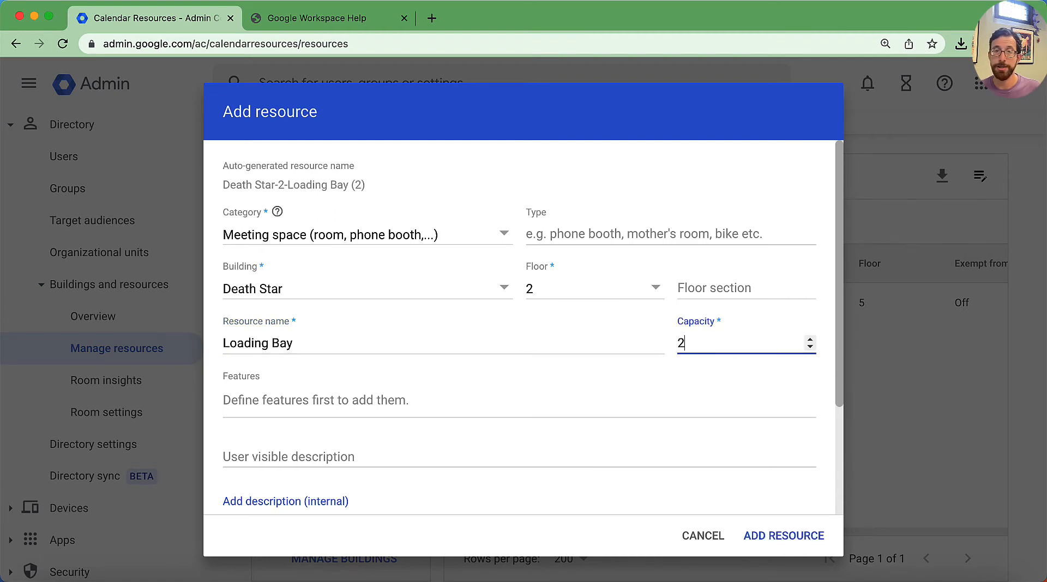
pyautogui.write('00')
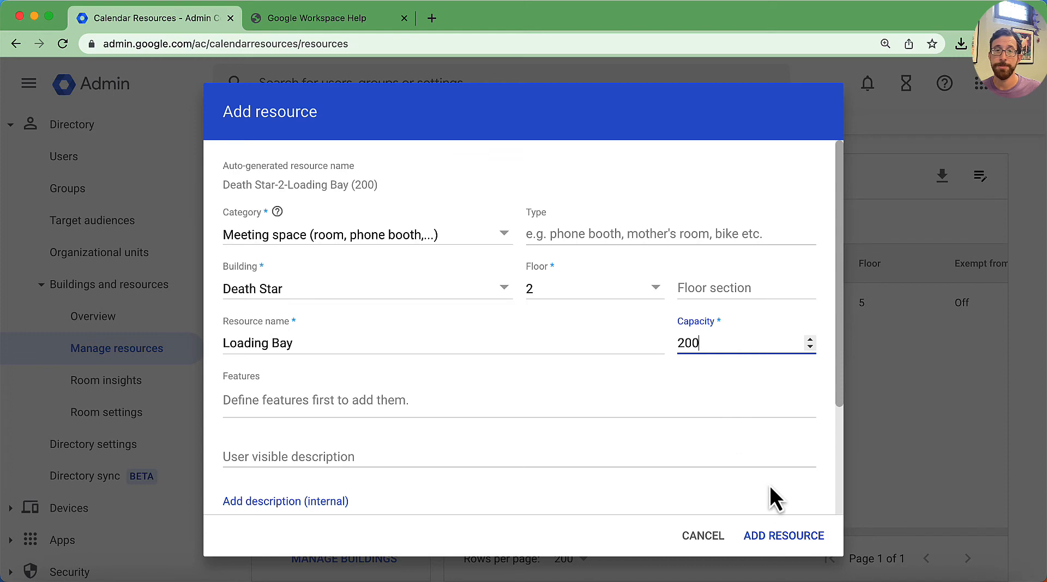
pyautogui.click(783, 535)
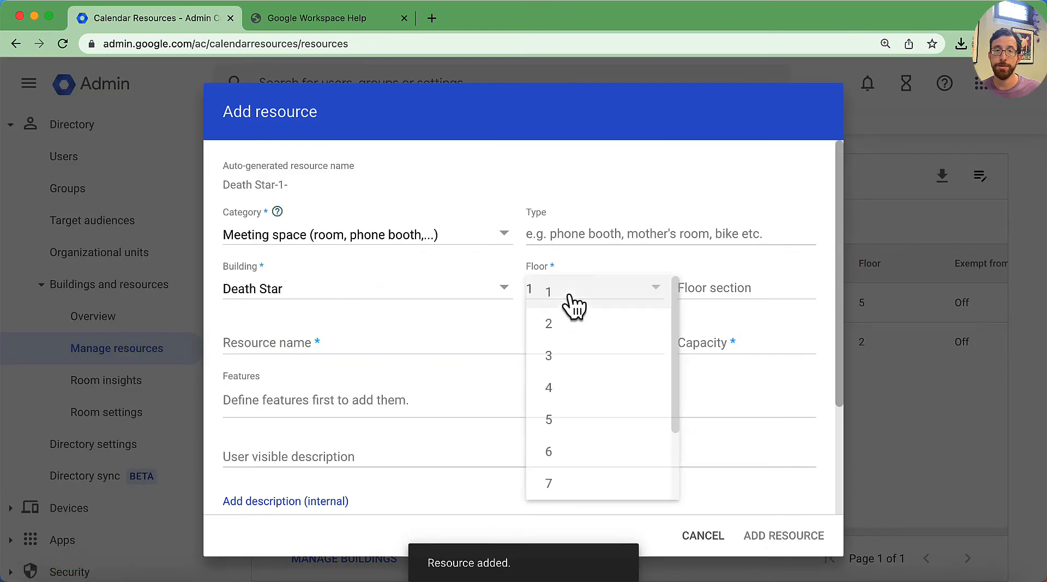
# Step: Add Private Quarters on Death Star floor 10 with capacity 1
pyautogui.click(548, 288)
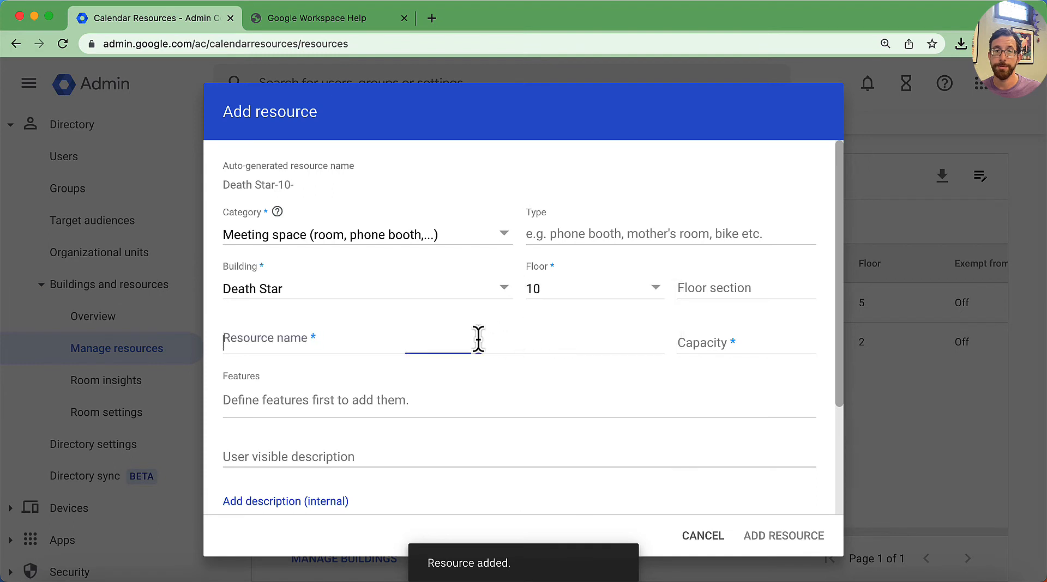
pyautogui.write('Private')
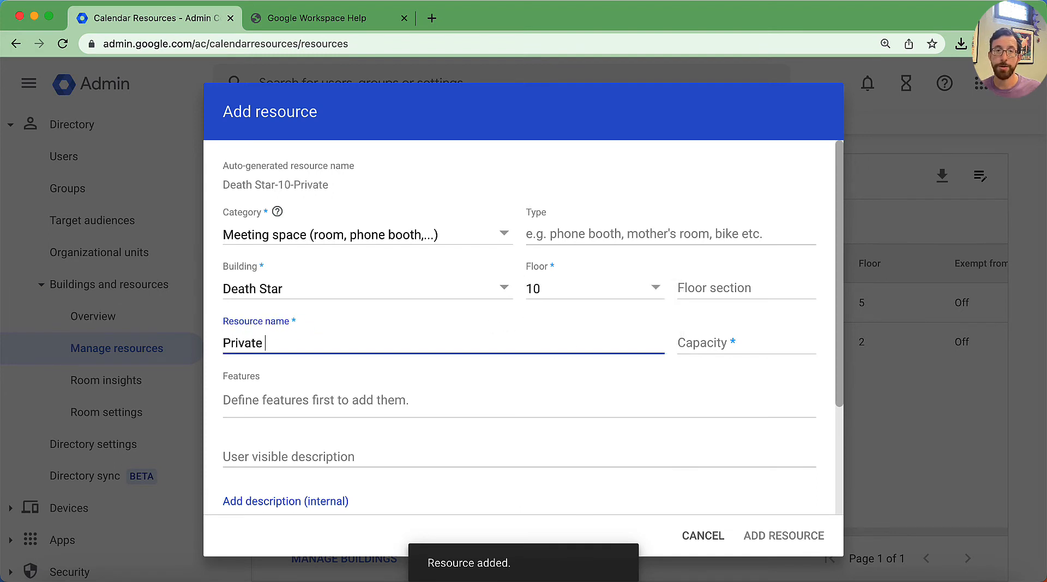
pyautogui.write('Quarters')
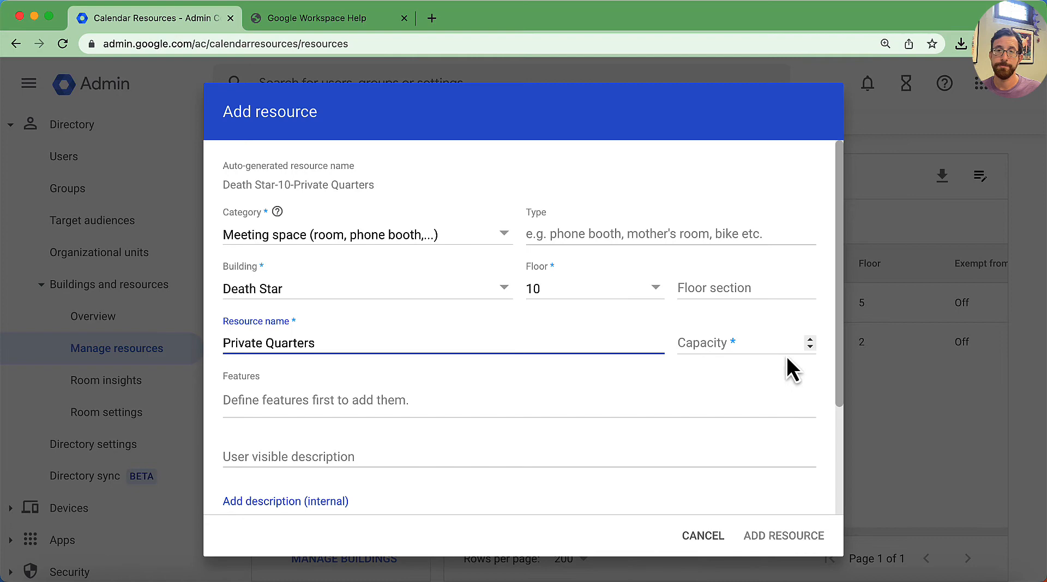
pyautogui.click(741, 342)
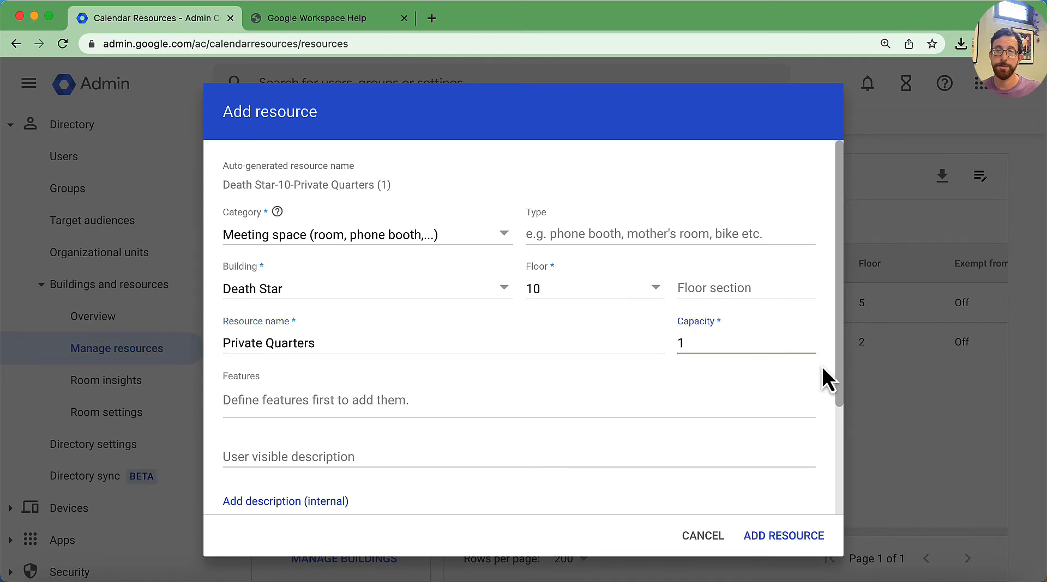
pyautogui.click(783, 535)
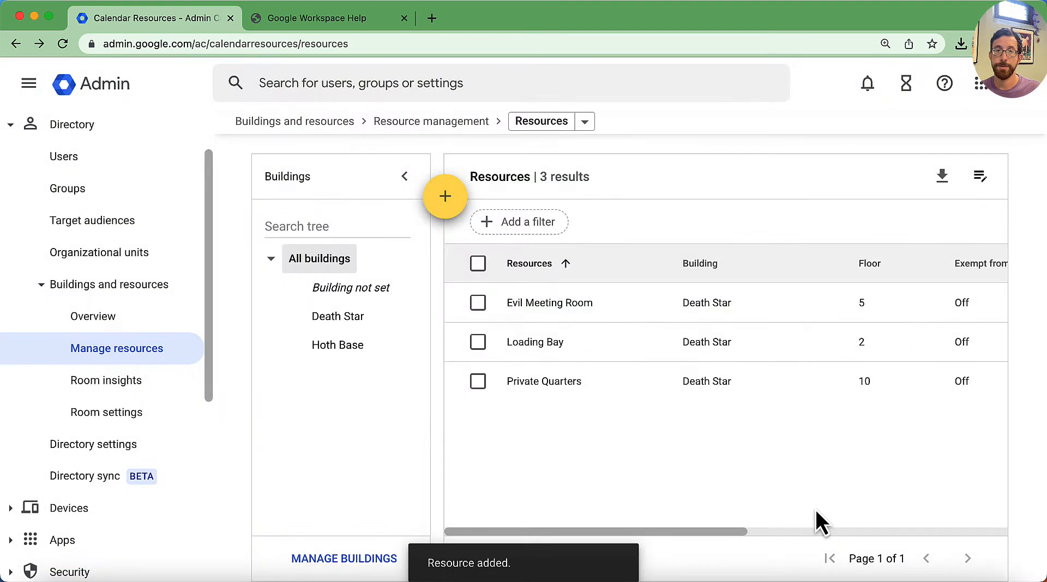
# Step: Add a Loading Bay resource to Hoth Base on floor G, capacity 100
pyautogui.click(445, 197)
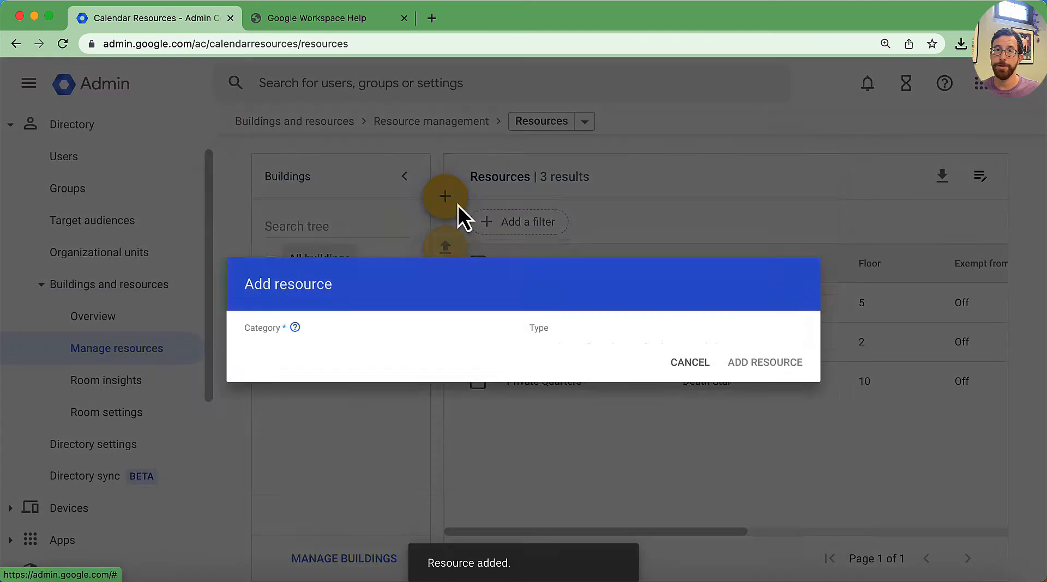
pyautogui.click(445, 196)
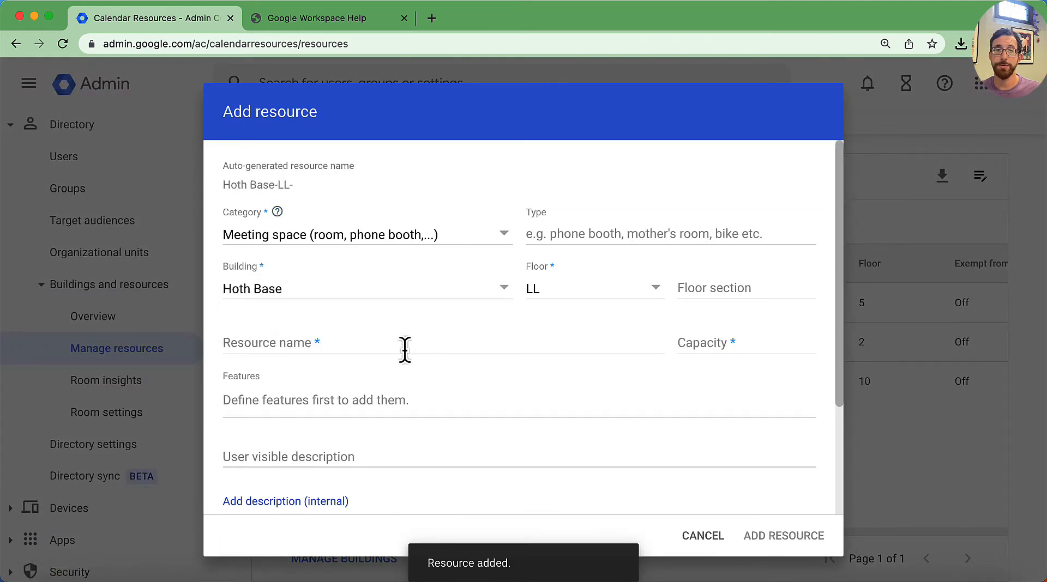
pyautogui.write('Loading Bay')
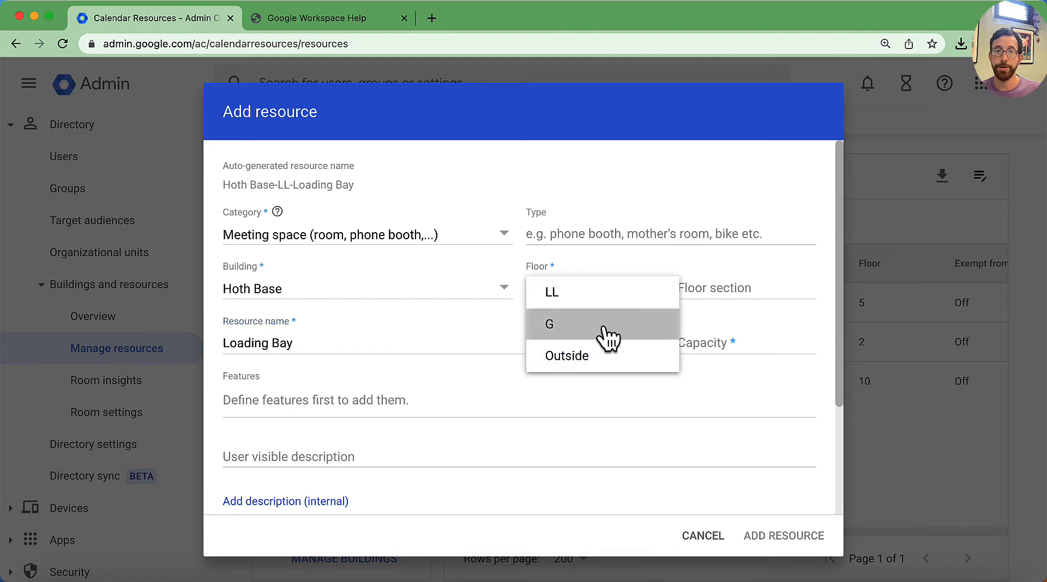
pyautogui.click(549, 324)
pyautogui.write('100')
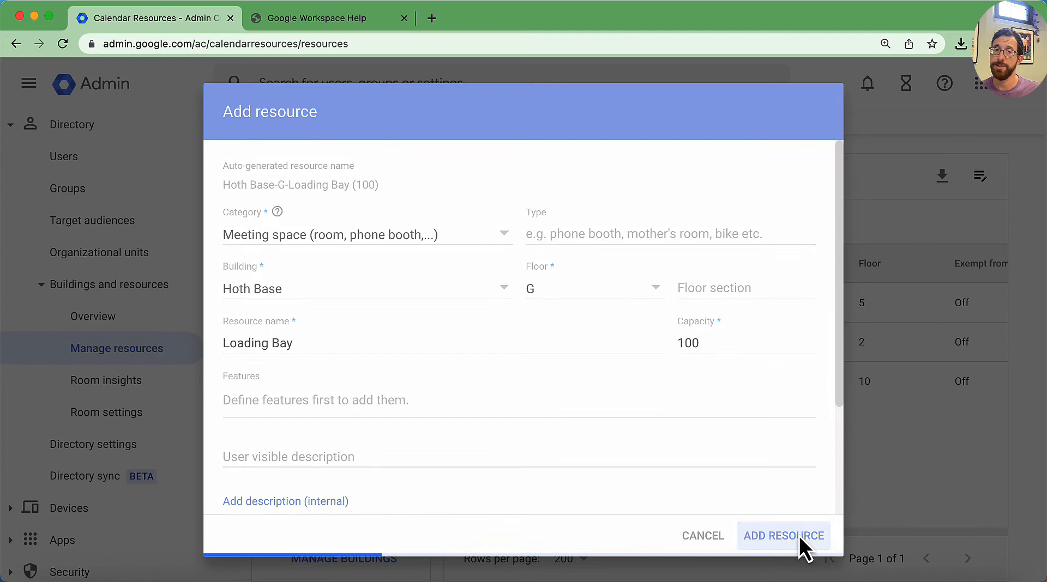
pyautogui.click(784, 536)
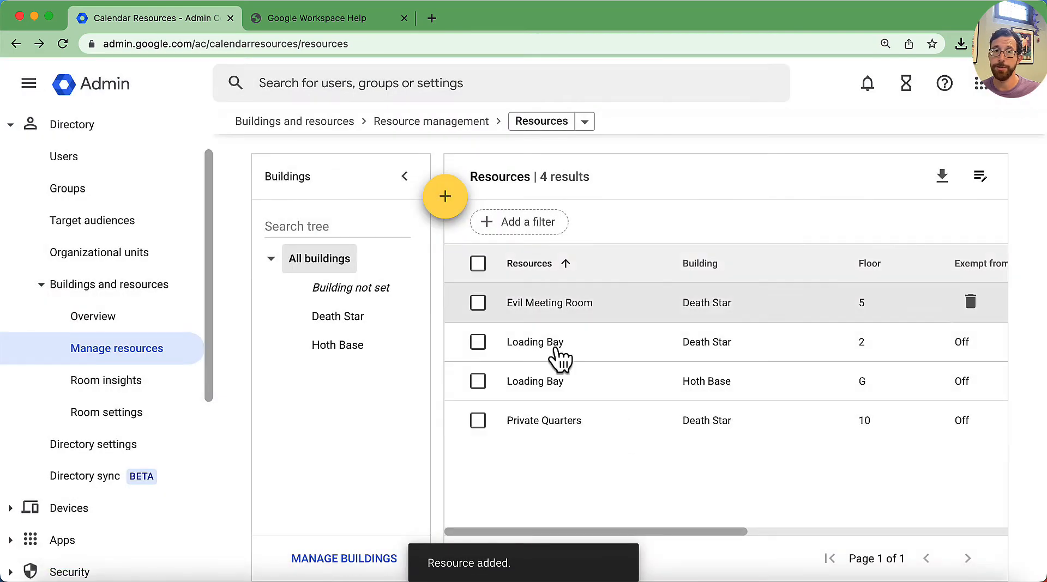
pyautogui.click(445, 196)
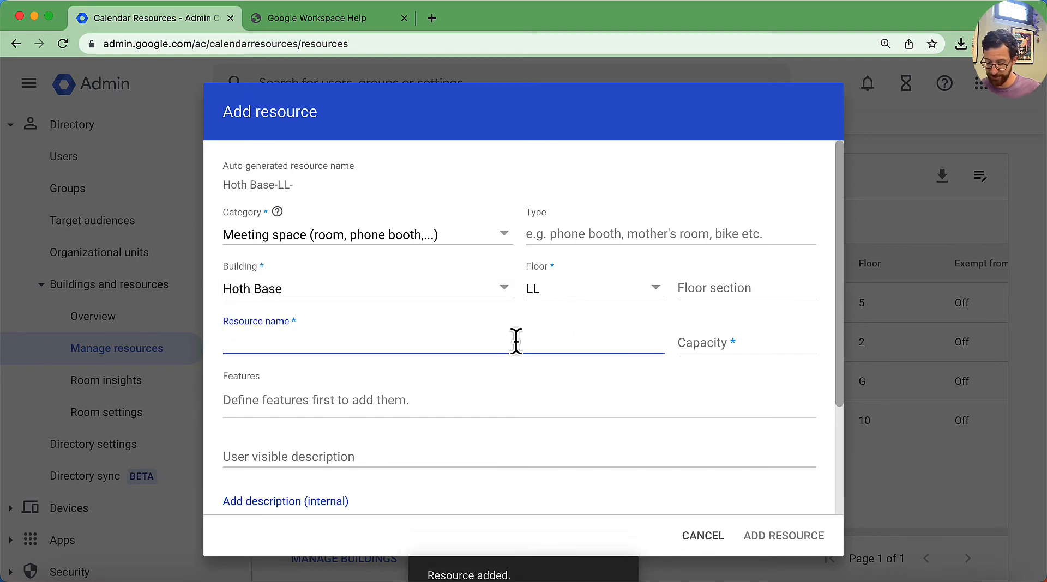
# Step: Add the Secret Planning Bunker resource with capacity 15 on Hoth Base floor LL
pyautogui.write('Secret Planning Bunker')
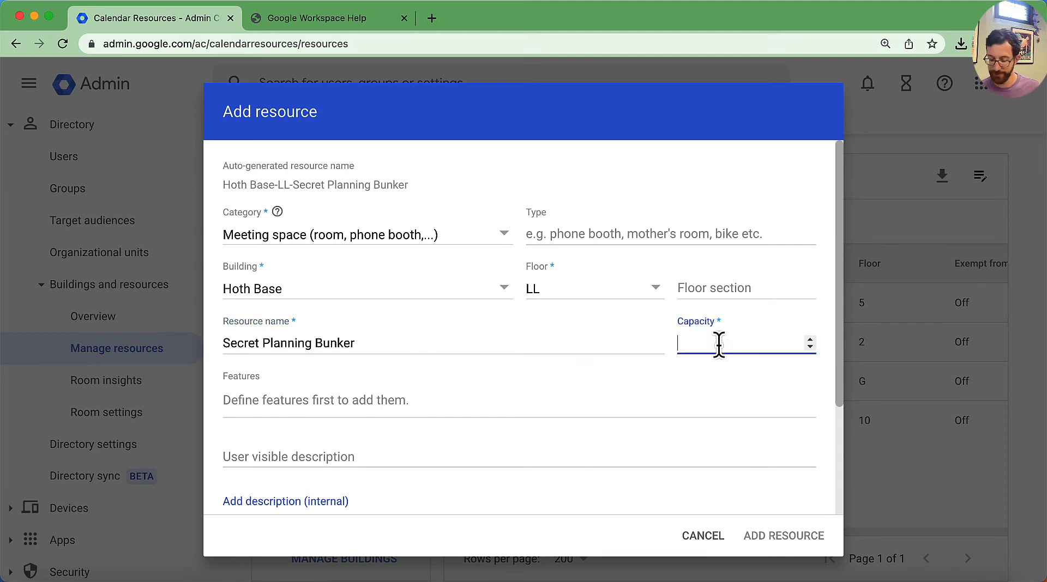
pyautogui.write('15')
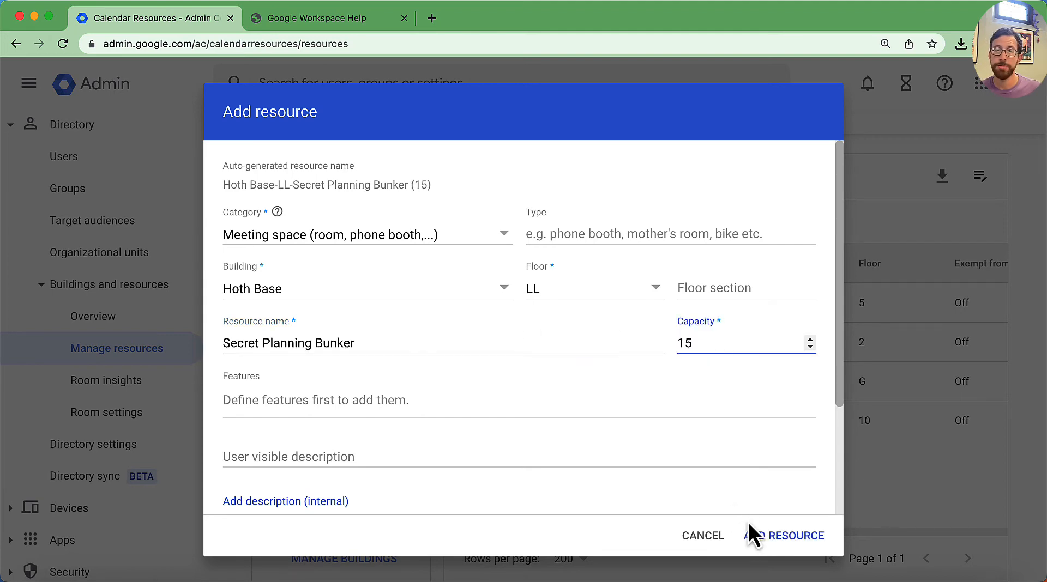
pyautogui.click(792, 536)
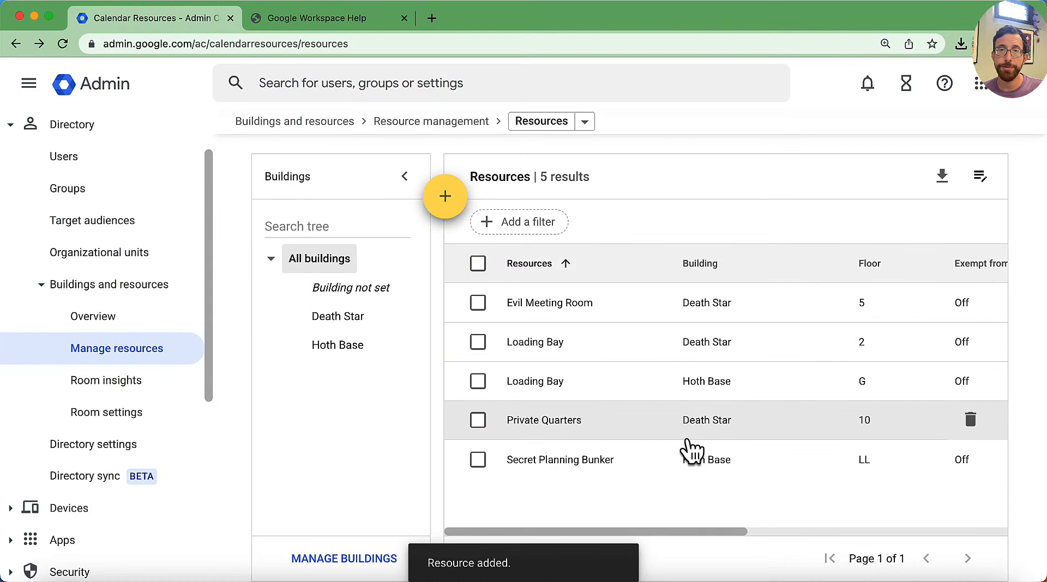
pyautogui.moveTo(706, 513)
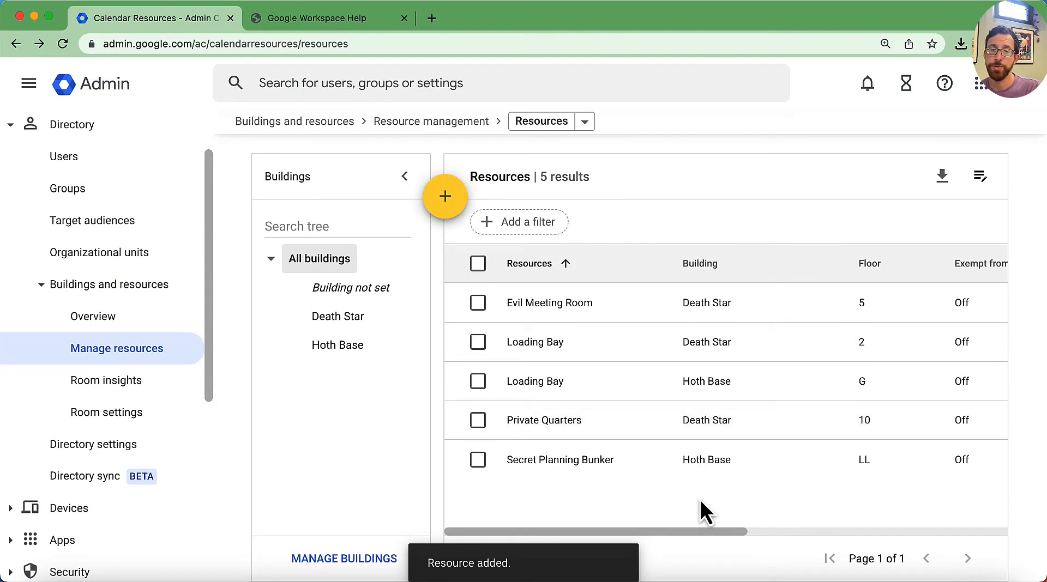
pyautogui.moveTo(705, 509)
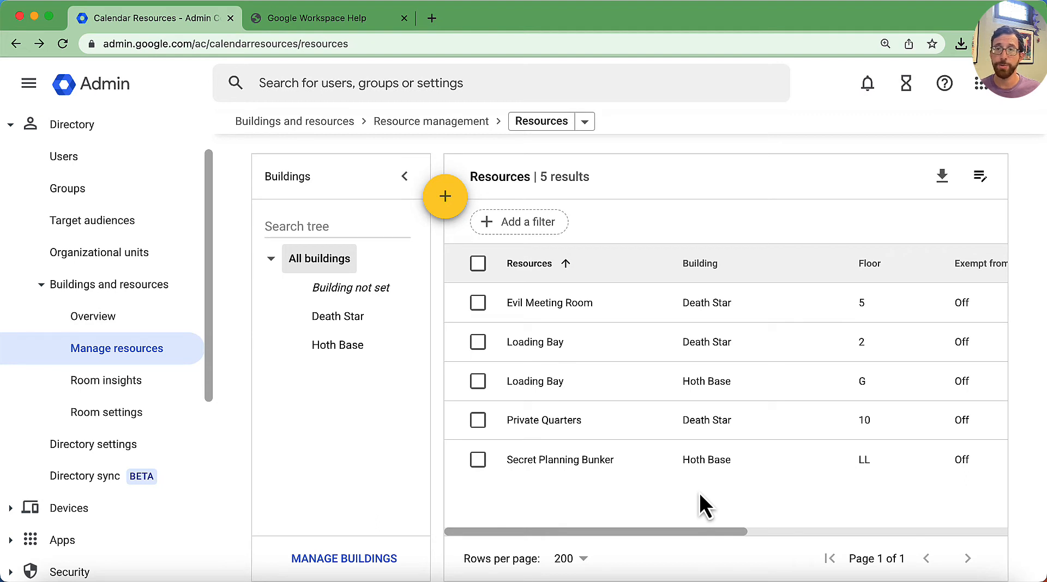
pyautogui.moveTo(110, 353)
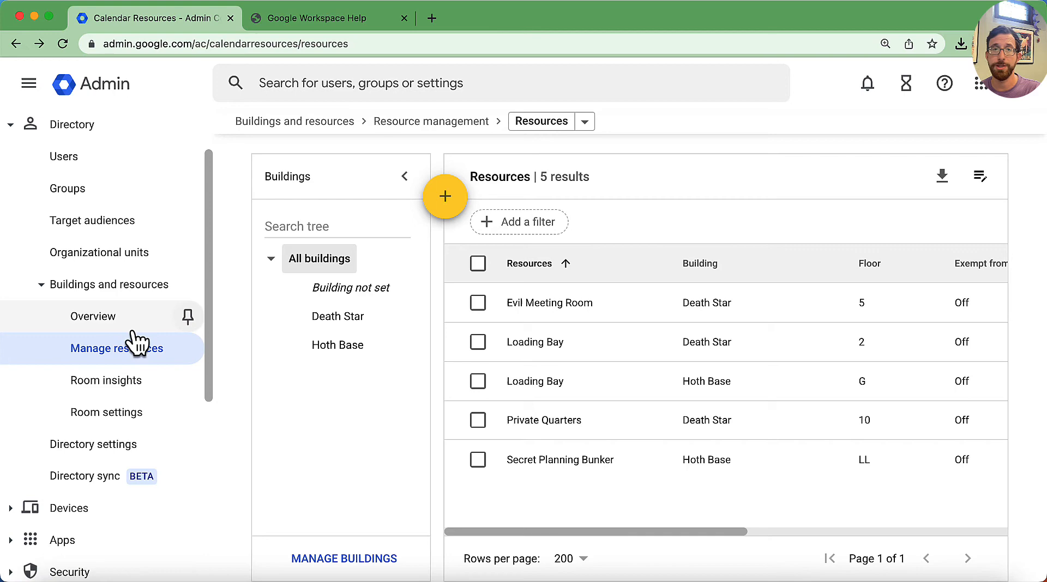
# Step: Look over the Room Insights dashboard from Overview, then open global Room settings
pyautogui.click(93, 315)
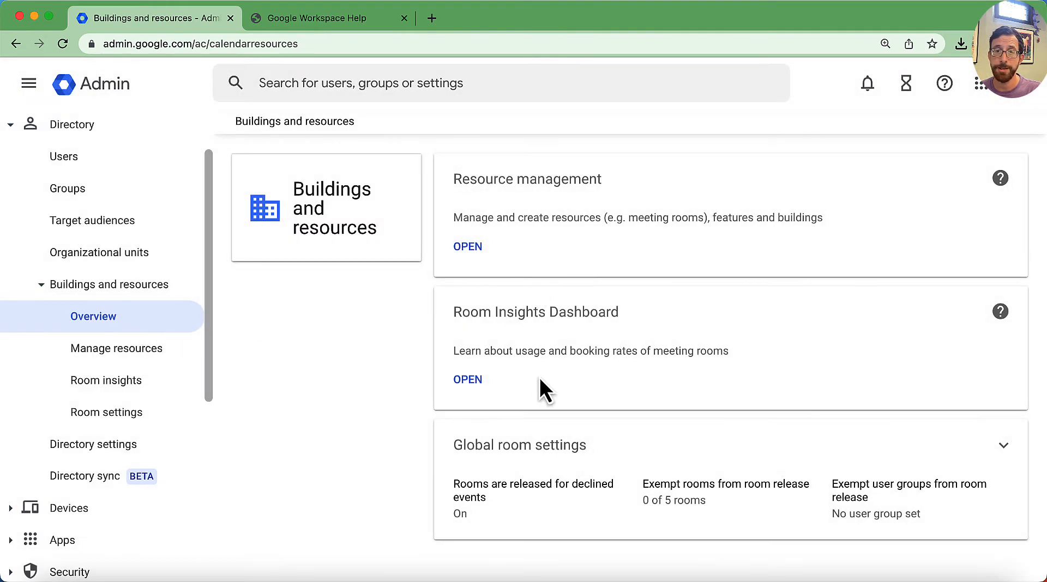
pyautogui.moveTo(478, 255)
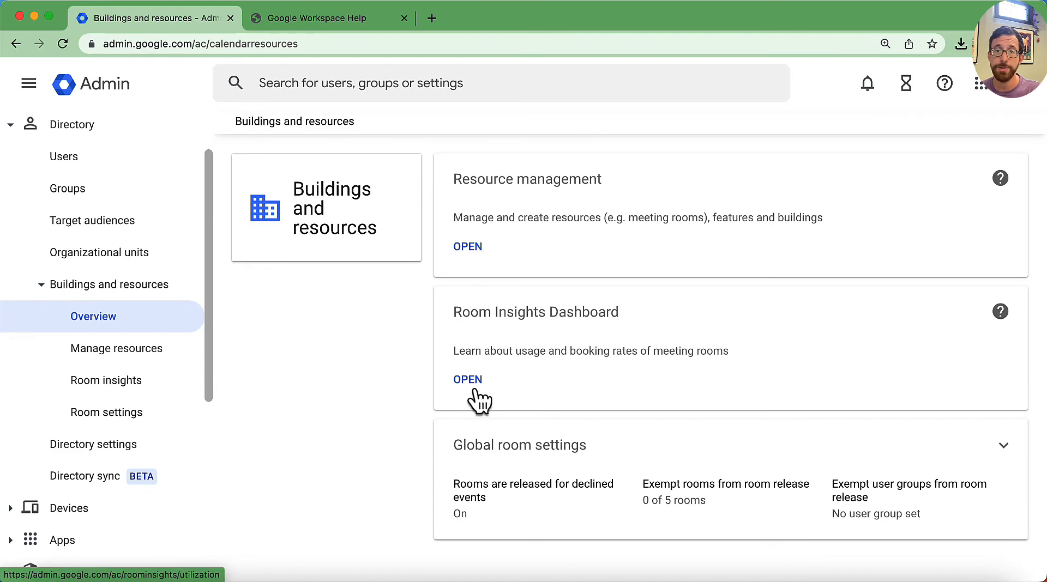
pyautogui.click(467, 380)
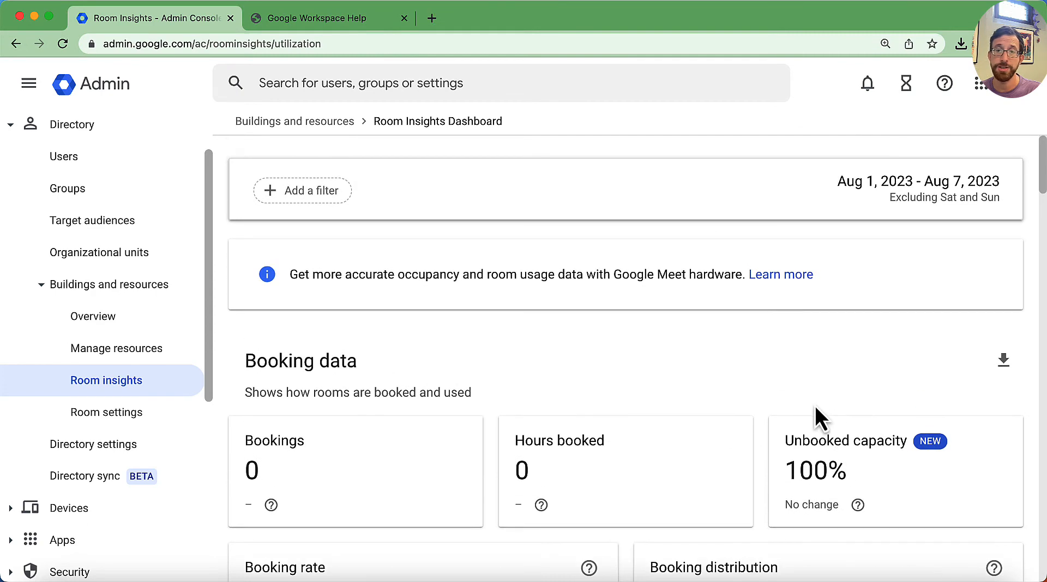
pyautogui.scroll(-3)
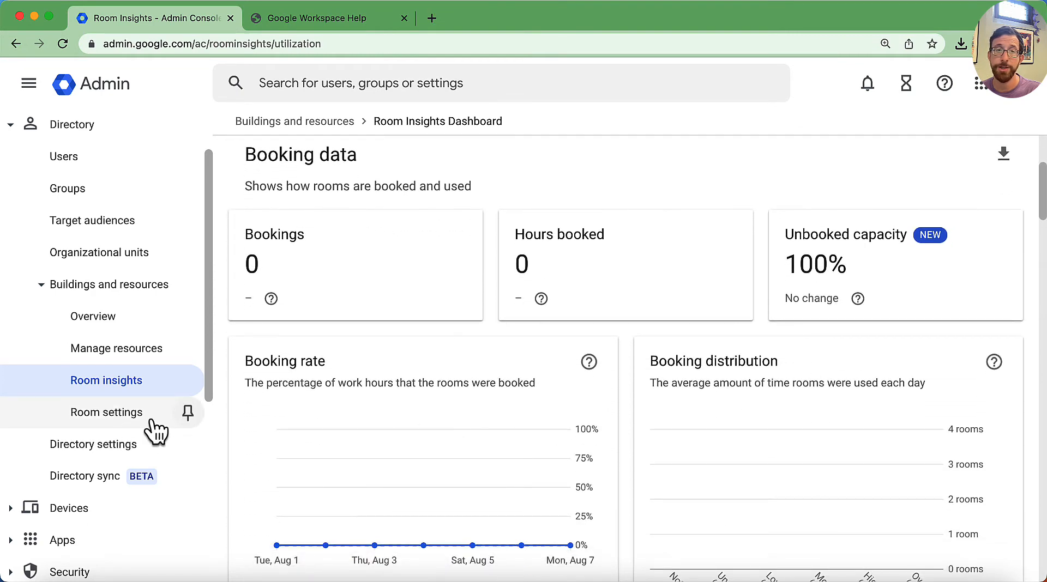
pyautogui.click(105, 413)
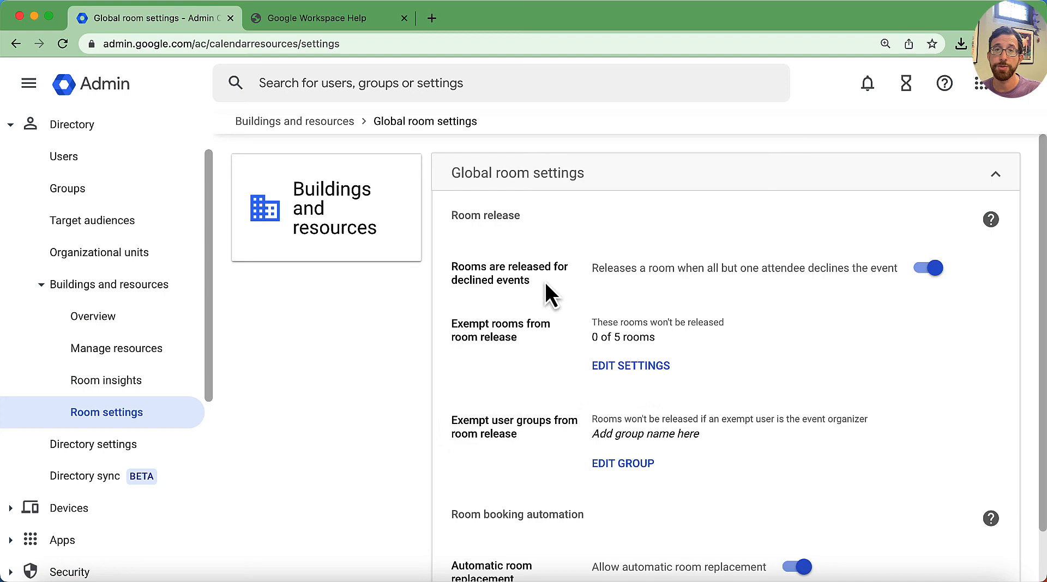
# Step: Switch off automatic room replacement and collapse the global room settings
pyautogui.scroll(-3)
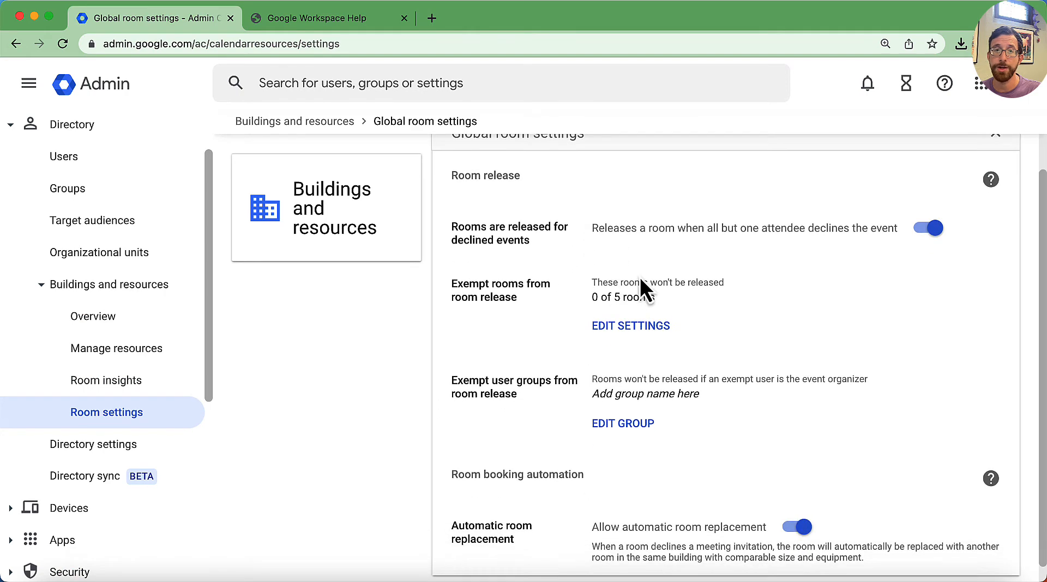
pyautogui.scroll(3)
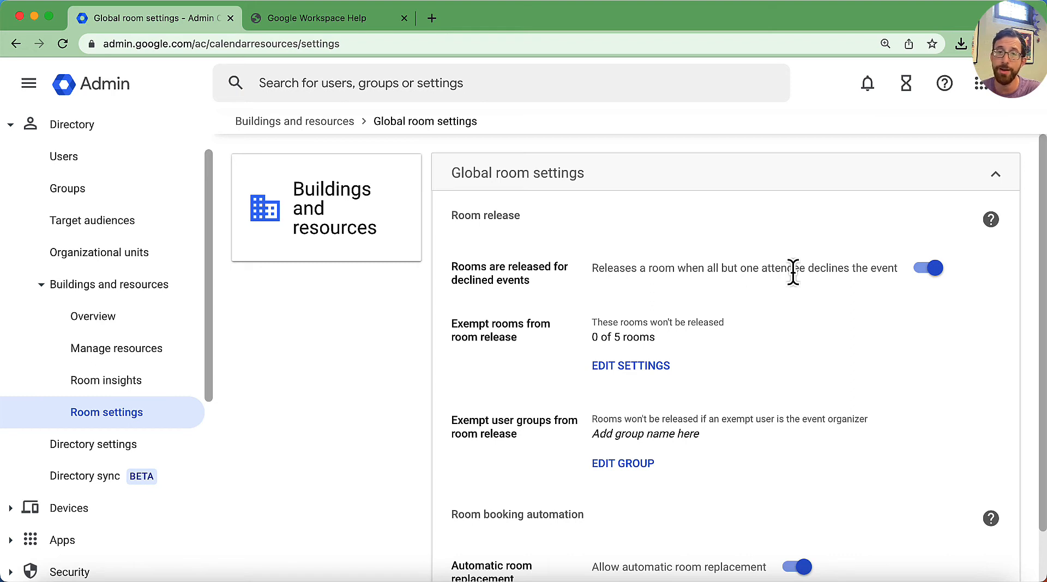
pyautogui.moveTo(666, 426)
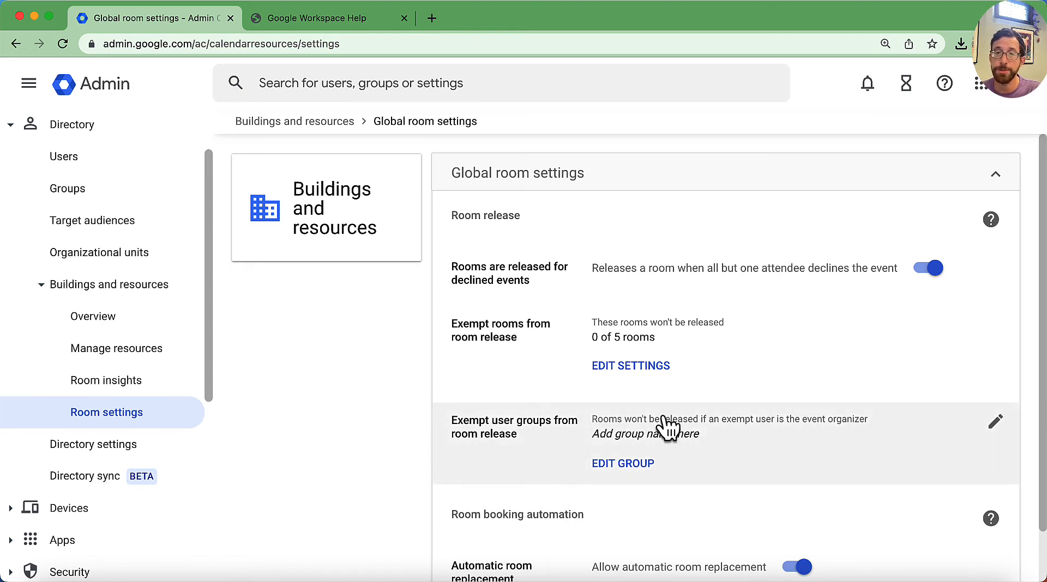
pyautogui.scroll(-3)
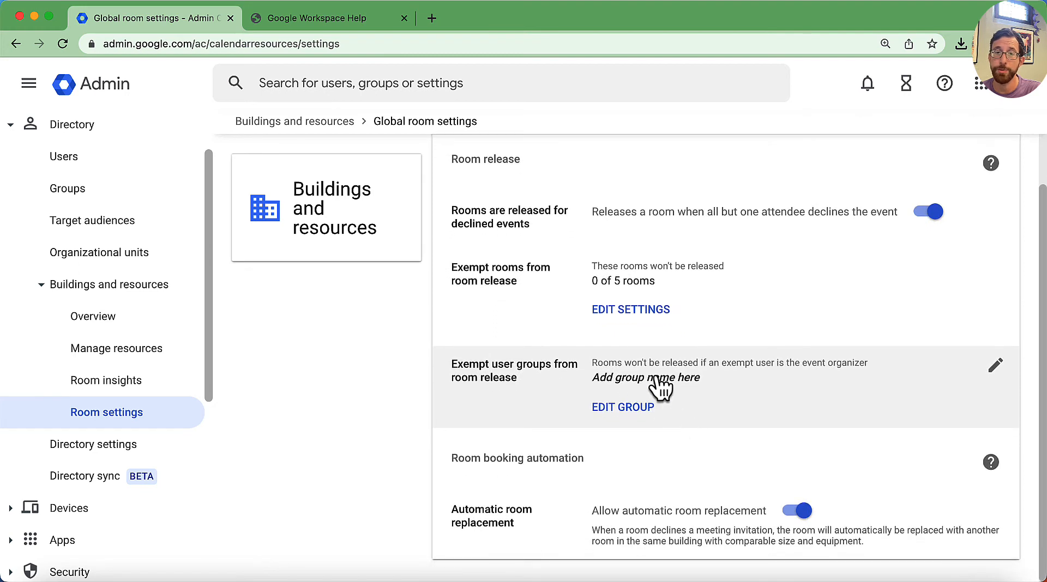
pyautogui.moveTo(847, 397)
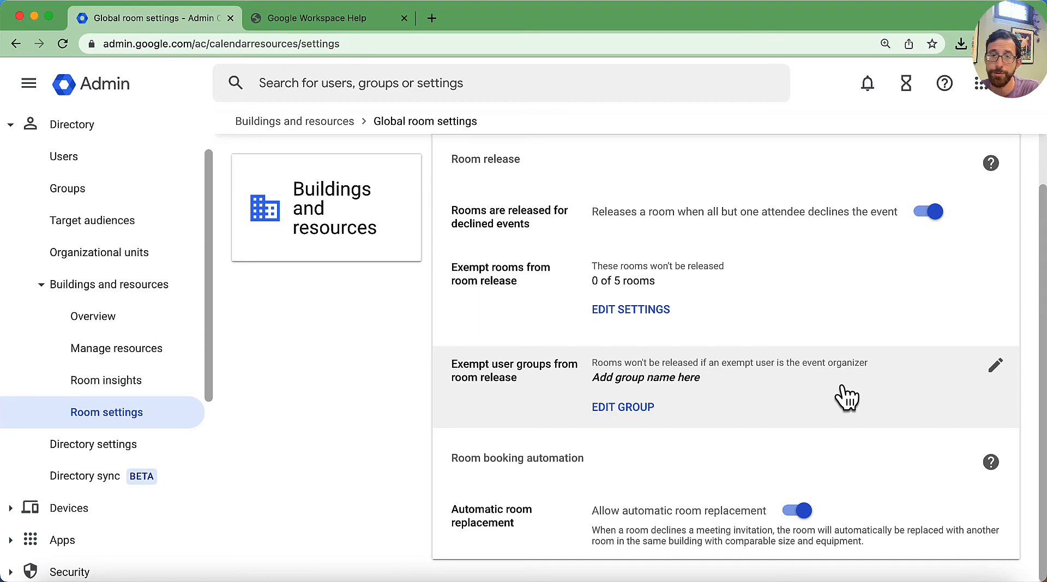
pyautogui.moveTo(848, 545)
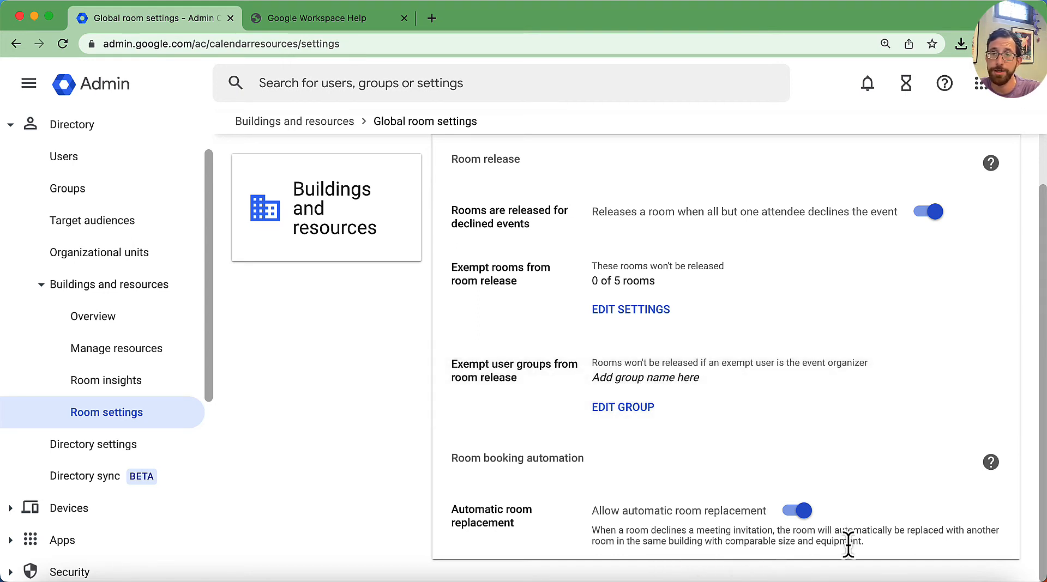
pyautogui.moveTo(880, 563)
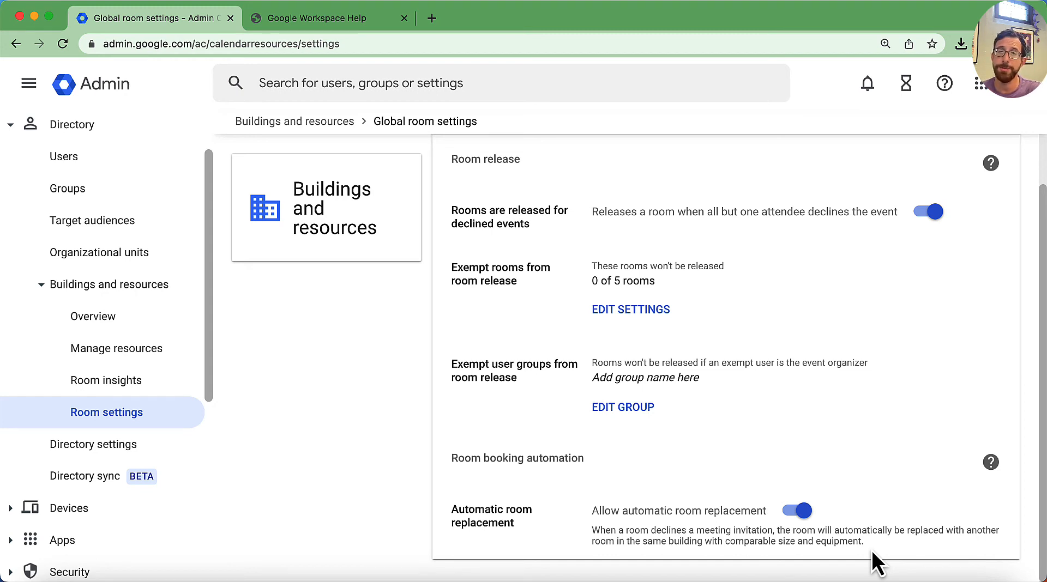
pyautogui.moveTo(886, 528)
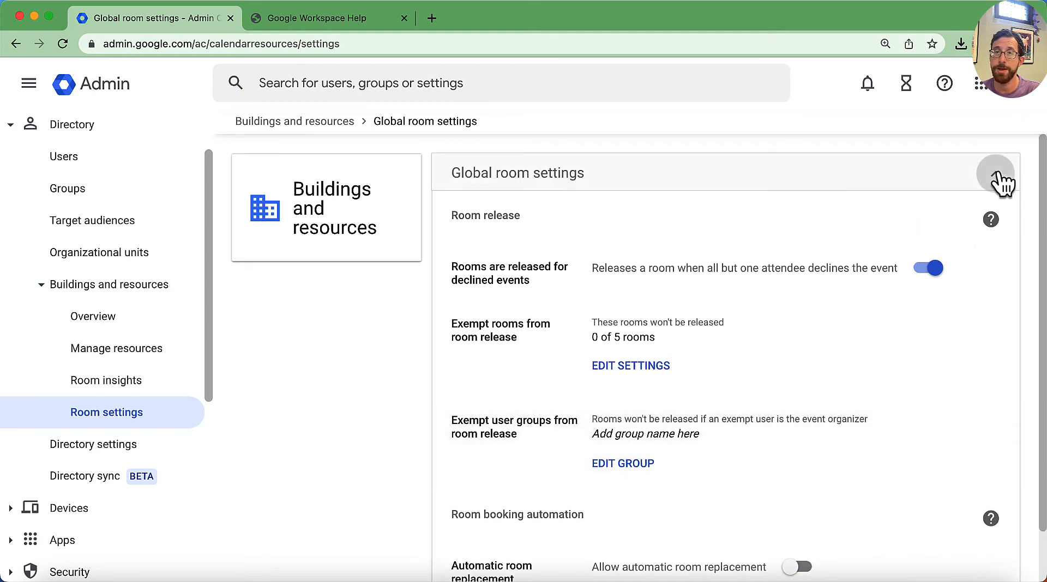
pyautogui.click(996, 172)
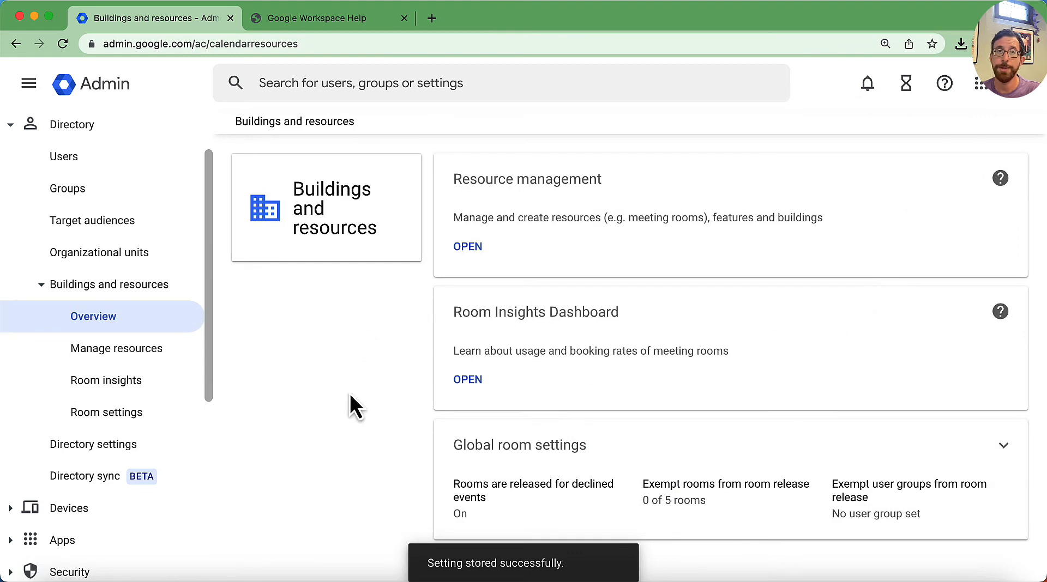
pyautogui.click(981, 82)
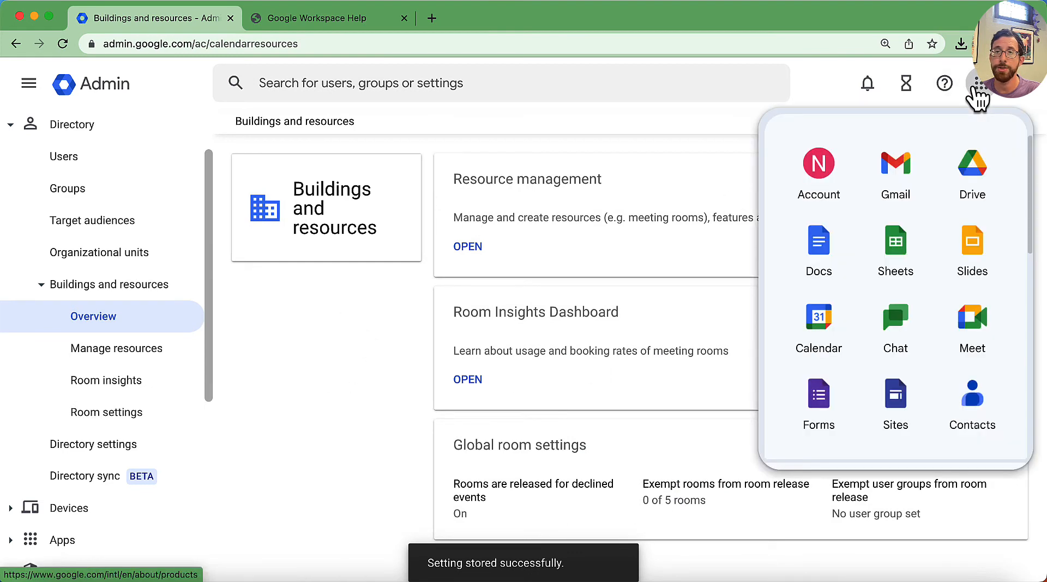
# Step: Draft 'Secret Meeting about the future' on Wednesday, August 9, 11am–12pm in Calendar
pyautogui.click(818, 315)
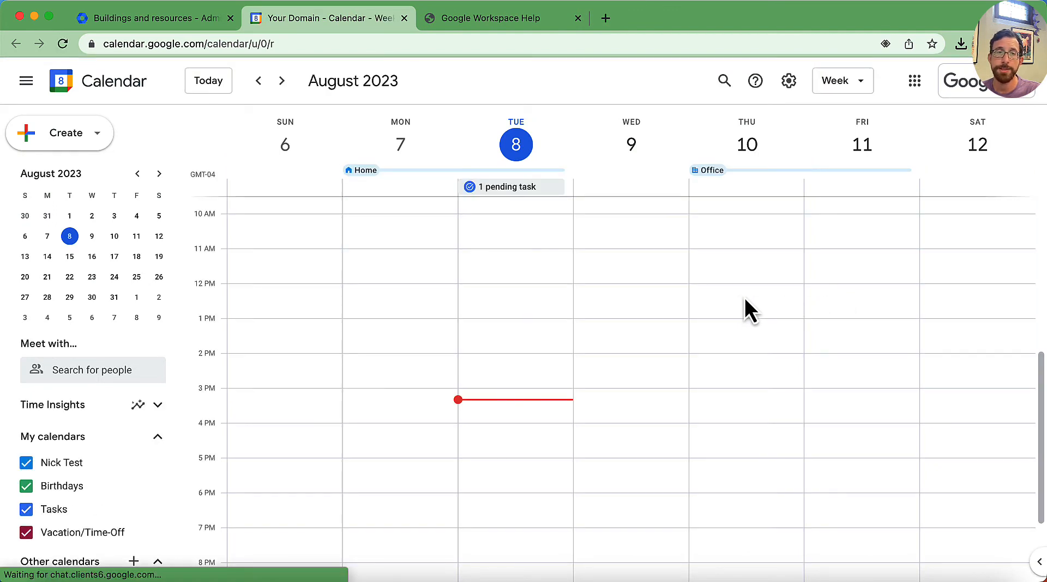
pyautogui.moveTo(733, 315)
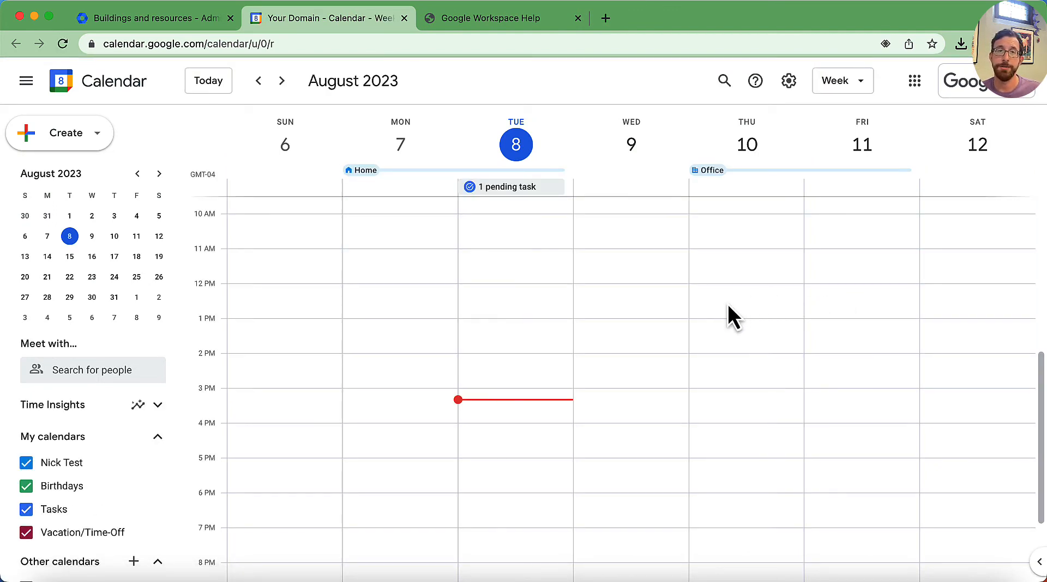
pyautogui.moveTo(651, 267)
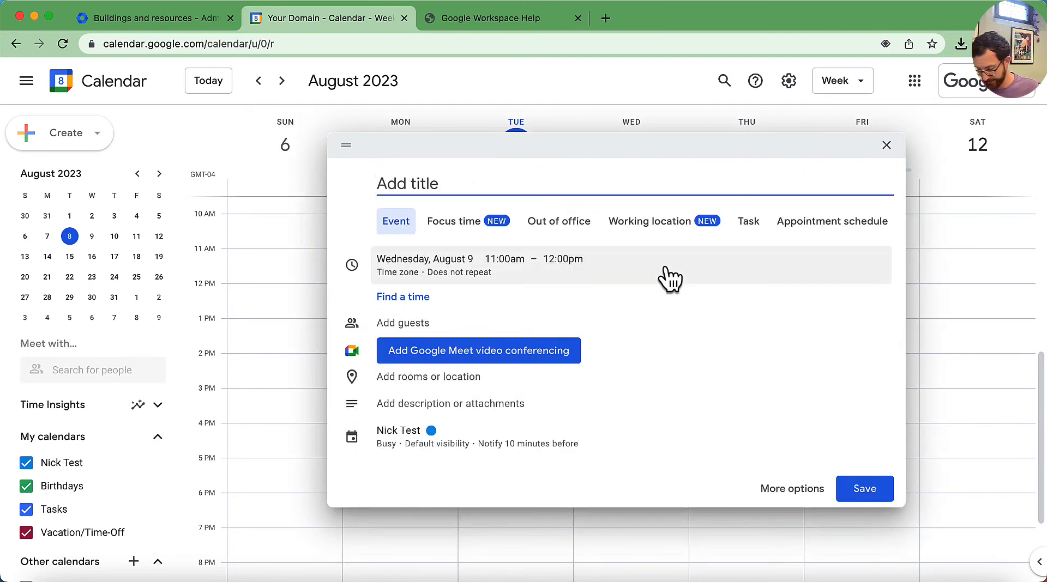
pyautogui.write('Secret')
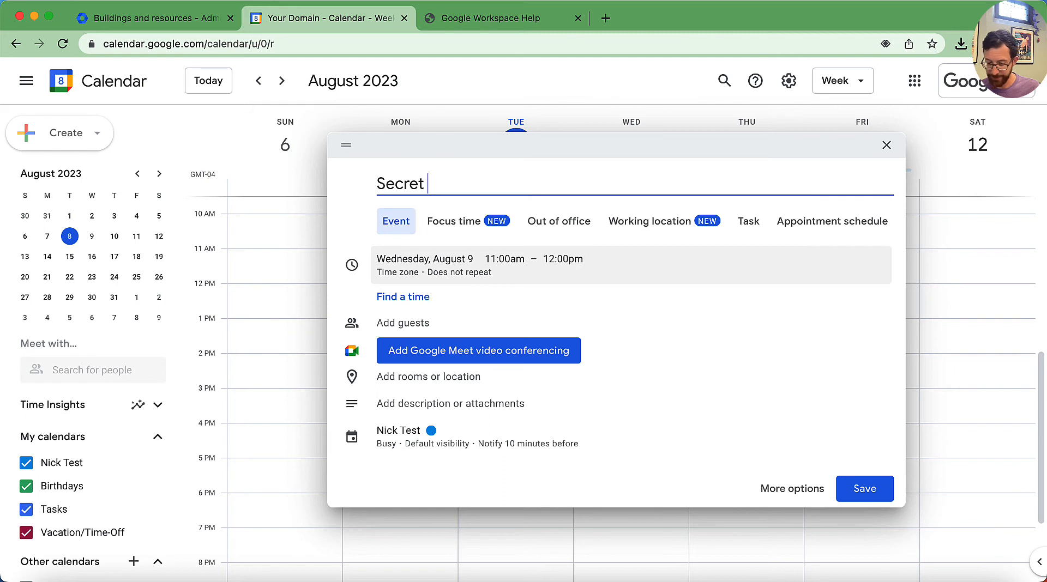
pyautogui.write('Meeting about')
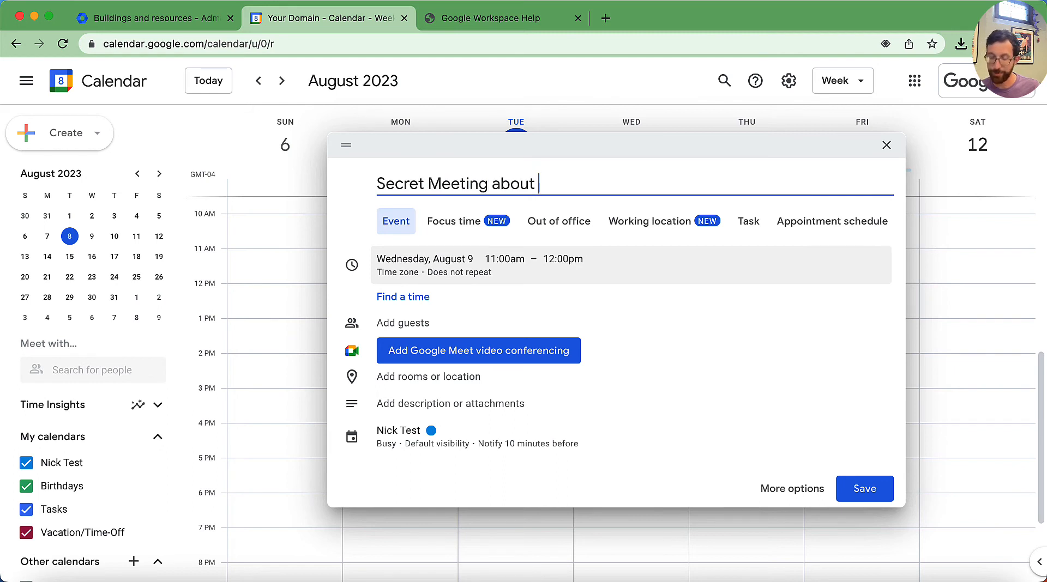
pyautogui.write('the future')
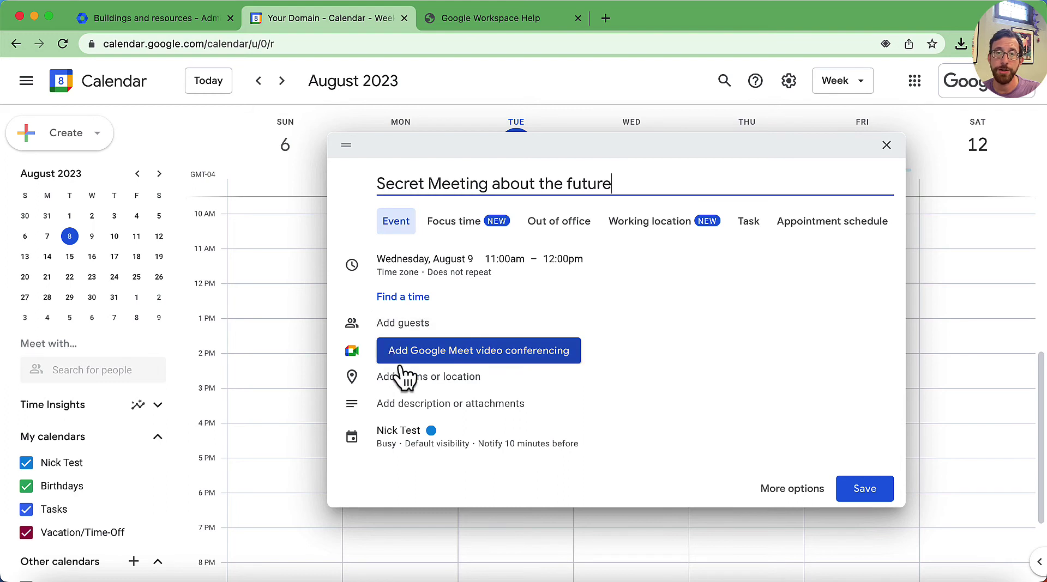
pyautogui.moveTo(458, 387)
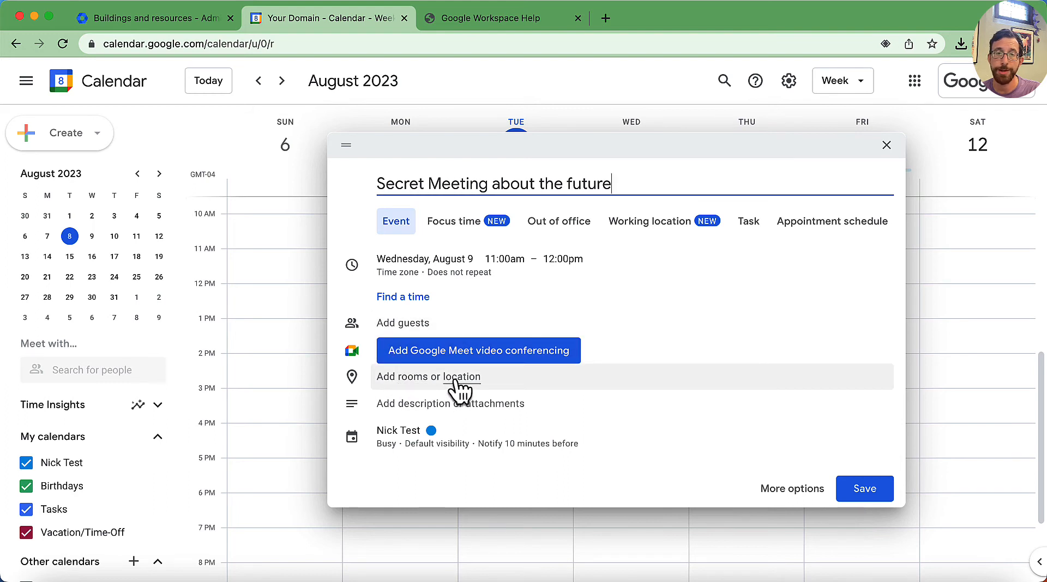
pyautogui.moveTo(419, 391)
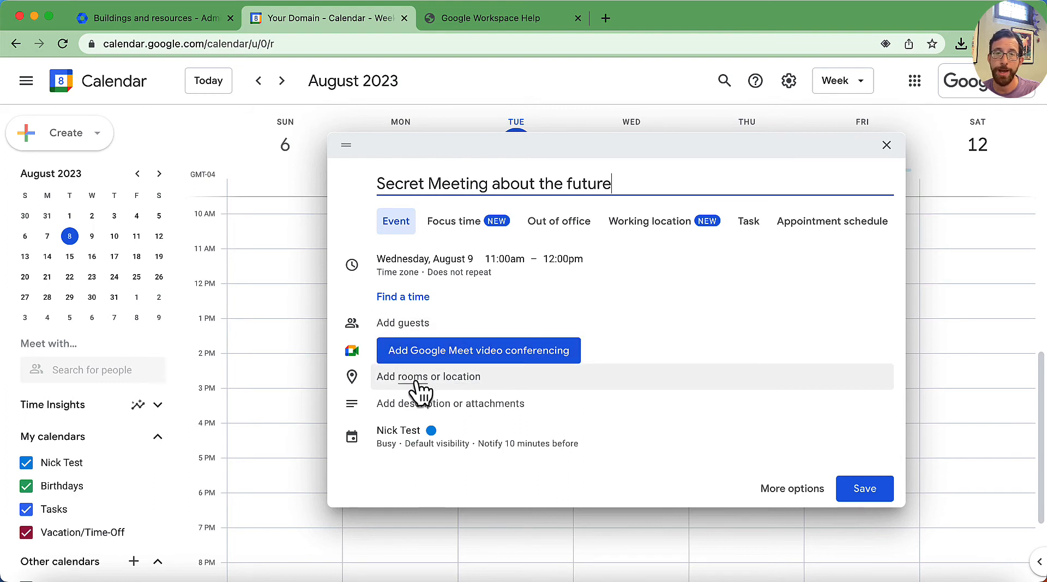
# Step: Pick Death Star floor 10 Private Quarters as the meeting draft's room
pyautogui.click(427, 376)
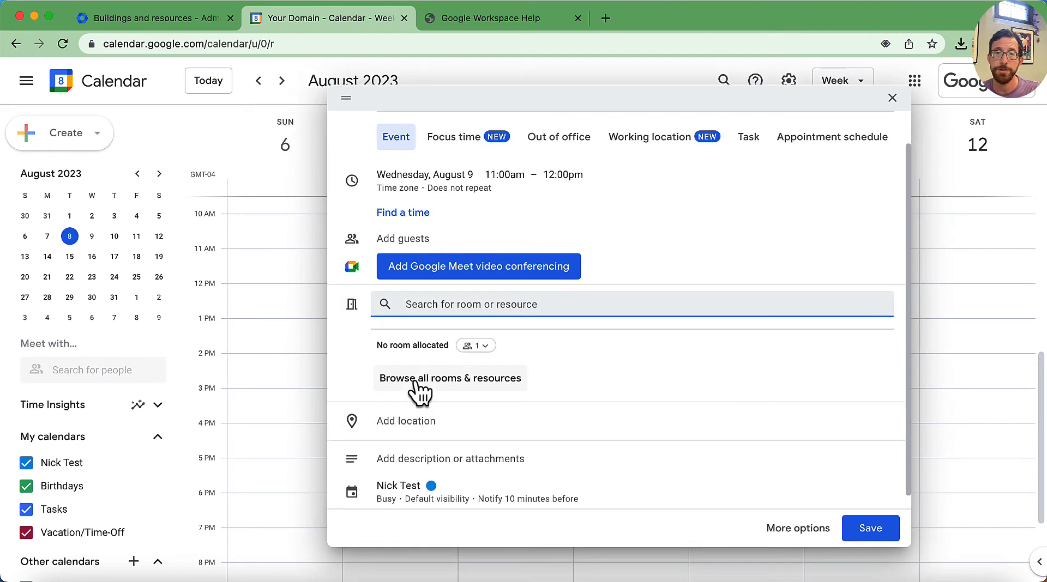
pyautogui.moveTo(530, 374)
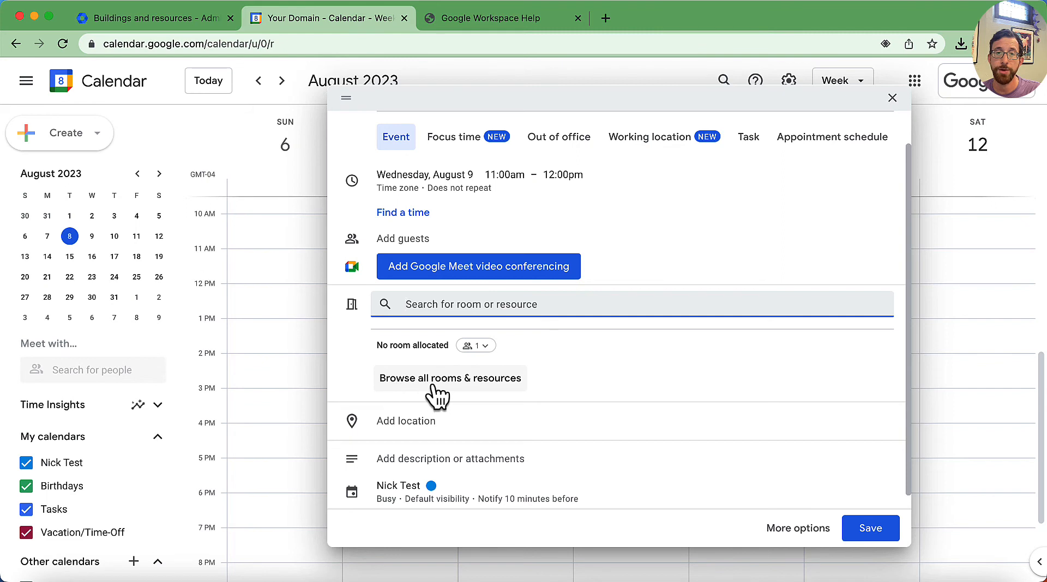
pyautogui.click(450, 378)
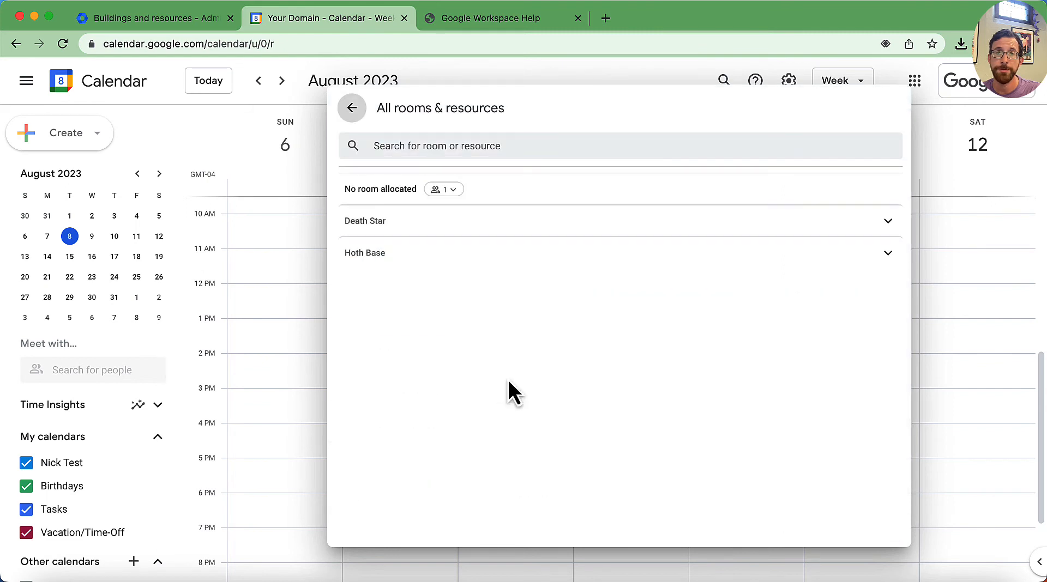
pyautogui.moveTo(426, 261)
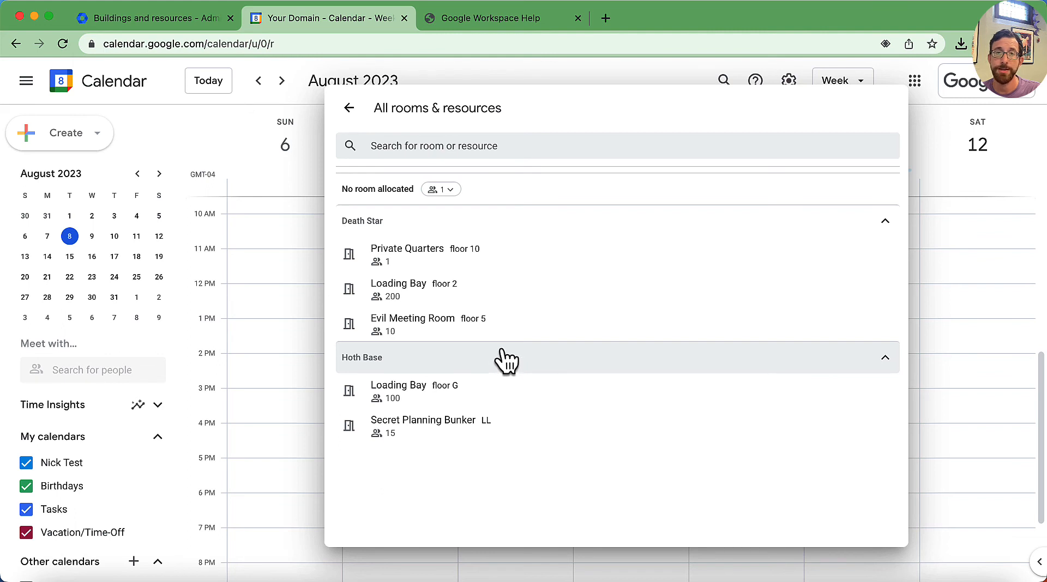
pyautogui.moveTo(485, 200)
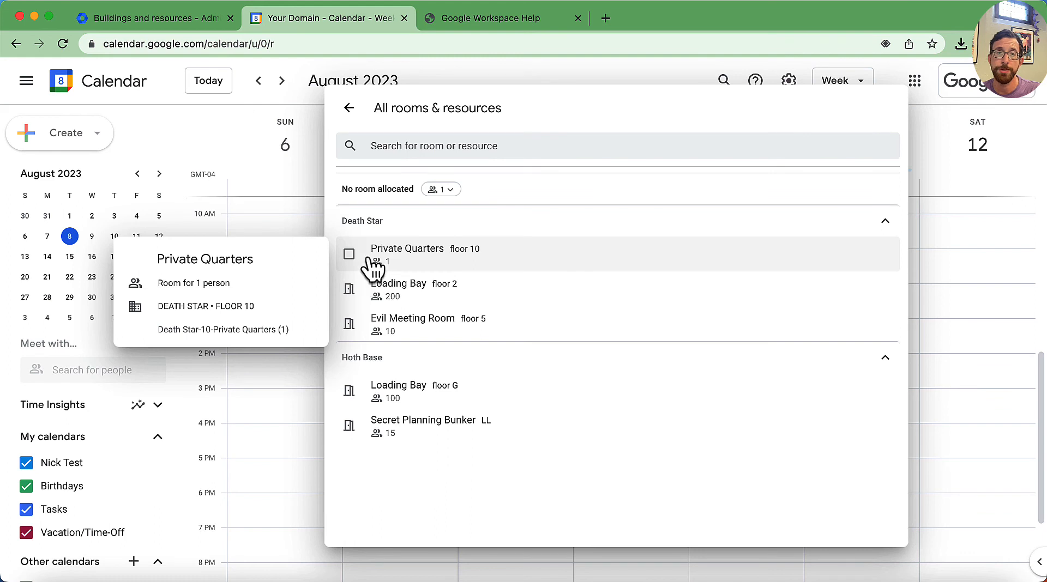
pyautogui.moveTo(354, 330)
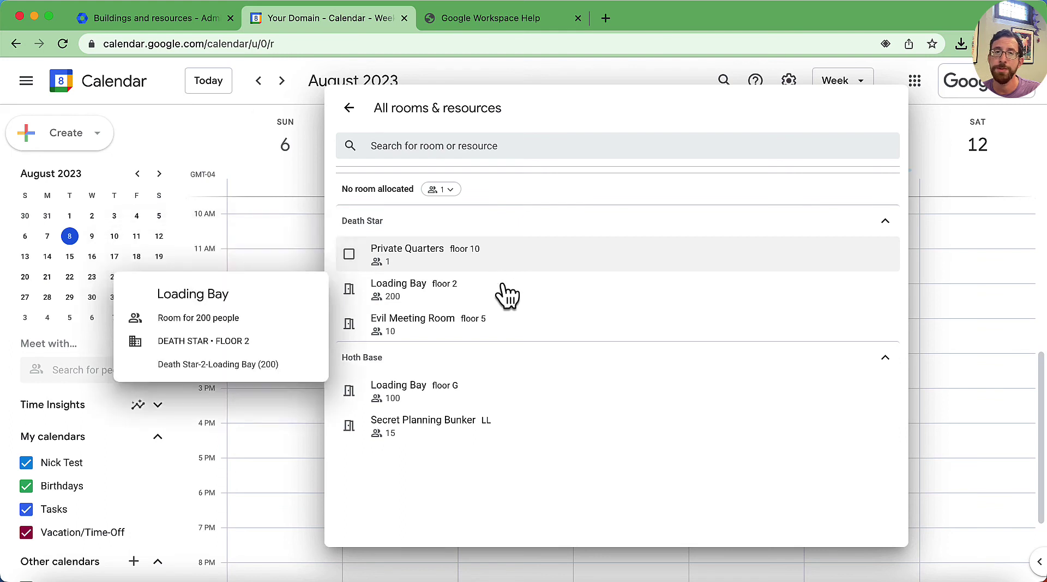
pyautogui.moveTo(354, 274)
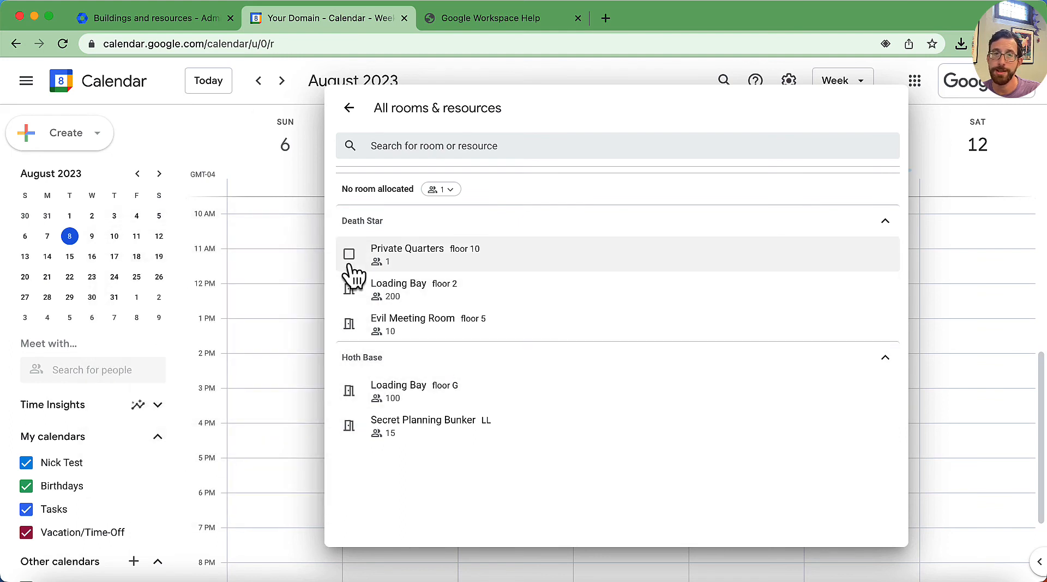
pyautogui.click(349, 255)
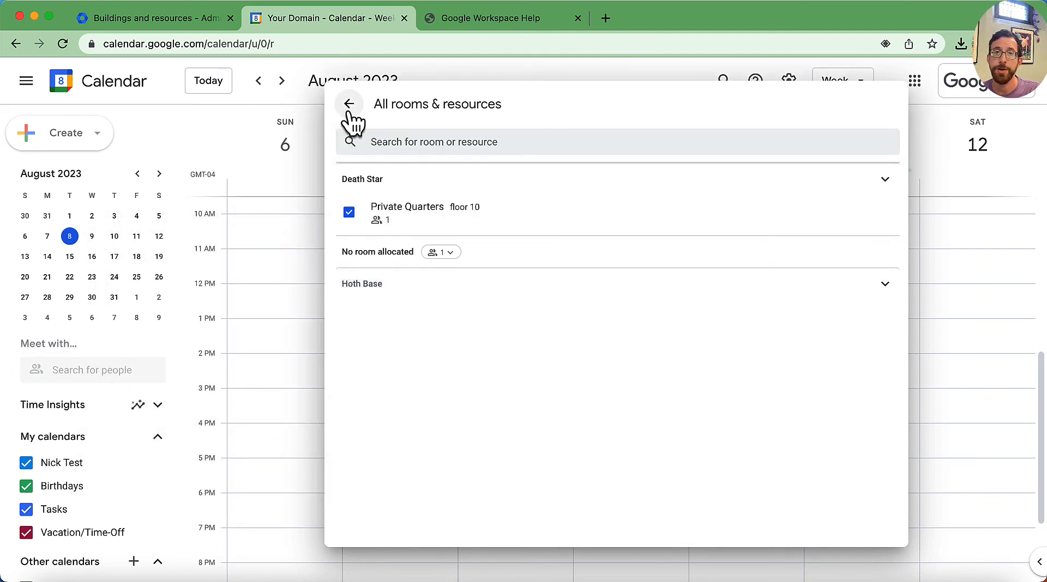
pyautogui.click(348, 103)
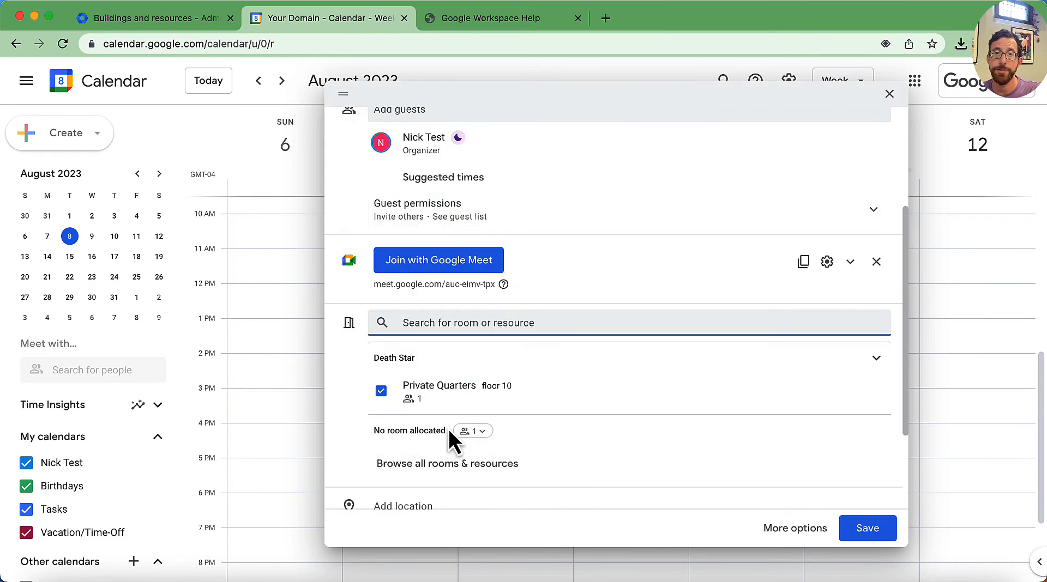
pyautogui.scroll(-3)
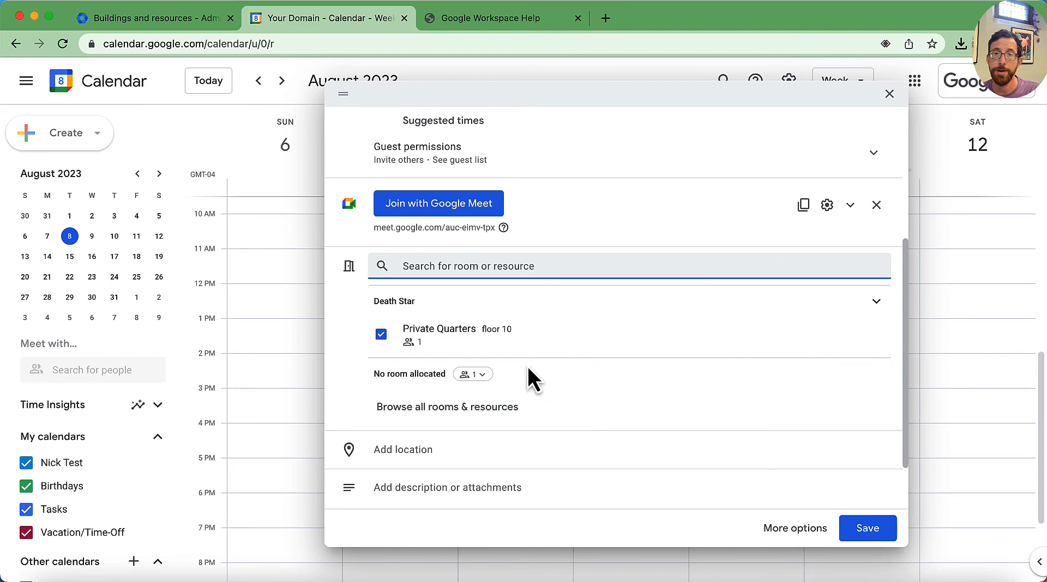
# Step: Save the meeting and confirm its details show Death Star-10-Private Quarters
pyautogui.click(867, 528)
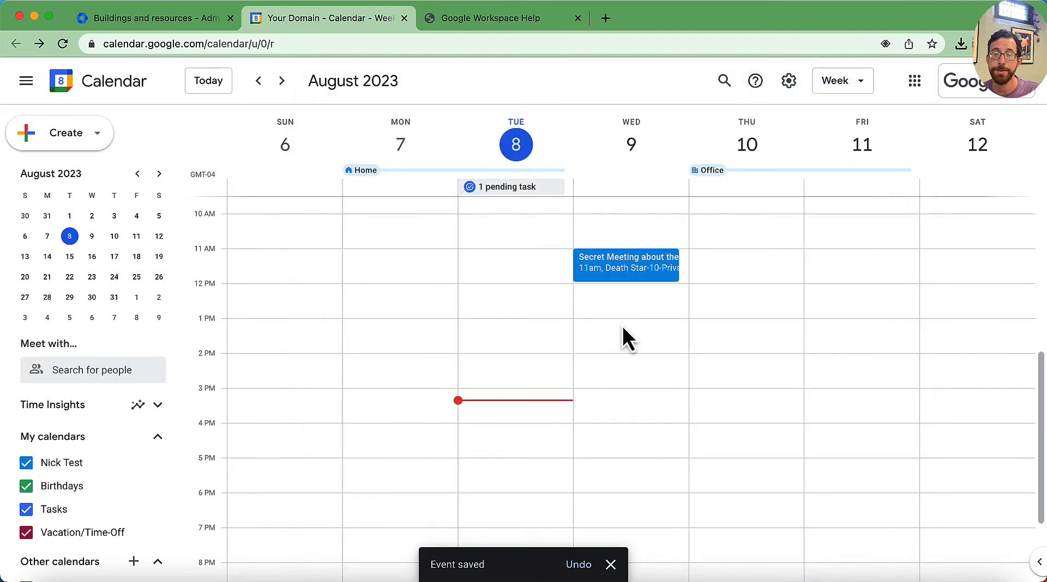
pyautogui.moveTo(661, 284)
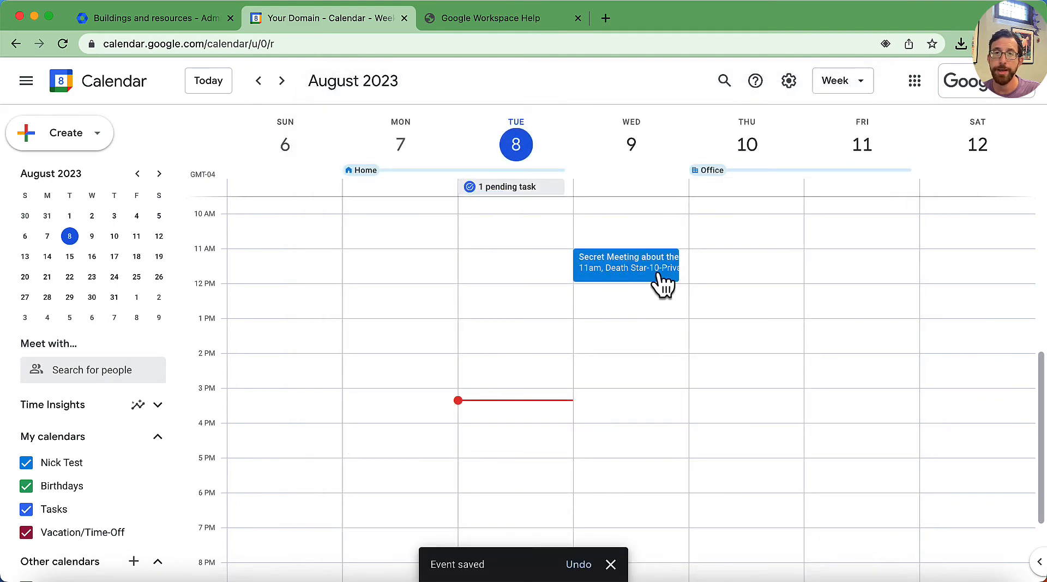
pyautogui.click(626, 262)
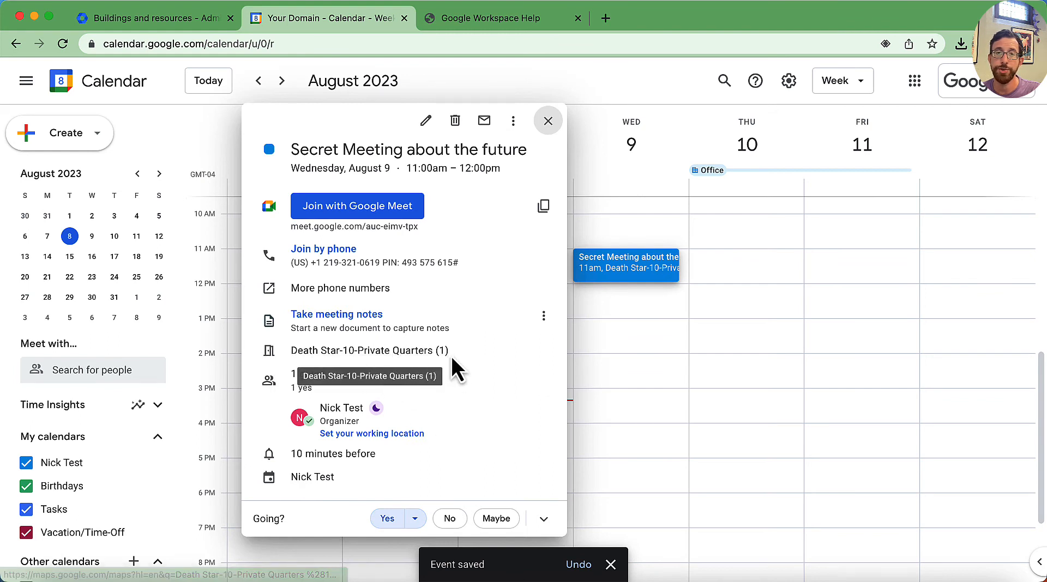
pyautogui.moveTo(543, 362)
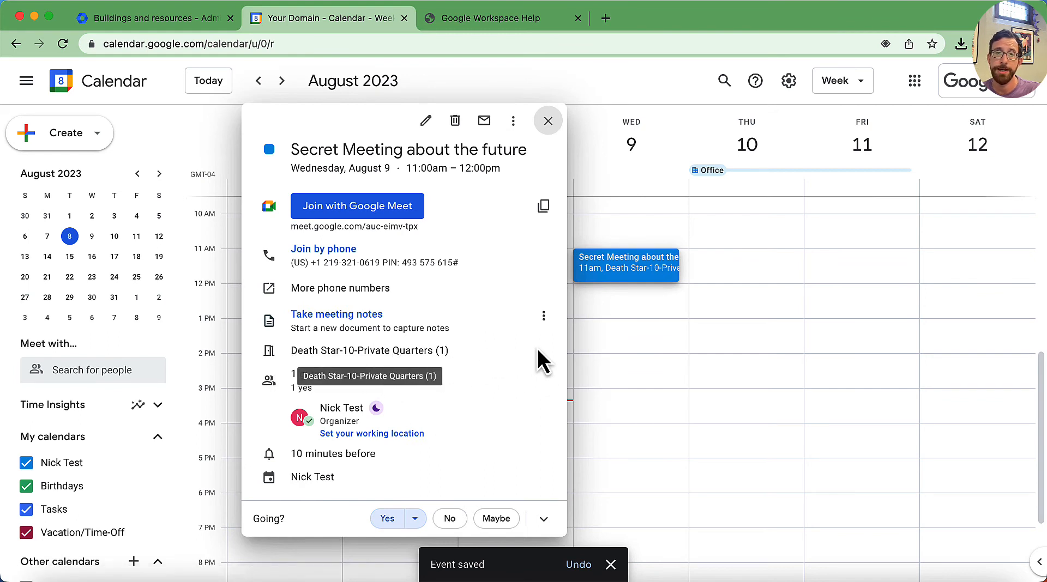
pyautogui.click(547, 121)
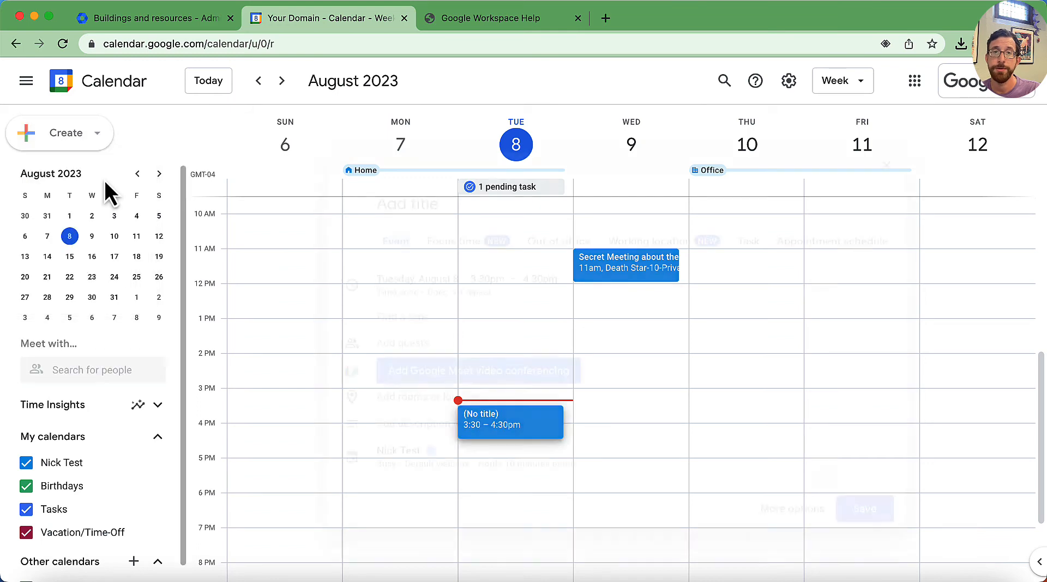
# Step: Draft a Tuesday 3:30–4:30pm event in the full editor and choose Private Quarters
pyautogui.click(509, 419)
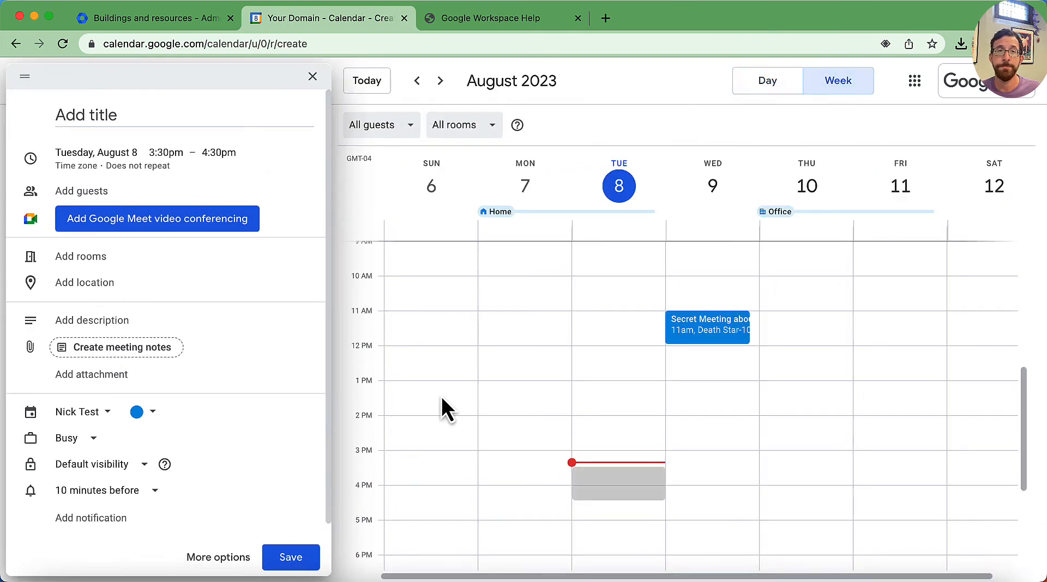
pyautogui.moveTo(80, 256)
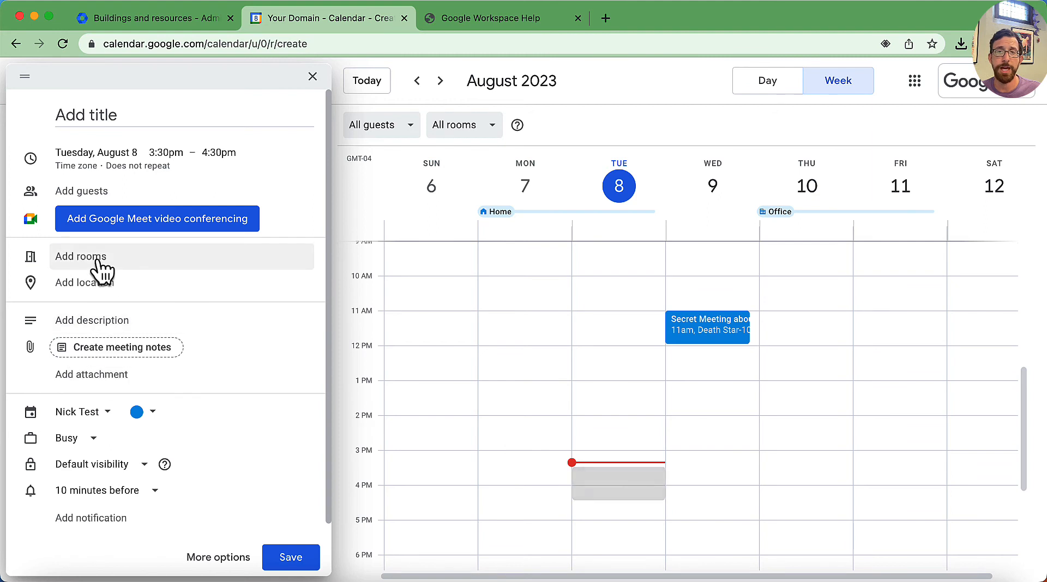
pyautogui.click(80, 257)
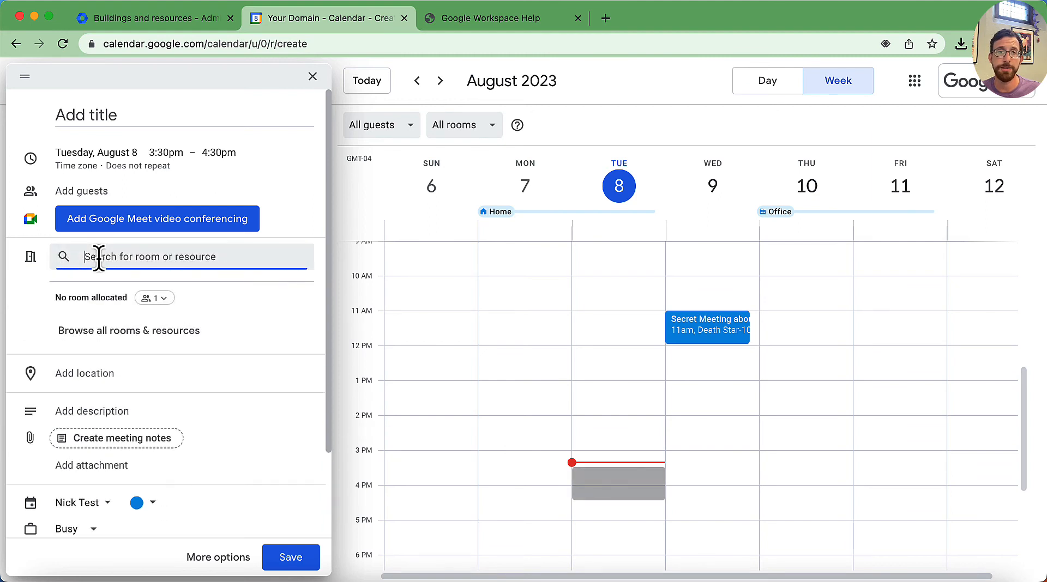
pyautogui.click(128, 330)
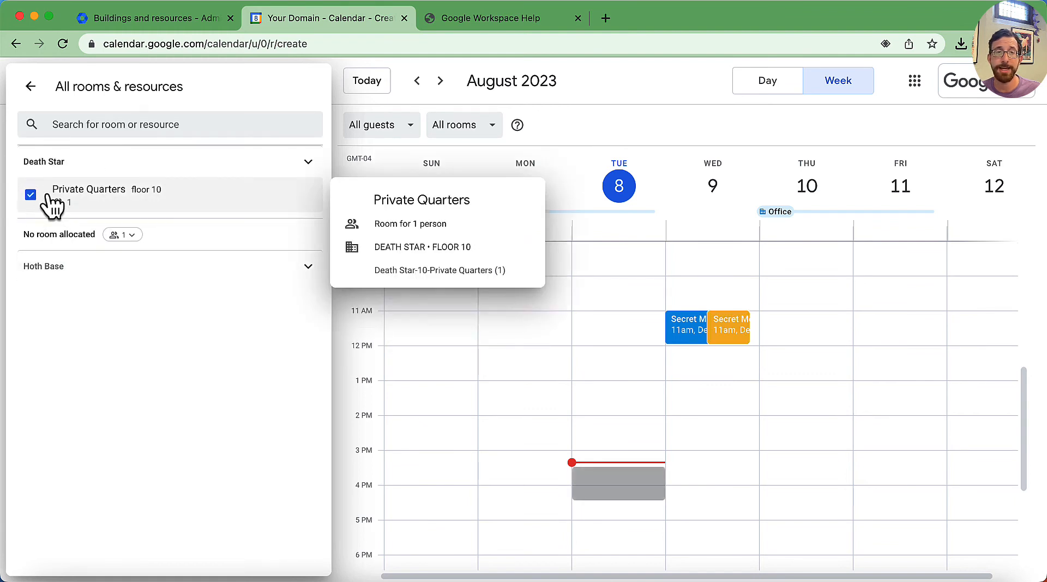
pyautogui.moveTo(57, 211)
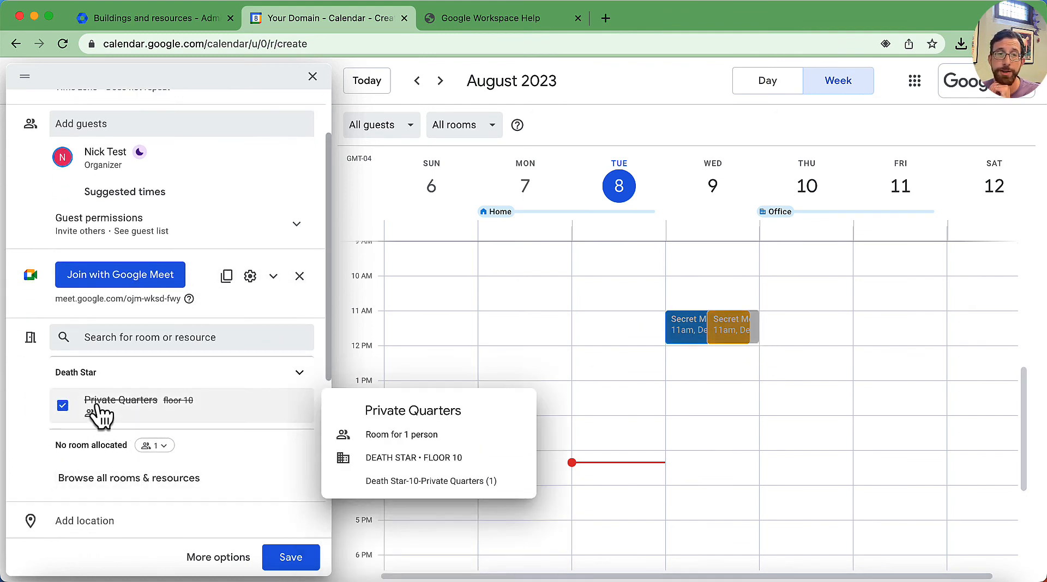
pyautogui.moveTo(154, 414)
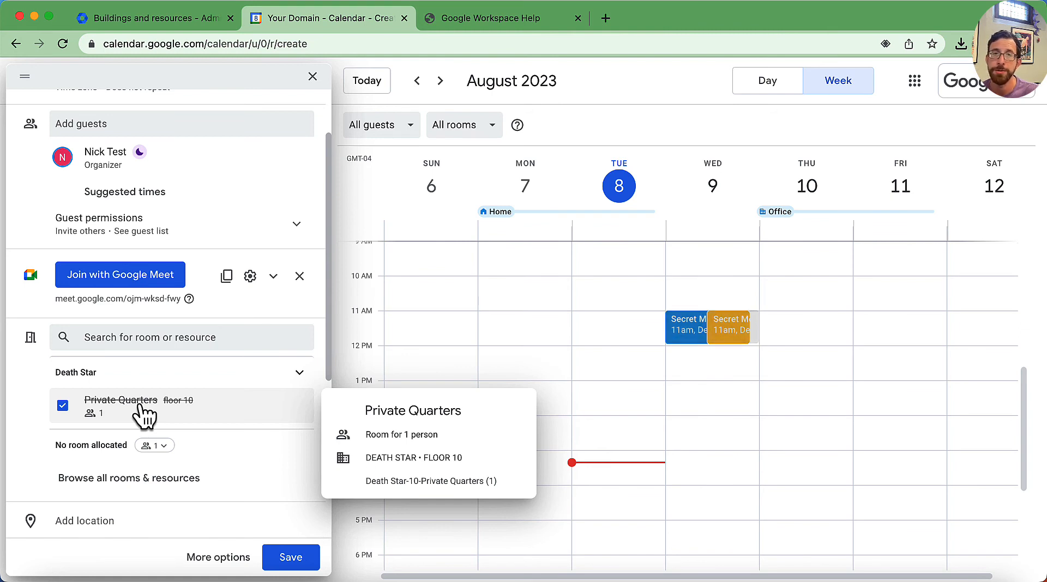
pyautogui.moveTo(288, 85)
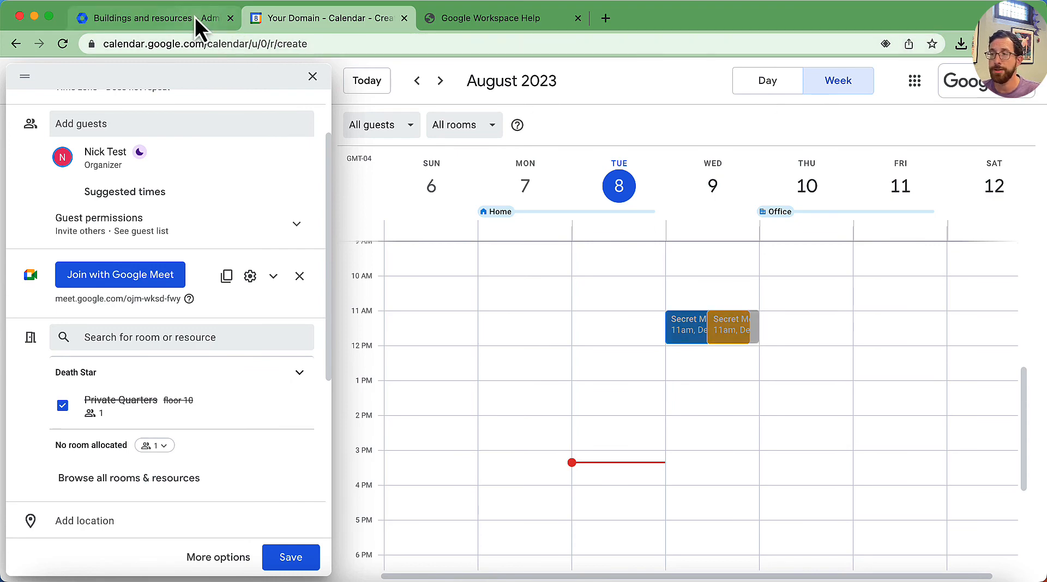
pyautogui.click(153, 18)
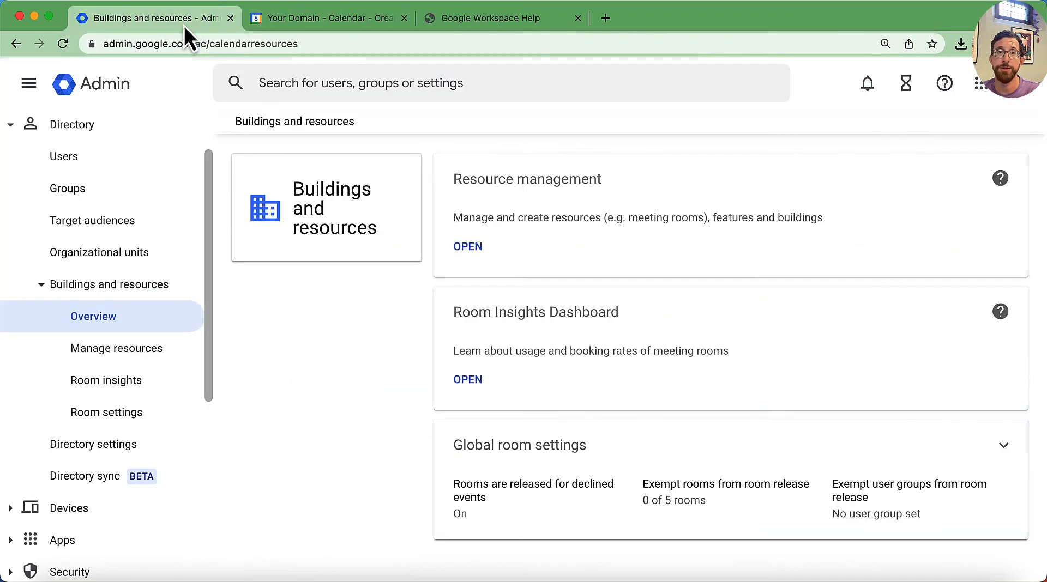
pyautogui.moveTo(468, 380)
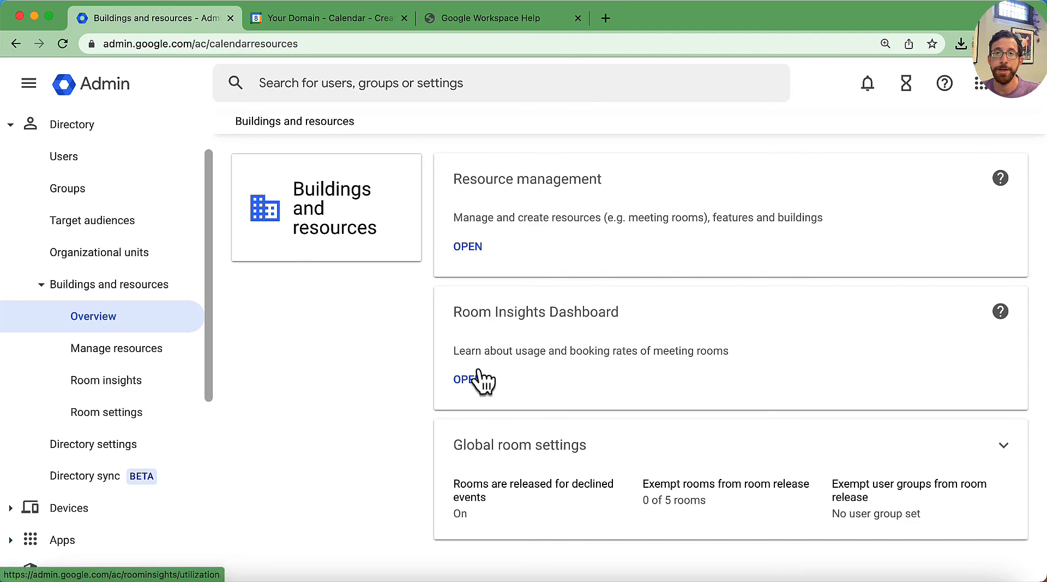
pyautogui.click(116, 348)
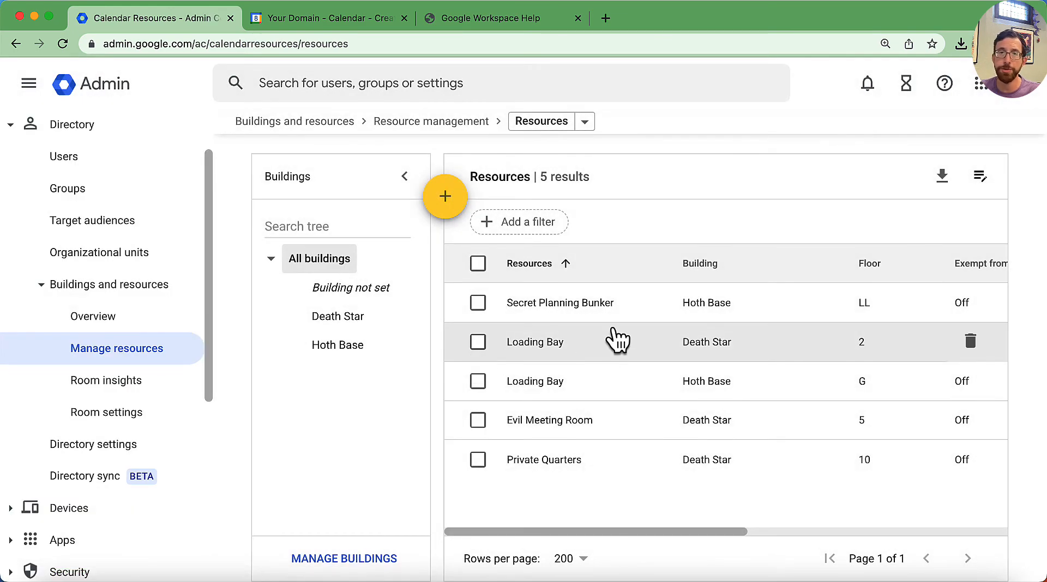
pyautogui.moveTo(588, 256)
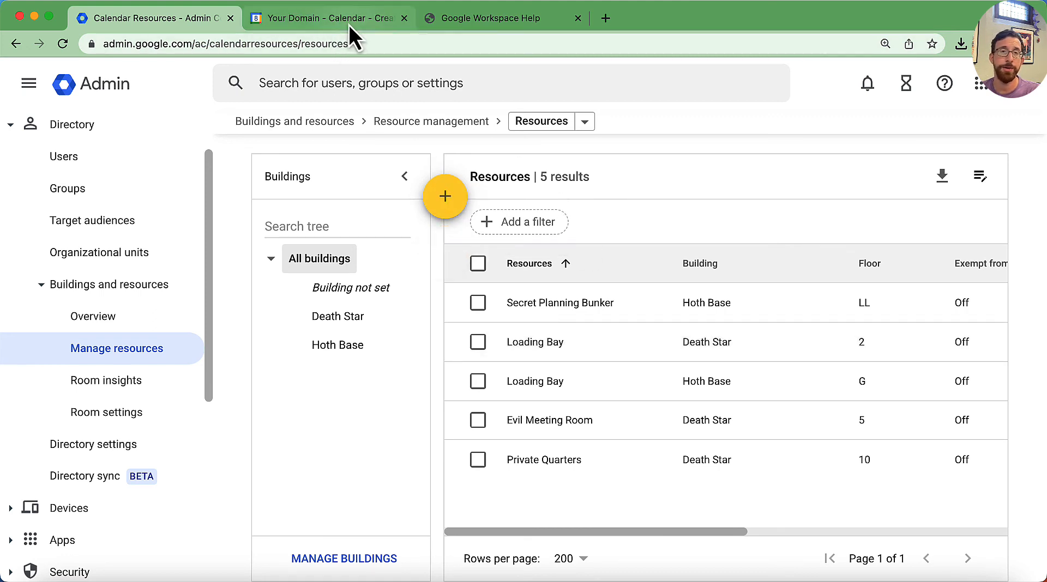
pyautogui.moveTo(328, 18)
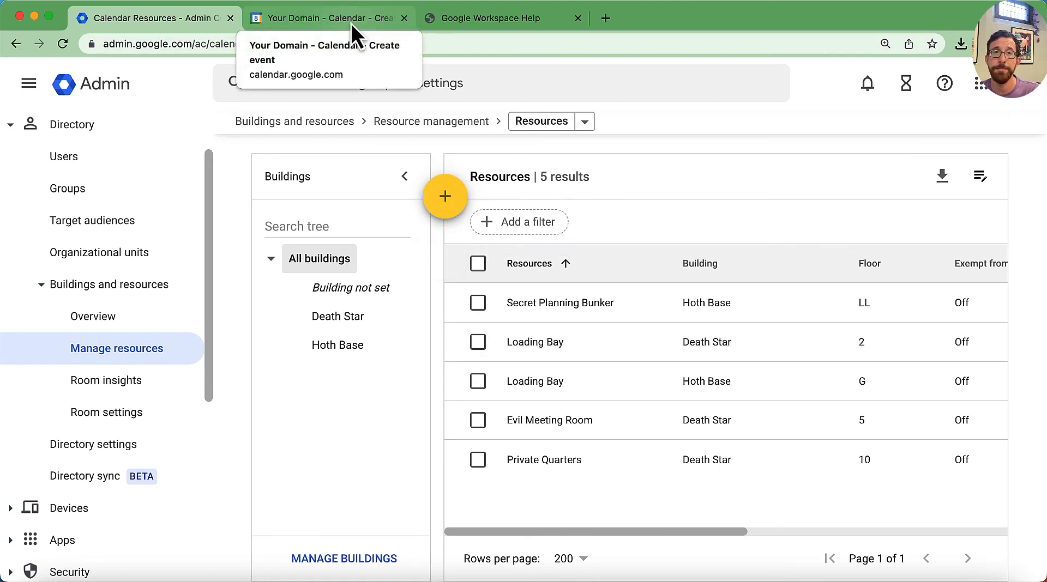
pyautogui.click(328, 18)
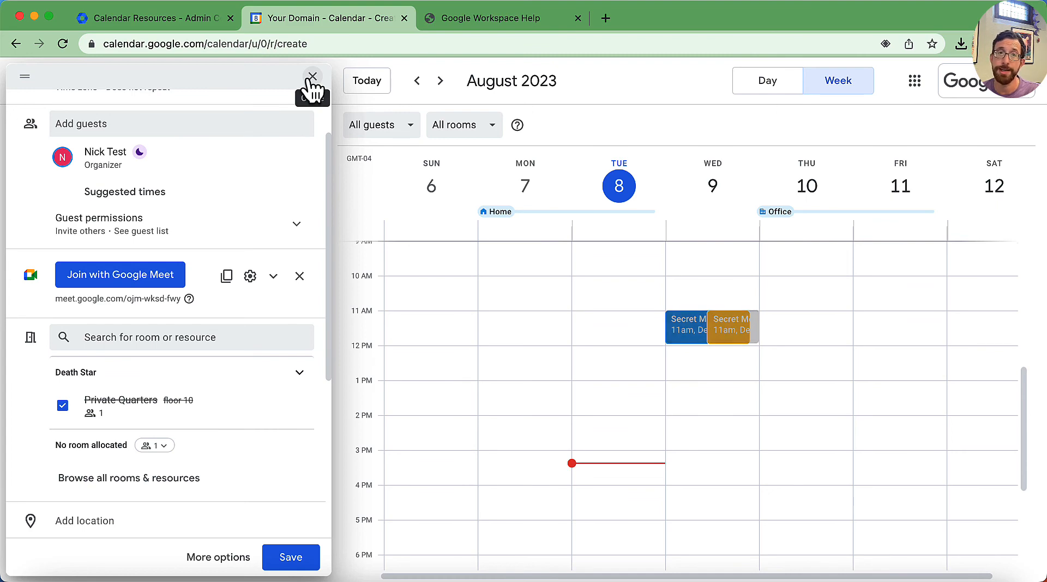
# Step: Discard the untitled draft and show the add-other-calendars options
pyautogui.click(313, 75)
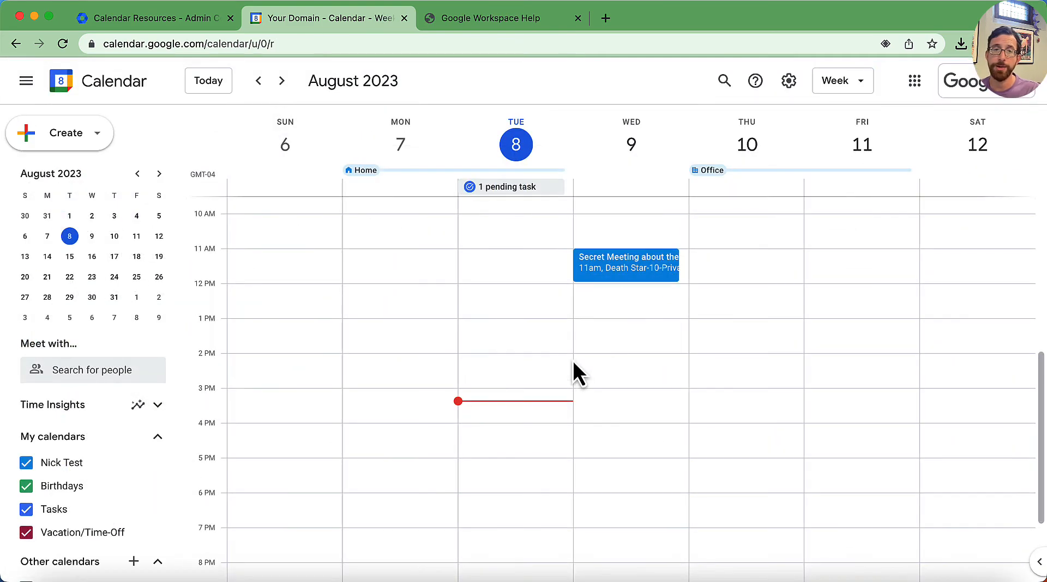
pyautogui.scroll(-3)
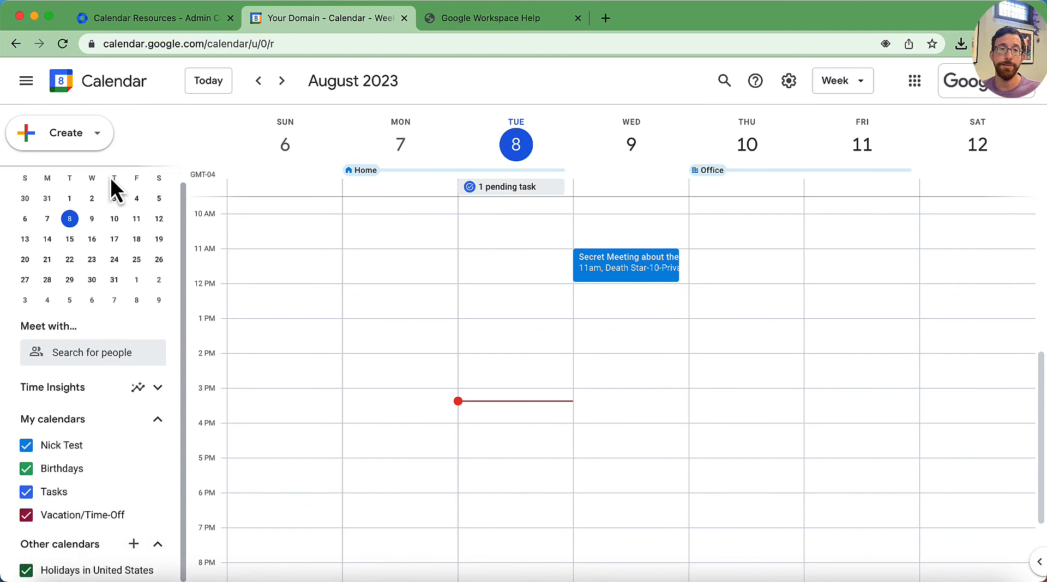
pyautogui.moveTo(131, 115)
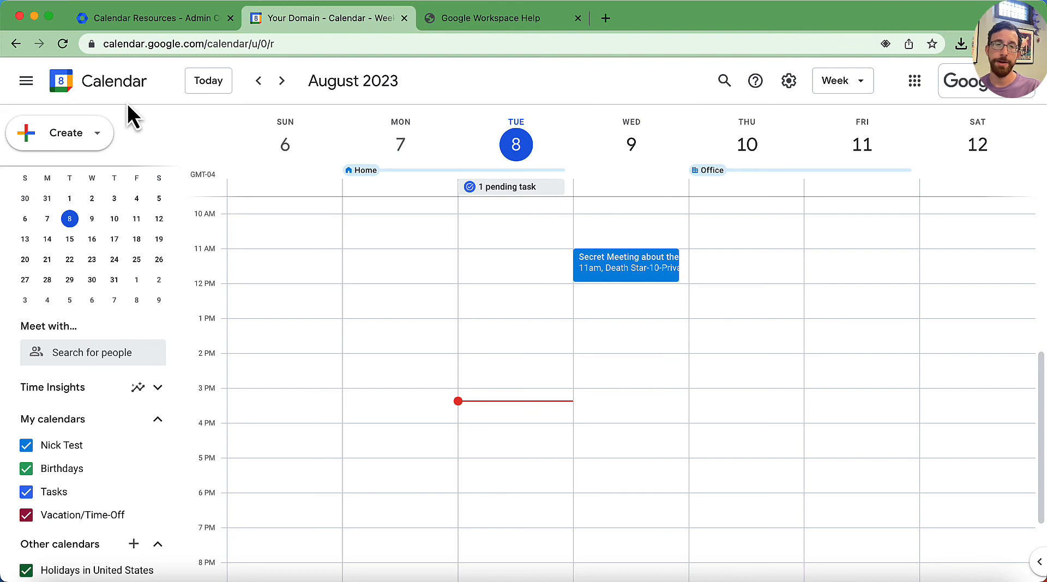
pyautogui.moveTo(194, 531)
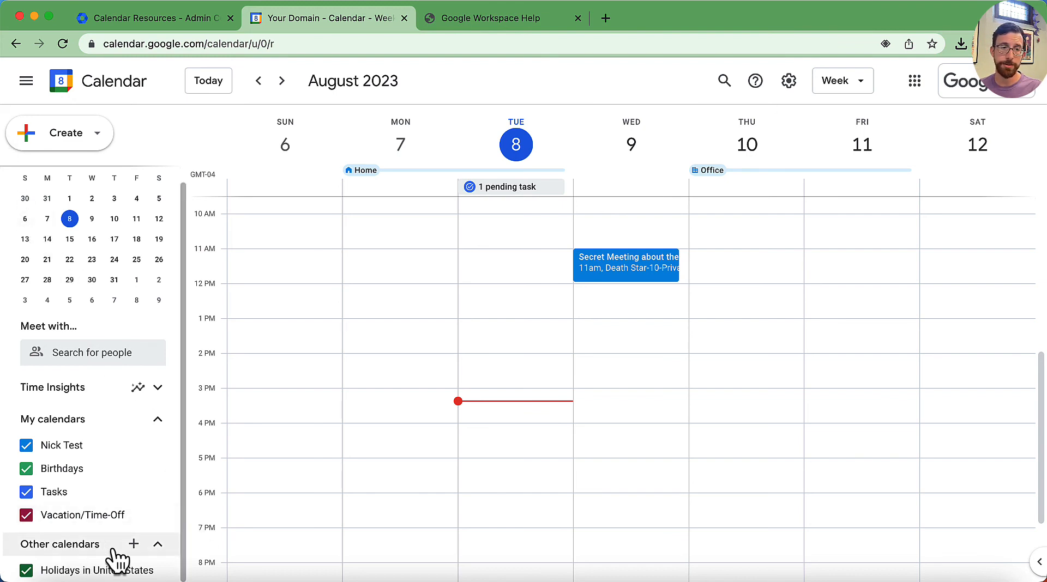
pyautogui.click(134, 545)
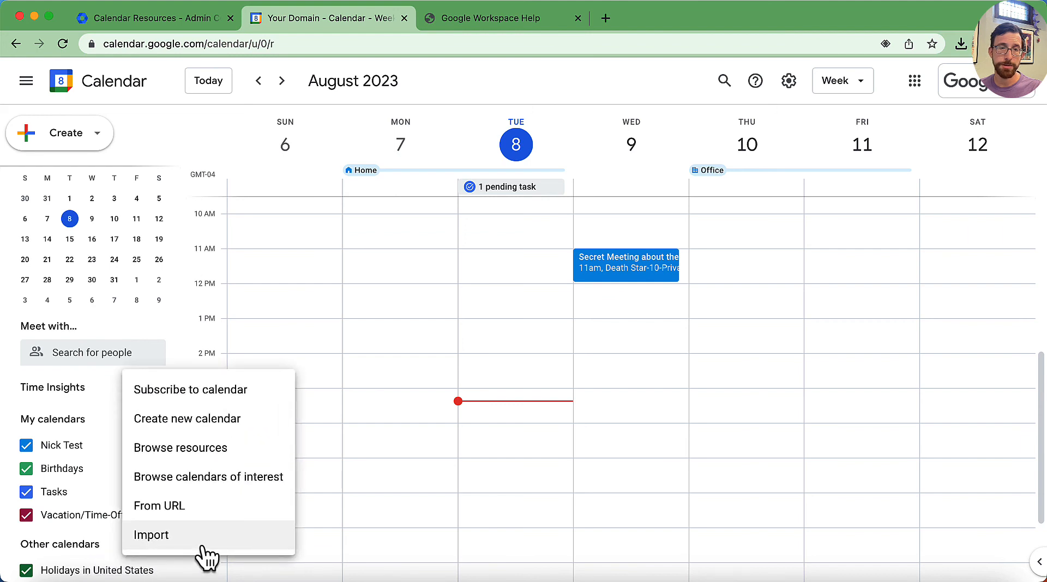
pyautogui.moveTo(267, 461)
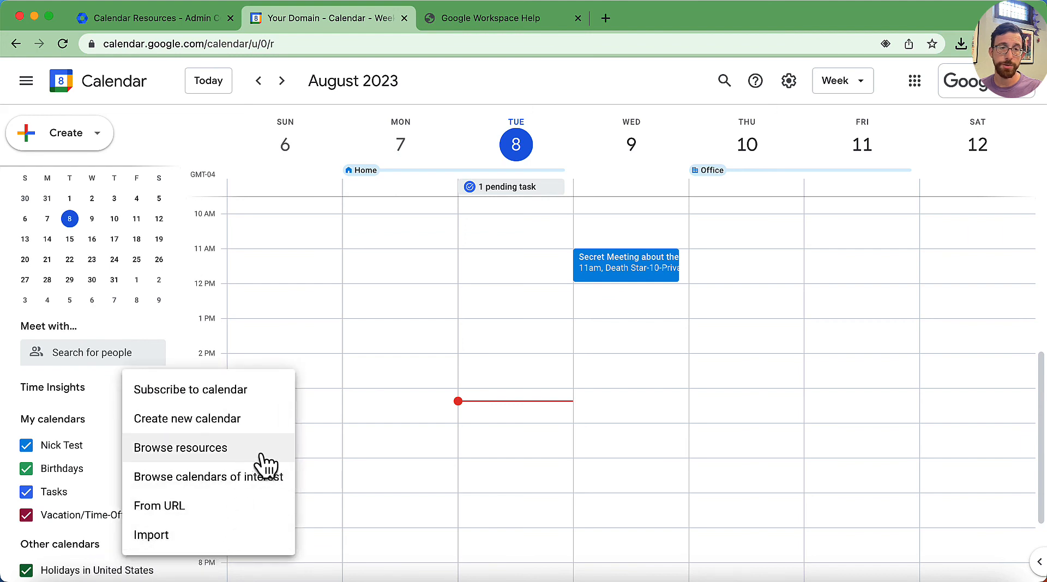
# Step: Open Browse resources and expand Death Star to list its three rooms
pyautogui.click(181, 448)
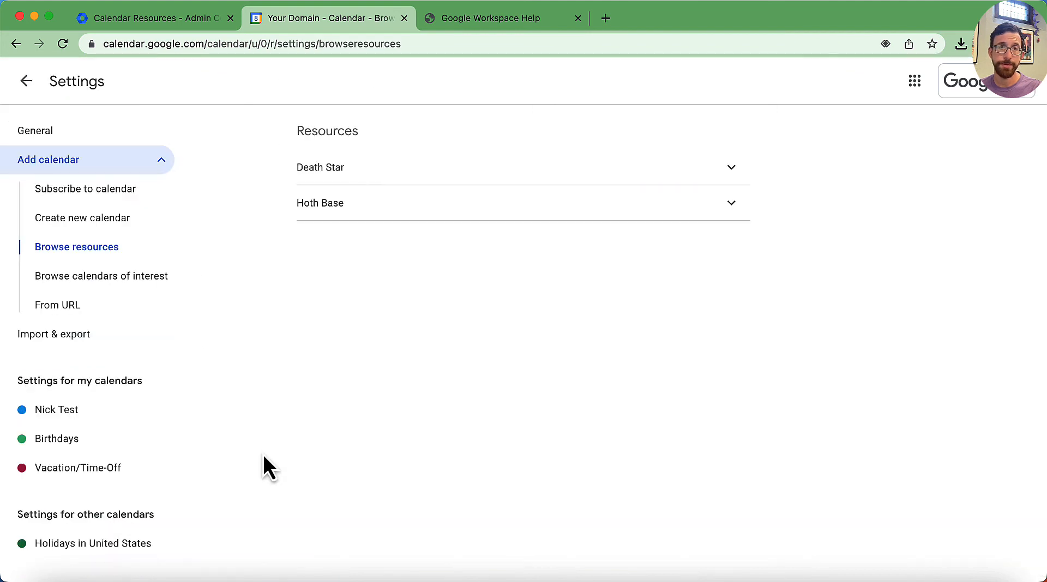
pyautogui.moveTo(556, 177)
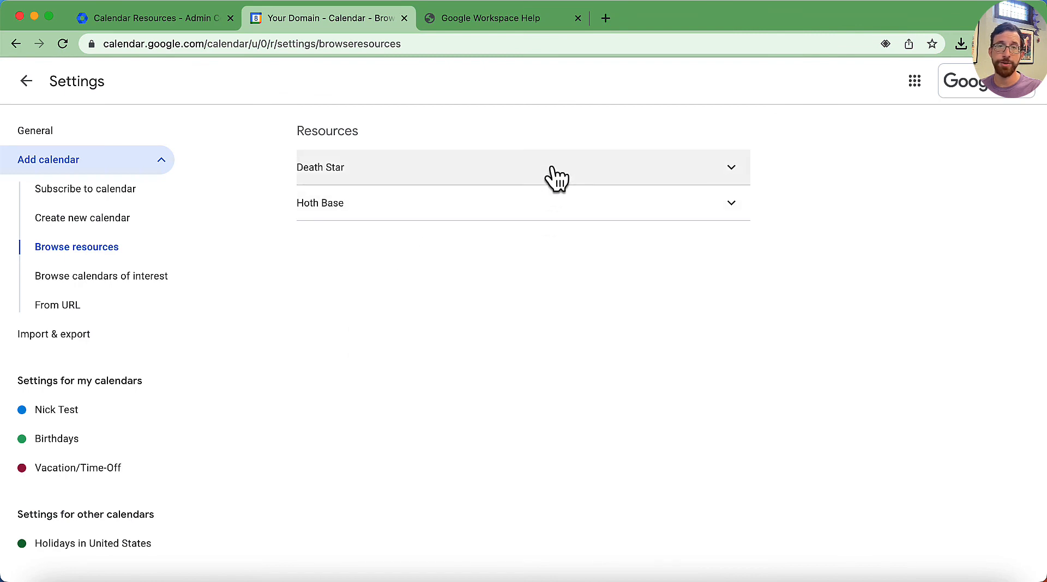
pyautogui.moveTo(718, 181)
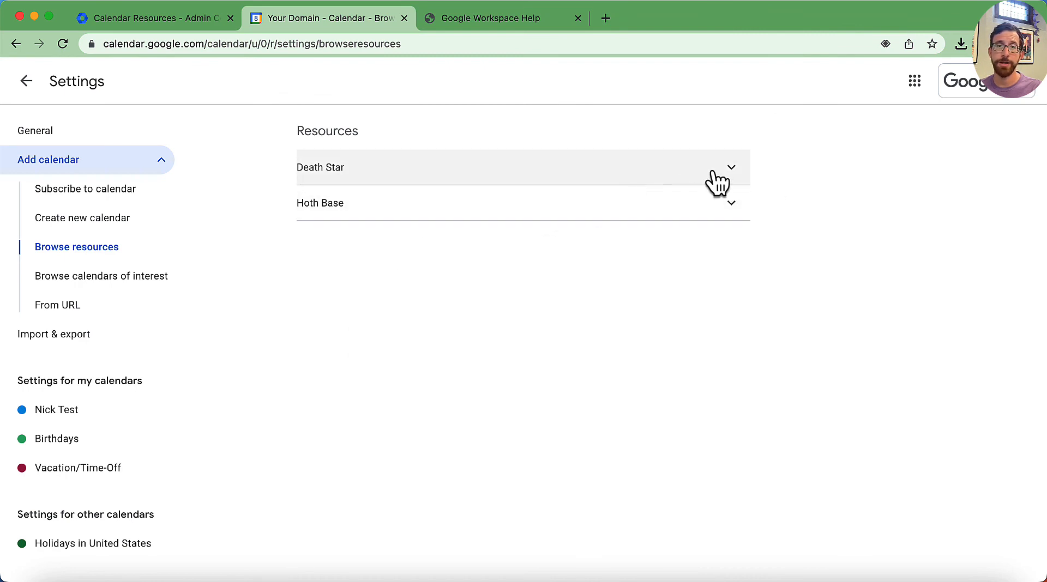
pyautogui.click(731, 167)
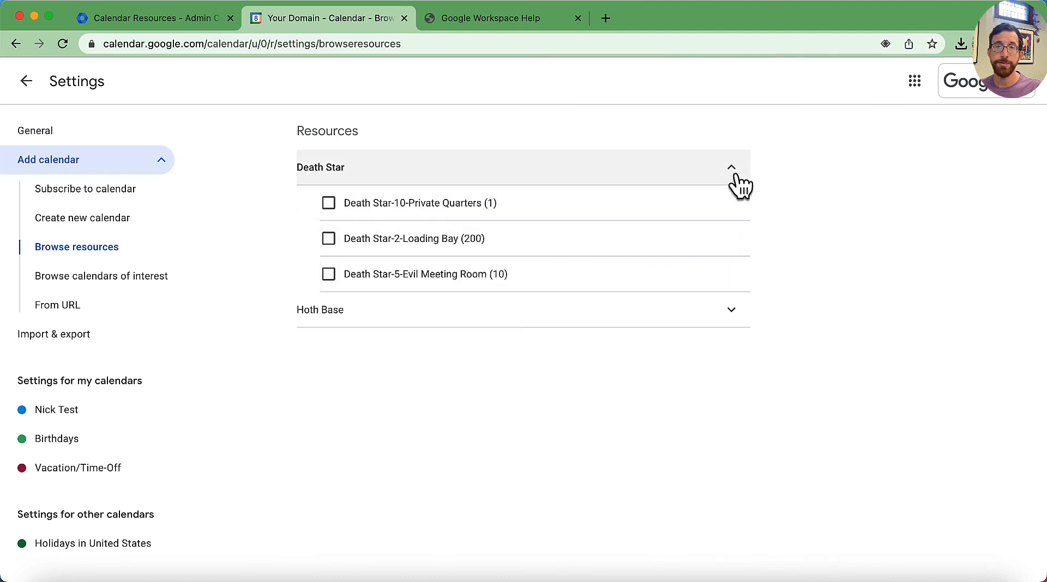
pyautogui.moveTo(474, 287)
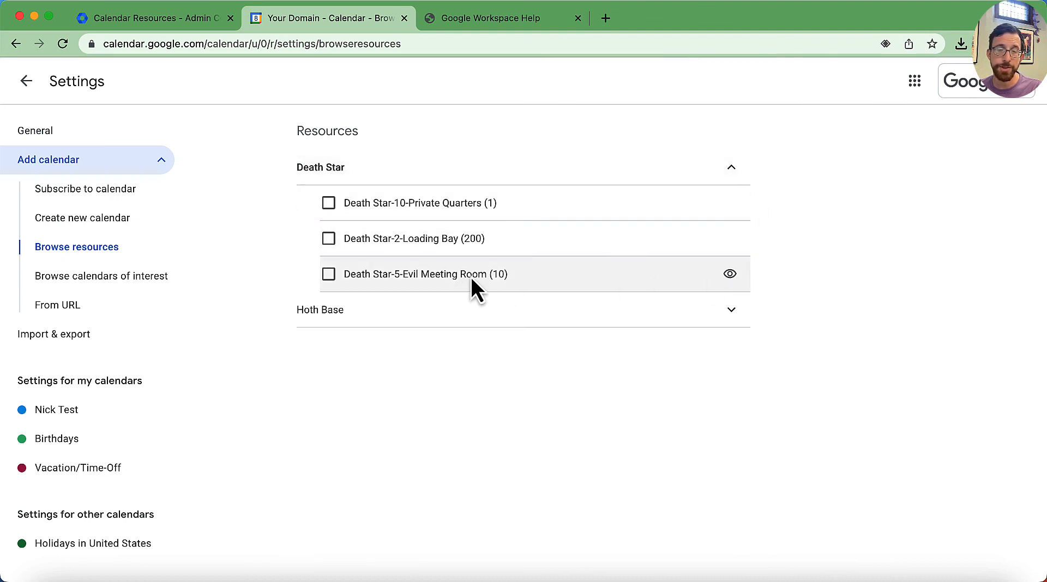
pyautogui.moveTo(354, 202)
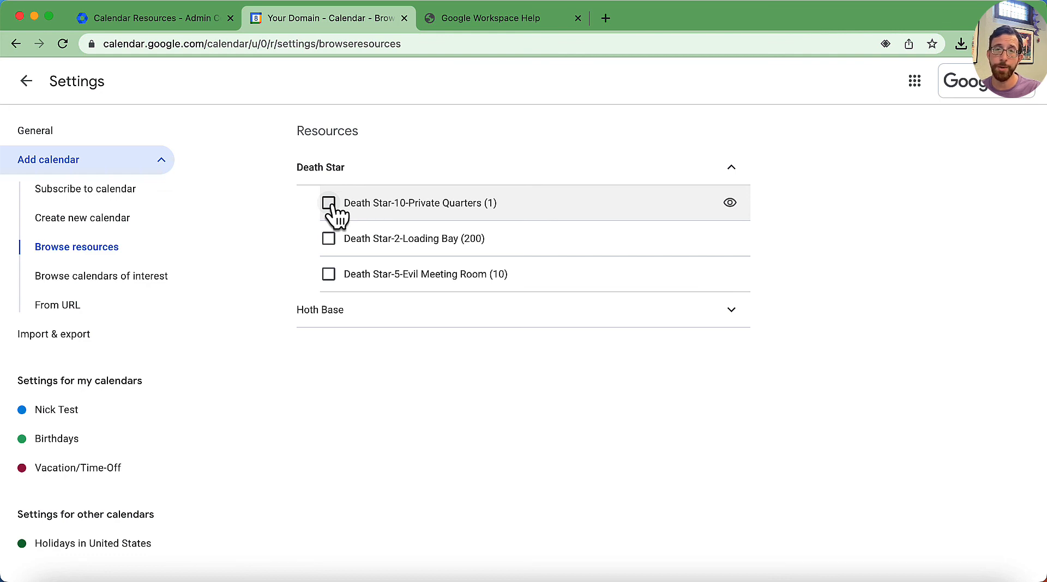
pyautogui.moveTo(736, 218)
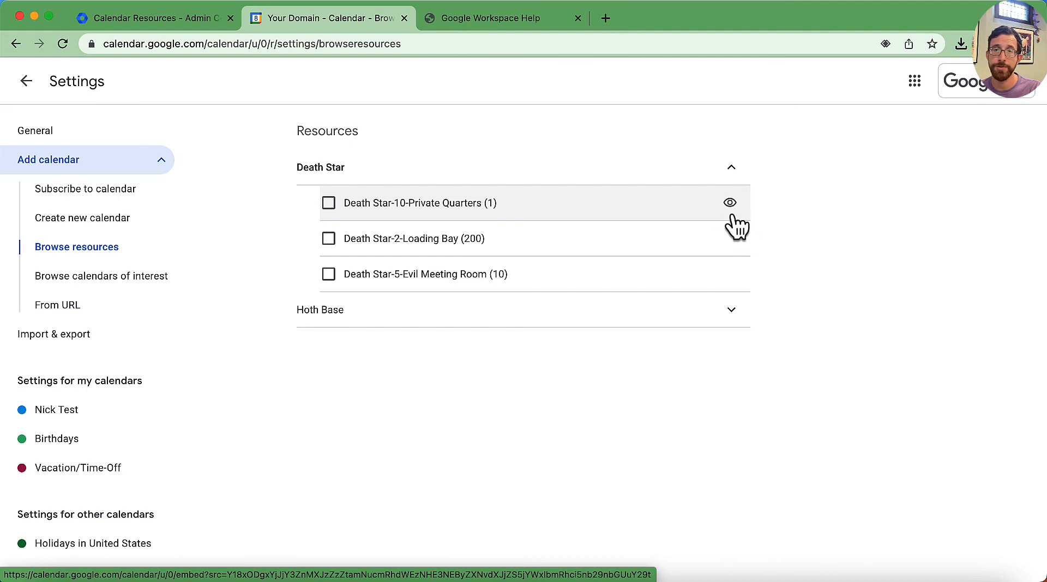
# Step: Preview the Private Quarters calendar in week view, then return to the Settings tab
pyautogui.click(729, 202)
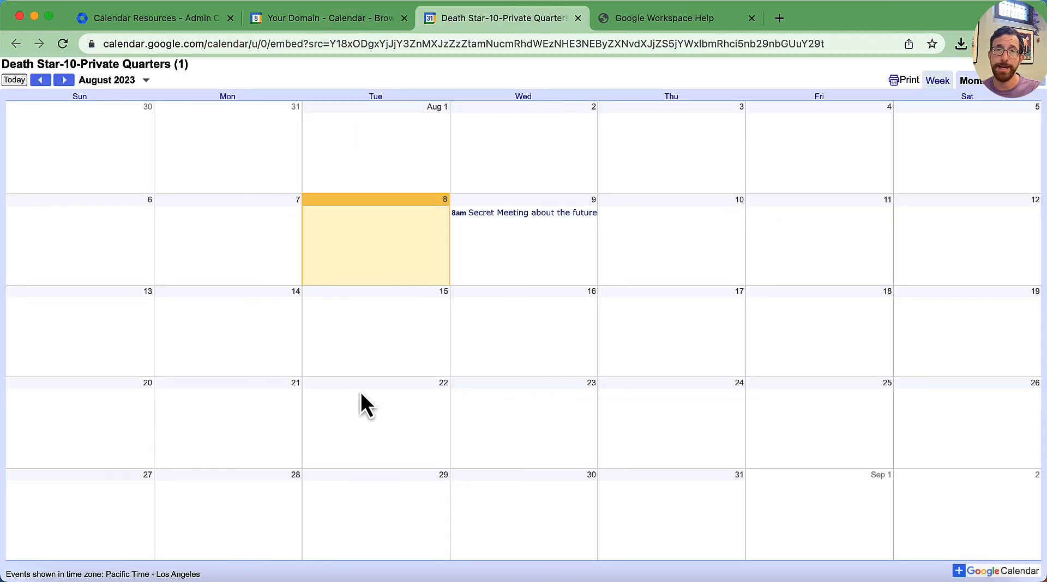
pyautogui.moveTo(356, 131)
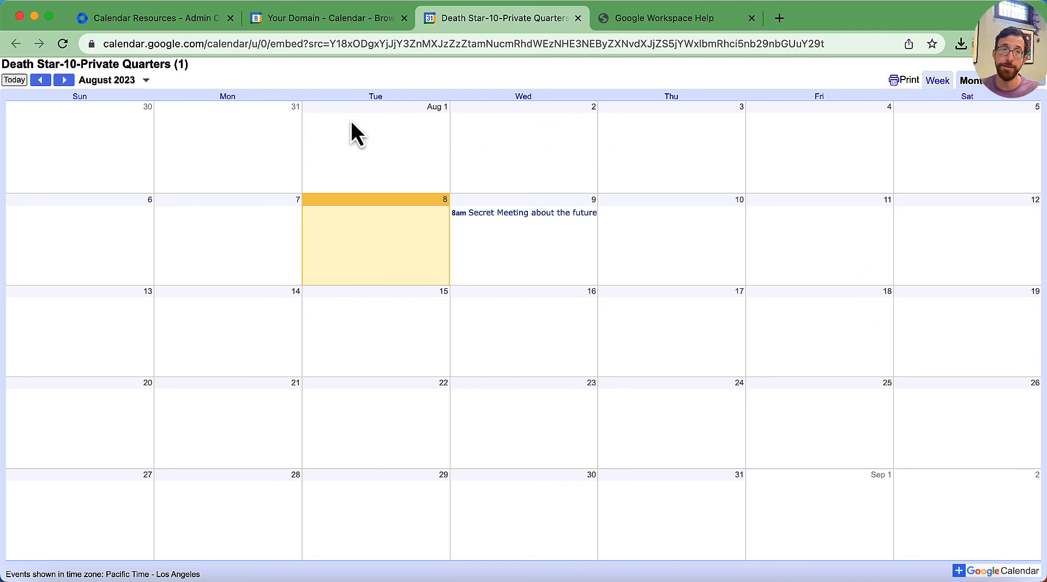
pyautogui.moveTo(937, 81)
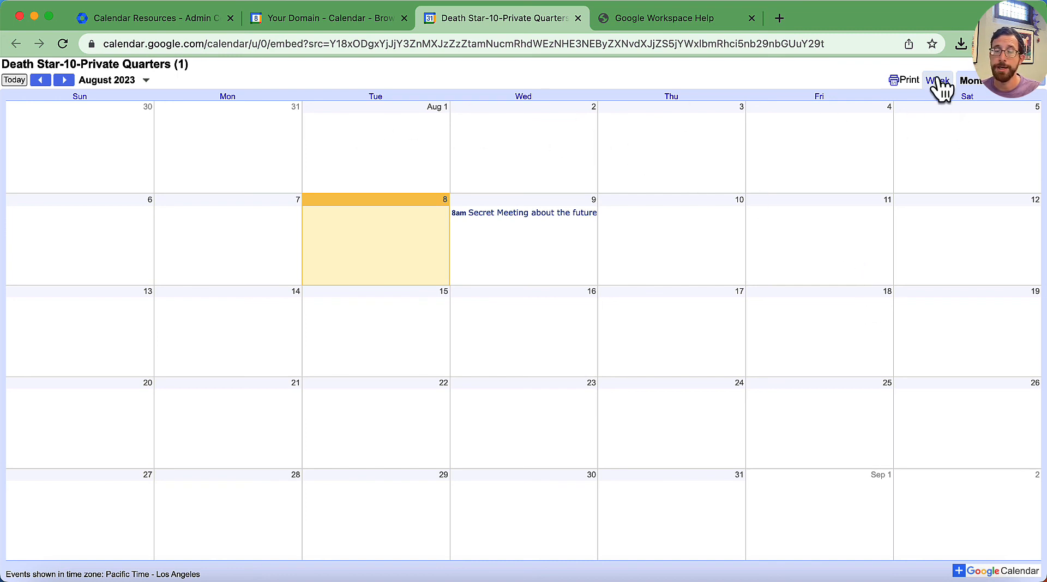
pyautogui.click(938, 81)
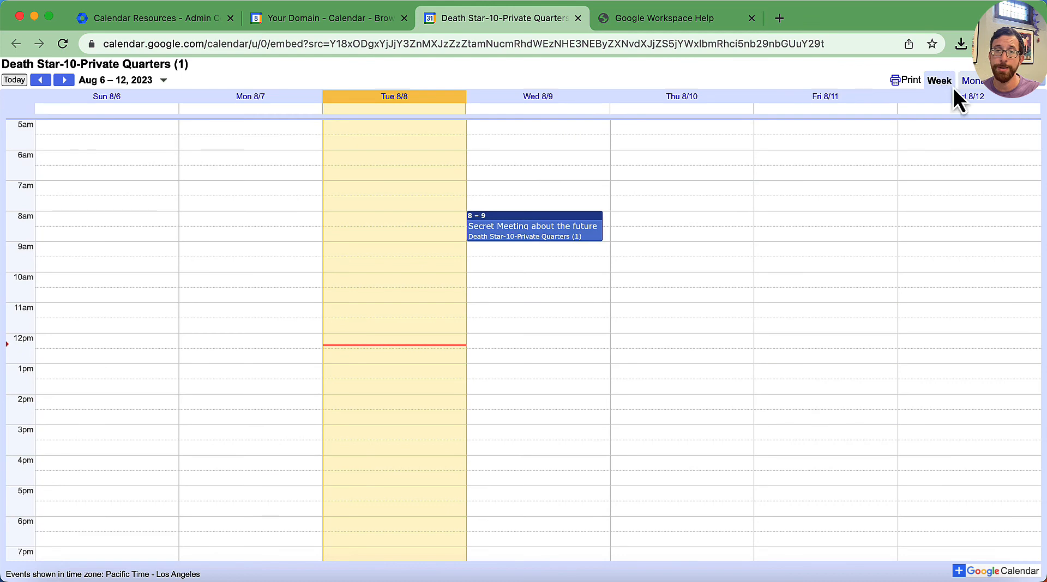
pyautogui.moveTo(584, 234)
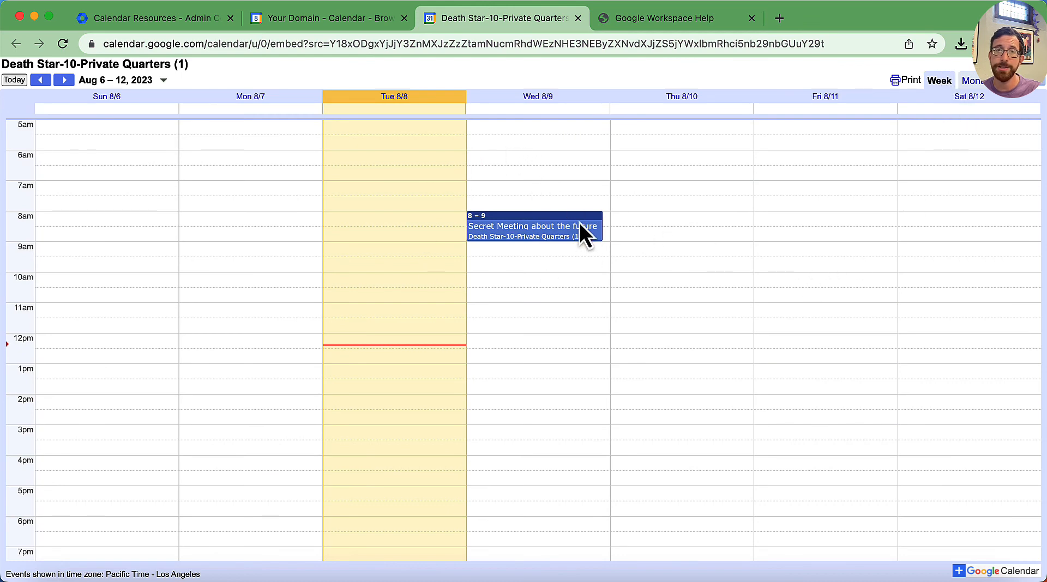
pyautogui.moveTo(969, 93)
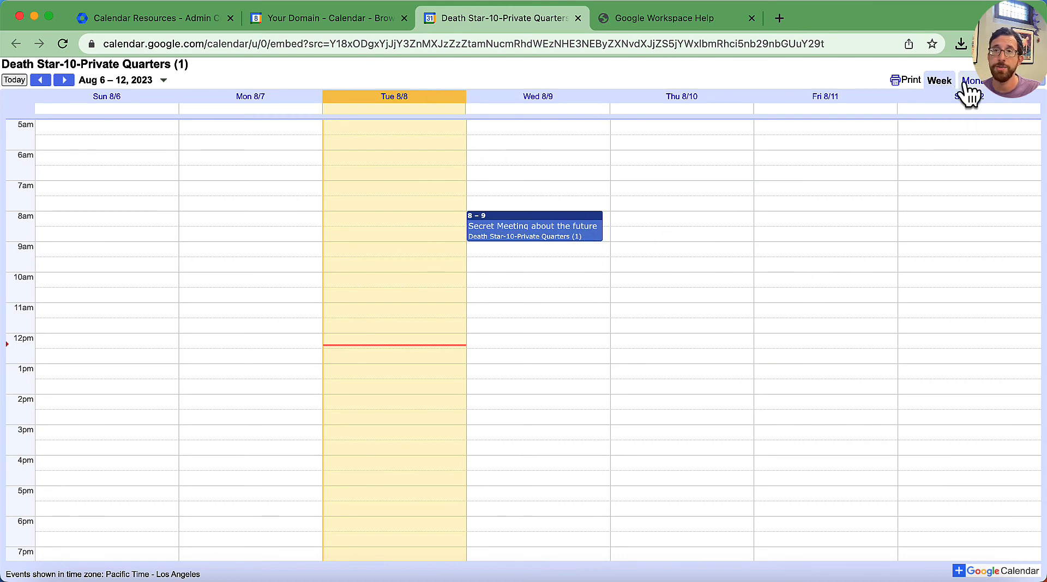
pyautogui.click(325, 18)
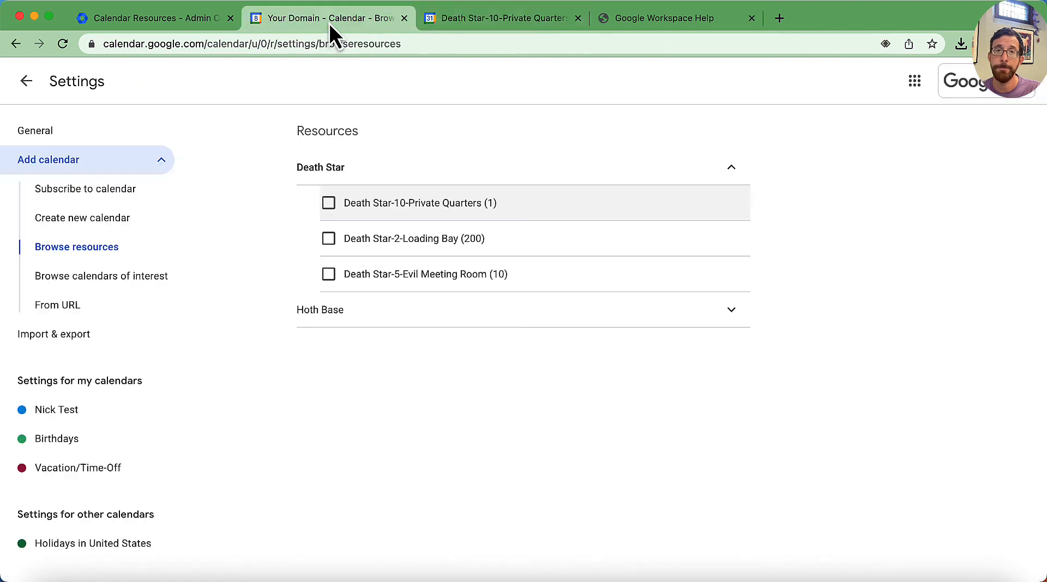
pyautogui.moveTo(340, 214)
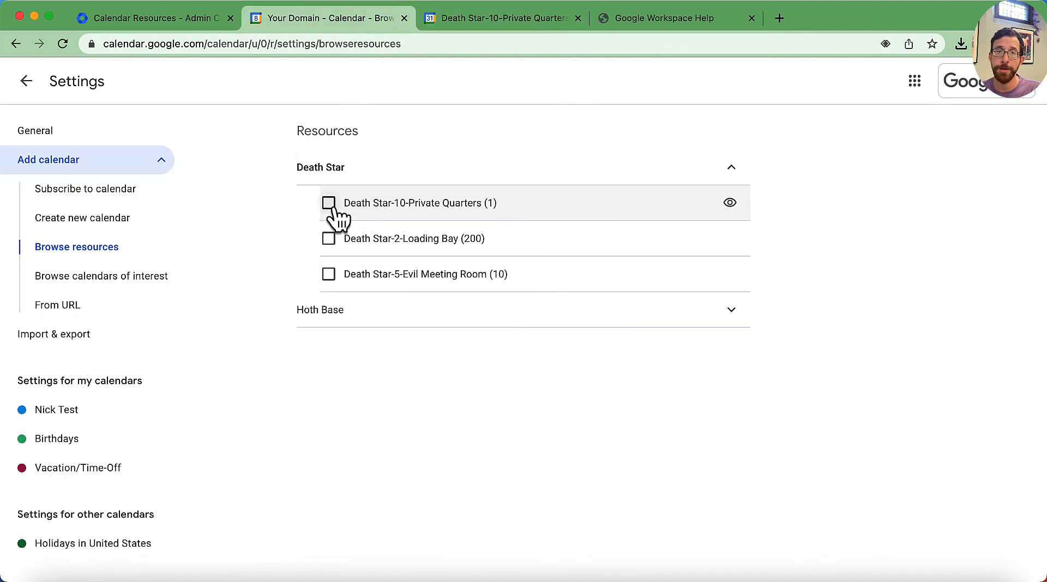
# Step: Subscribe to the Death Star-10-Private Quarters (1) calendar and return to the week view
pyautogui.click(328, 203)
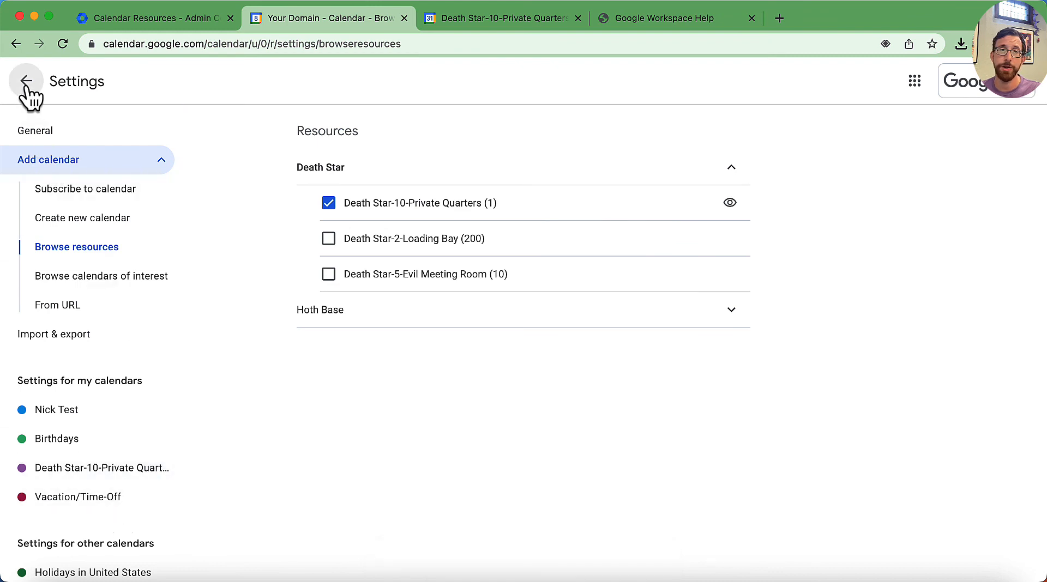
pyautogui.click(26, 81)
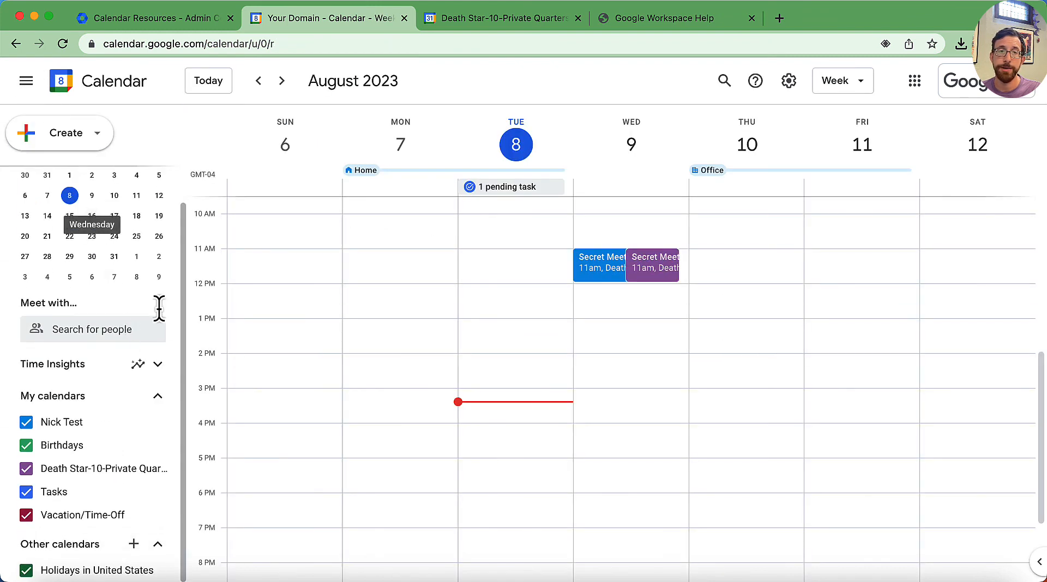
pyautogui.moveTo(79, 469)
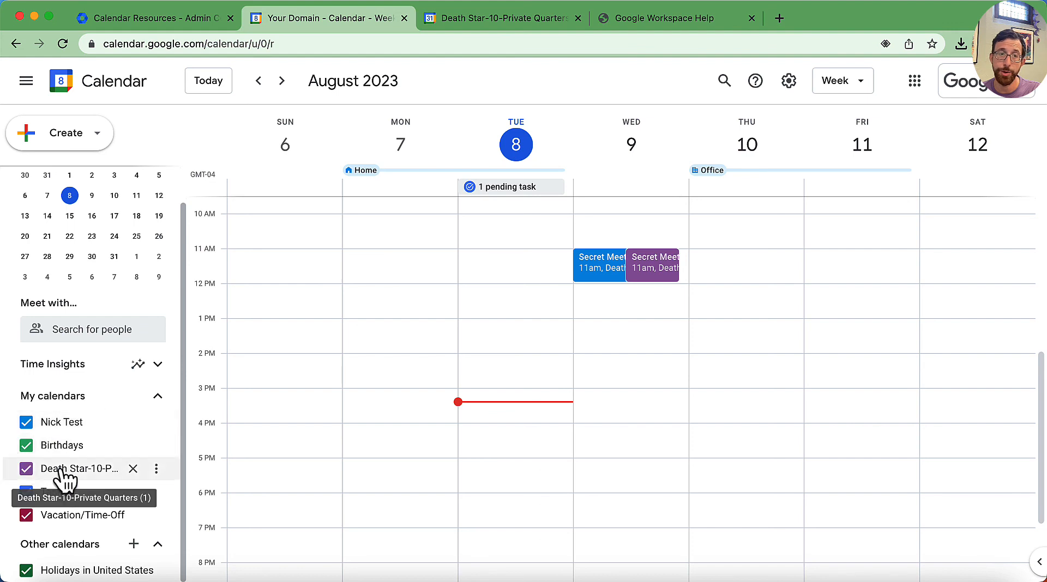
pyautogui.moveTo(83, 567)
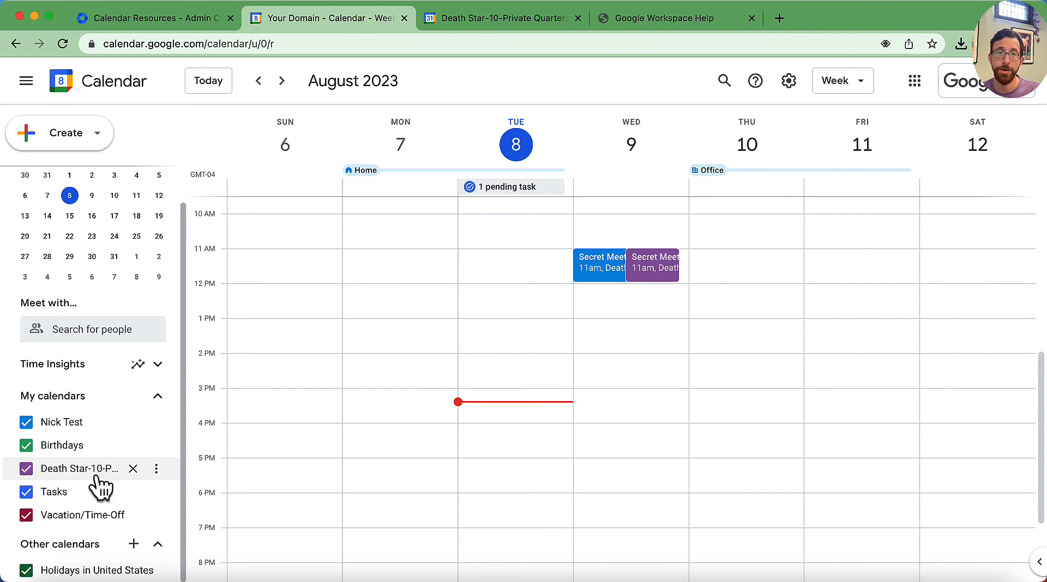
pyautogui.moveTo(80, 481)
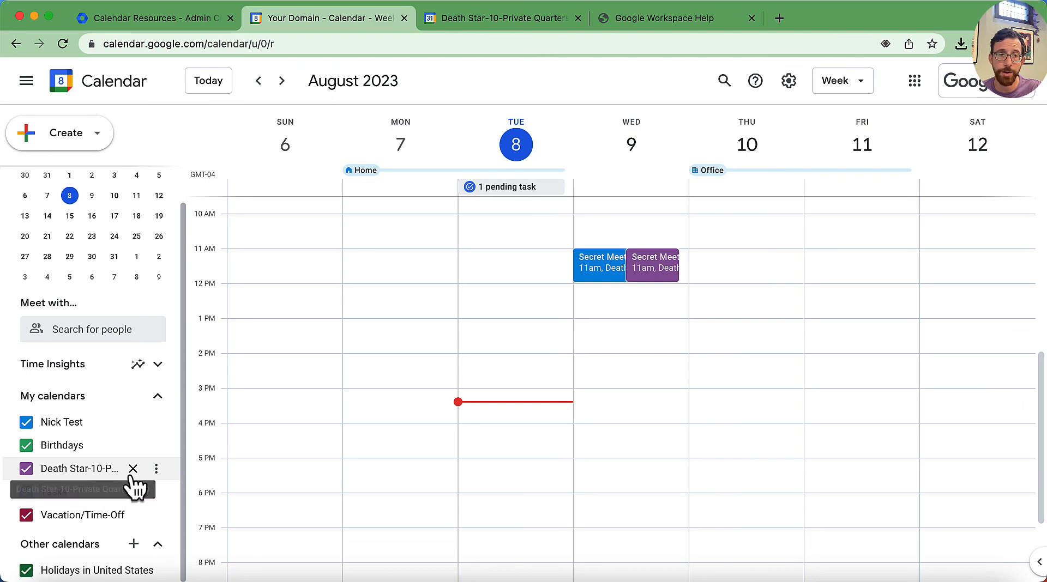
# Step: Remove Death Star-10-Private Quarters (1) from My calendars, confirming Unsubscribe and dismissing the notice
pyautogui.click(133, 468)
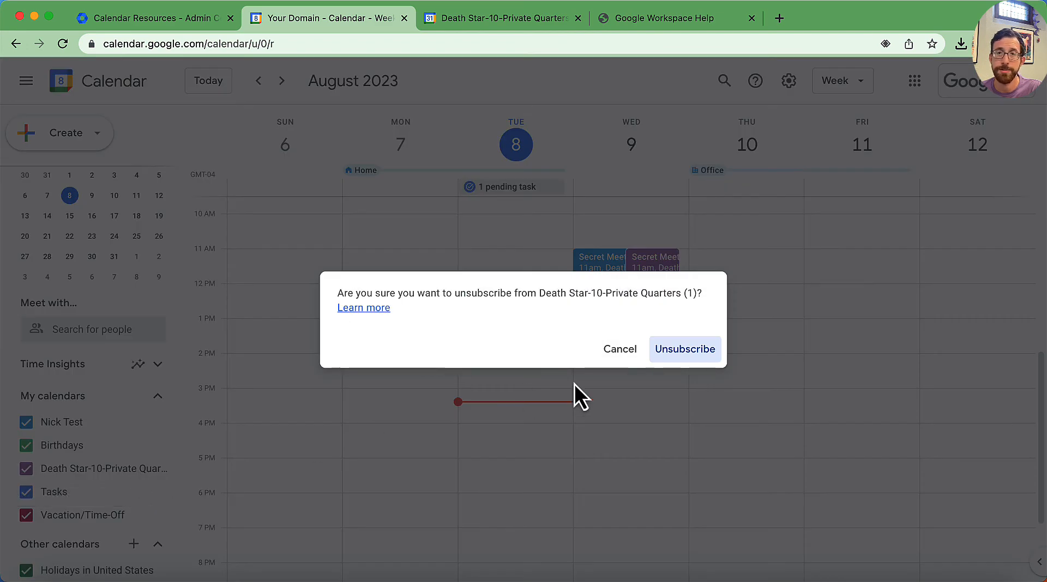
pyautogui.click(684, 349)
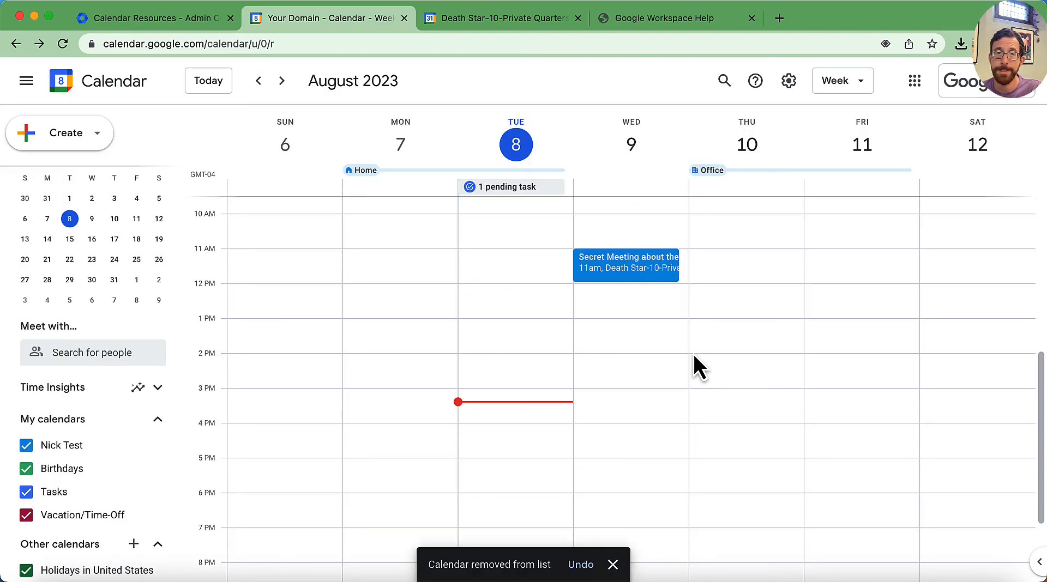
pyautogui.moveTo(661, 371)
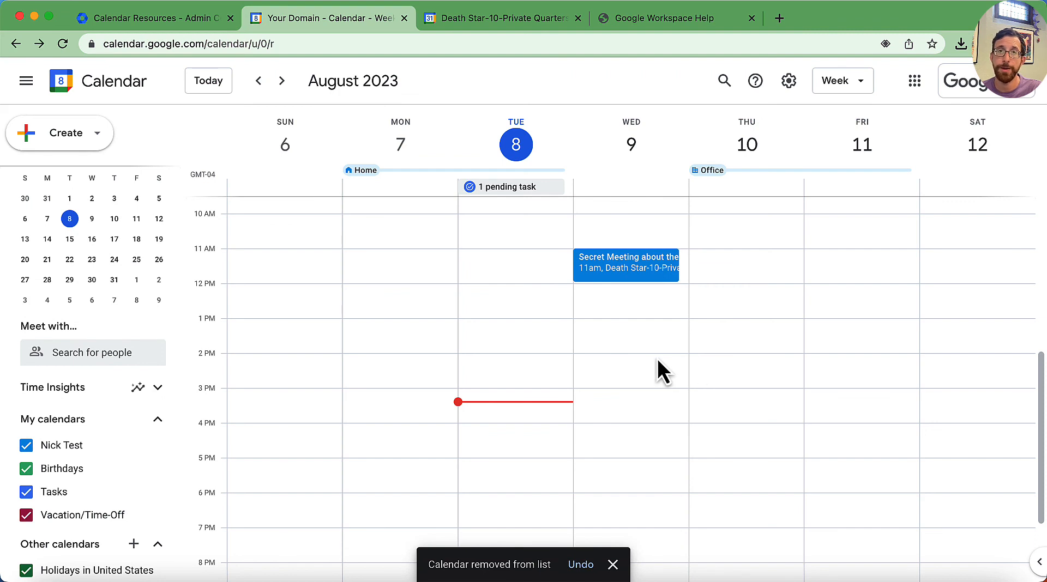
pyautogui.moveTo(684, 373)
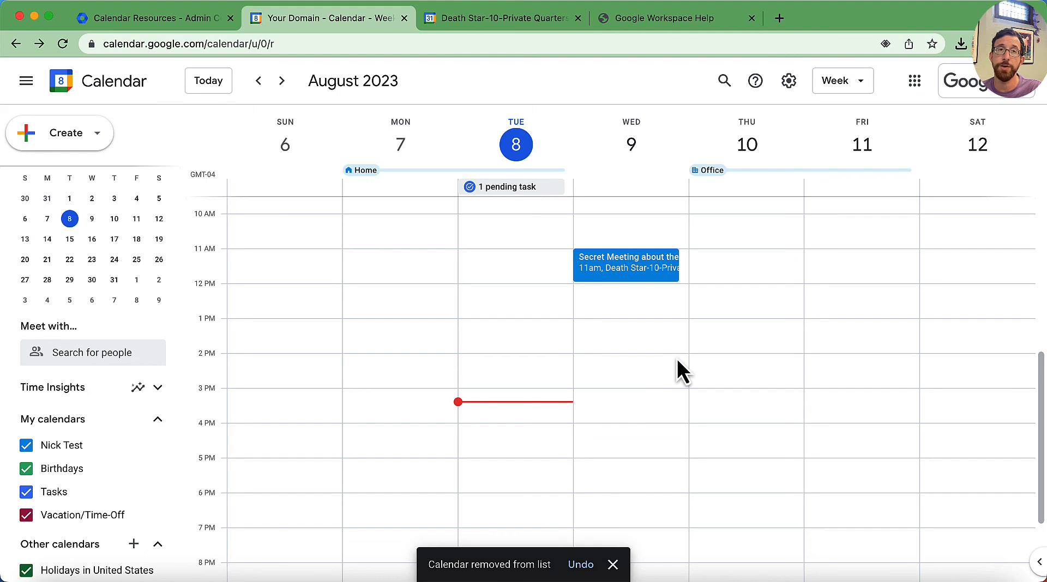
pyautogui.click(612, 564)
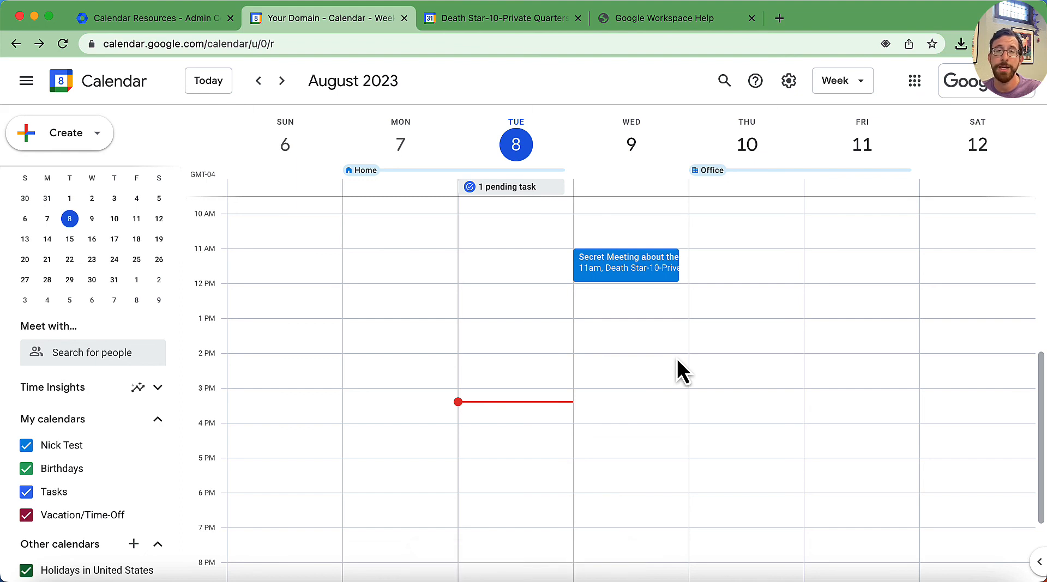